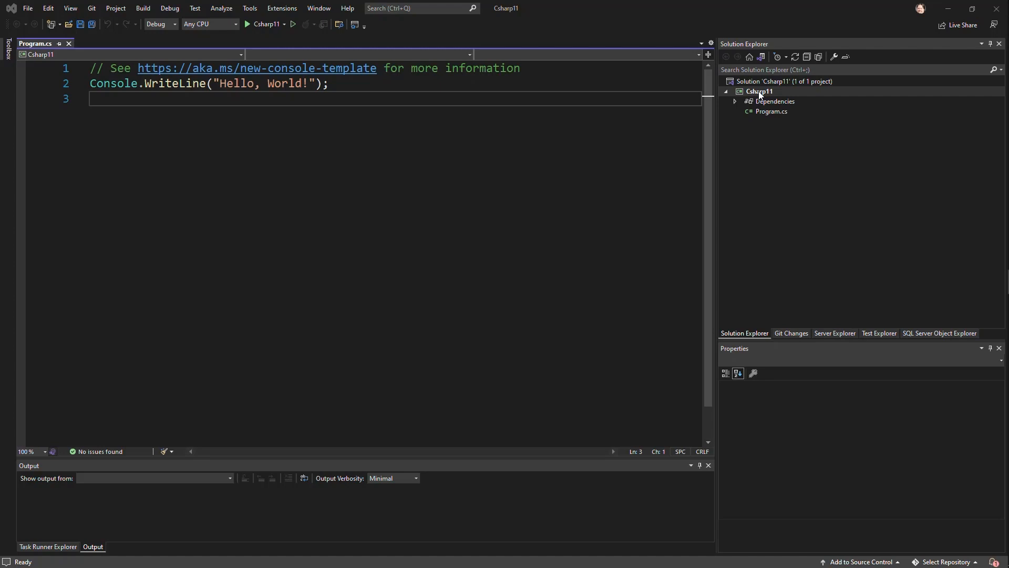
Add <LangVersion>preview</LangVersion> to the Csharp11 project file, save it, and return to Program.cs.
right_click(759, 91)
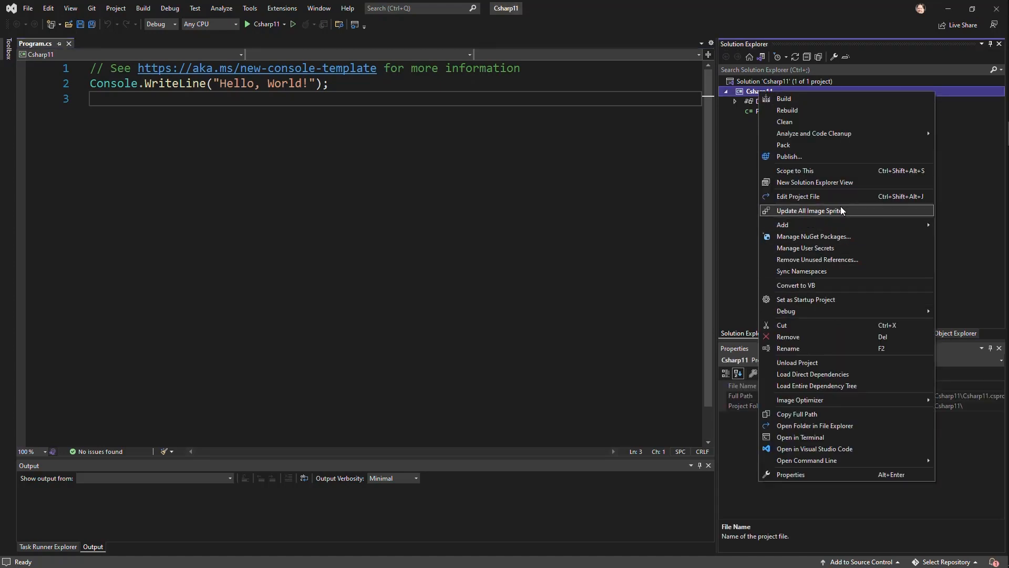
mouse_move(803, 198)
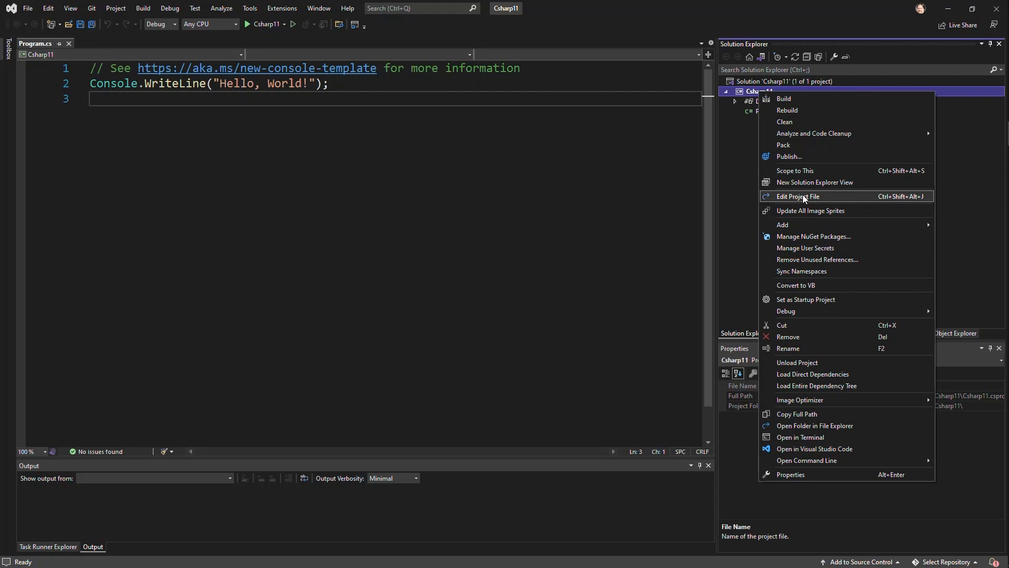
left_click(798, 197)
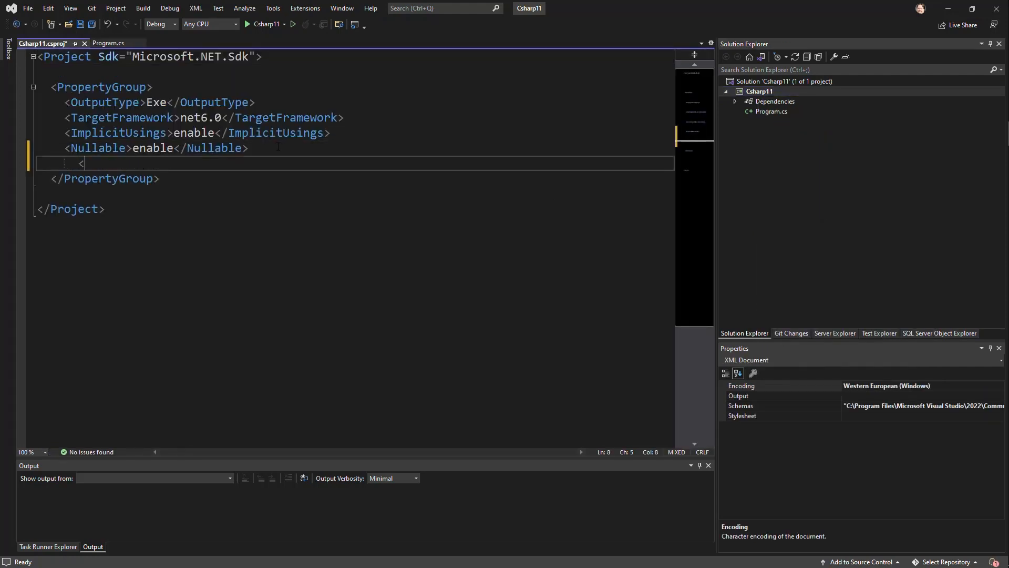
type("<Lang")
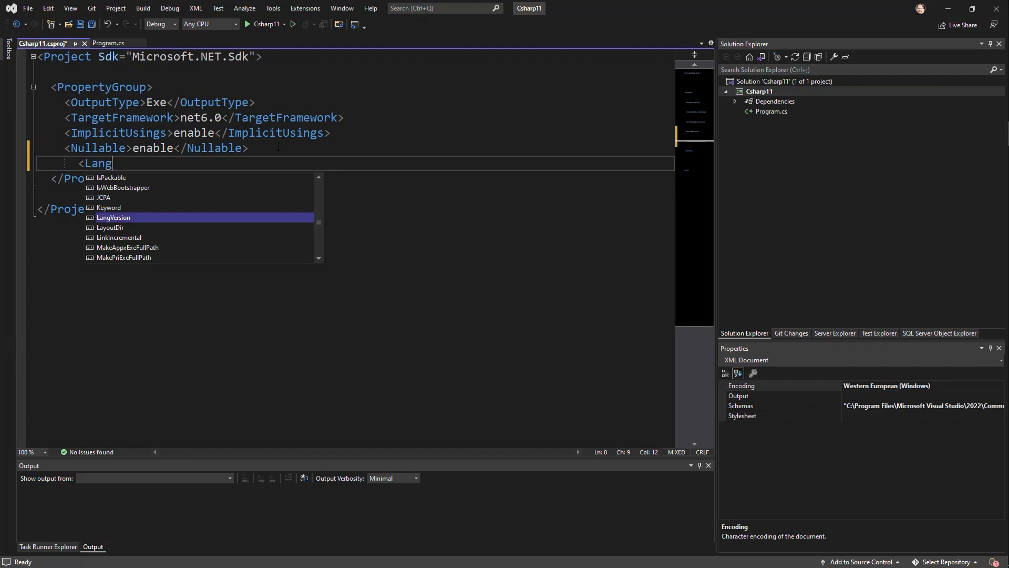
key("Tab")
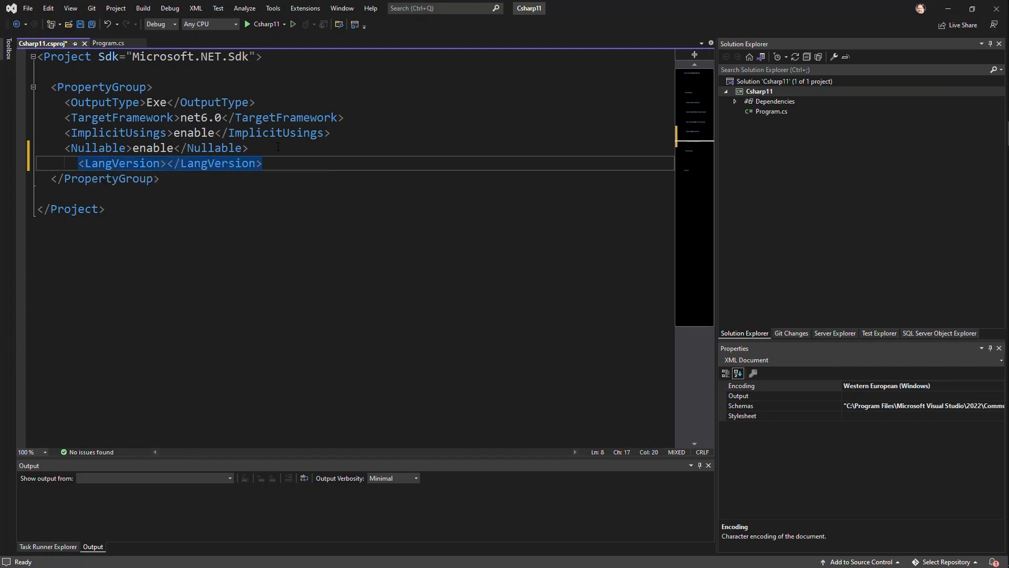
type("preview")
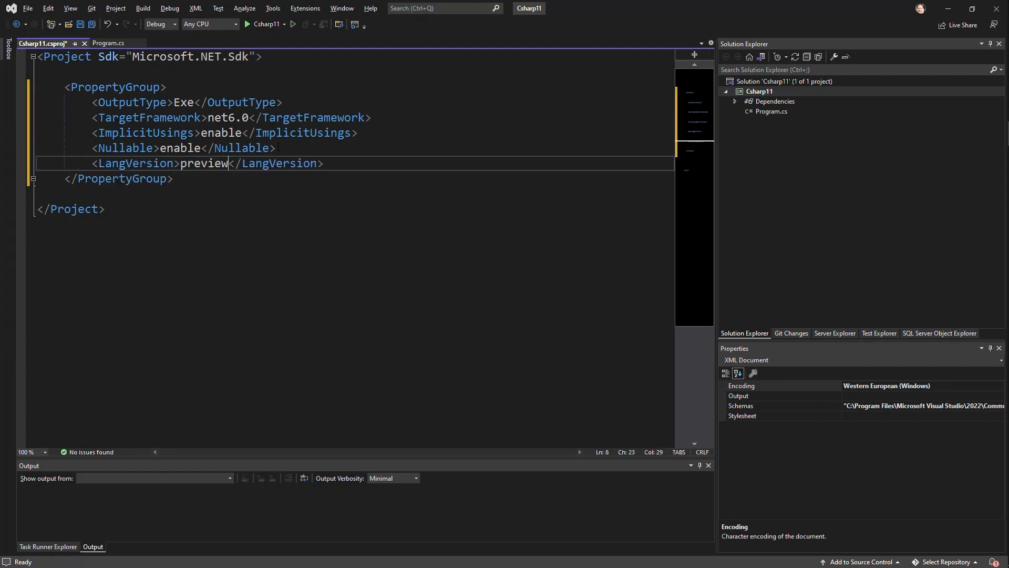
key("ctrl+s")
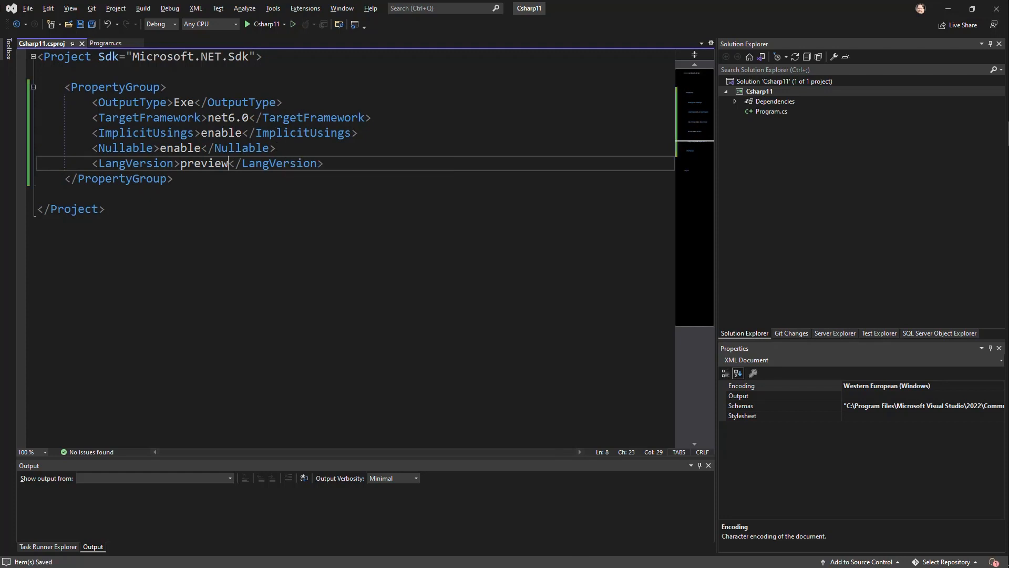
left_click(105, 44)
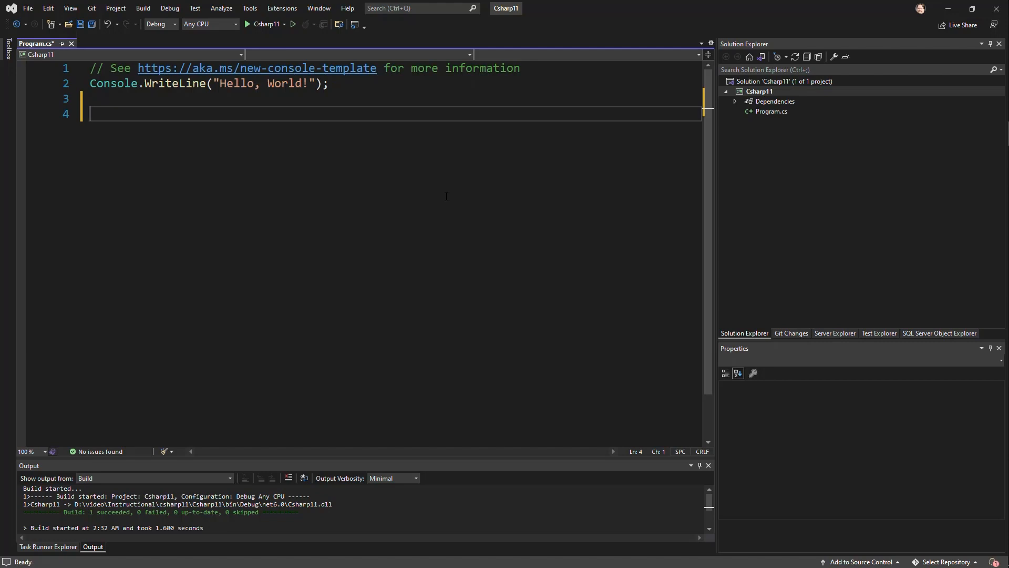
Declare var someString as the interpolated string $"Hello {} World".
type("v")
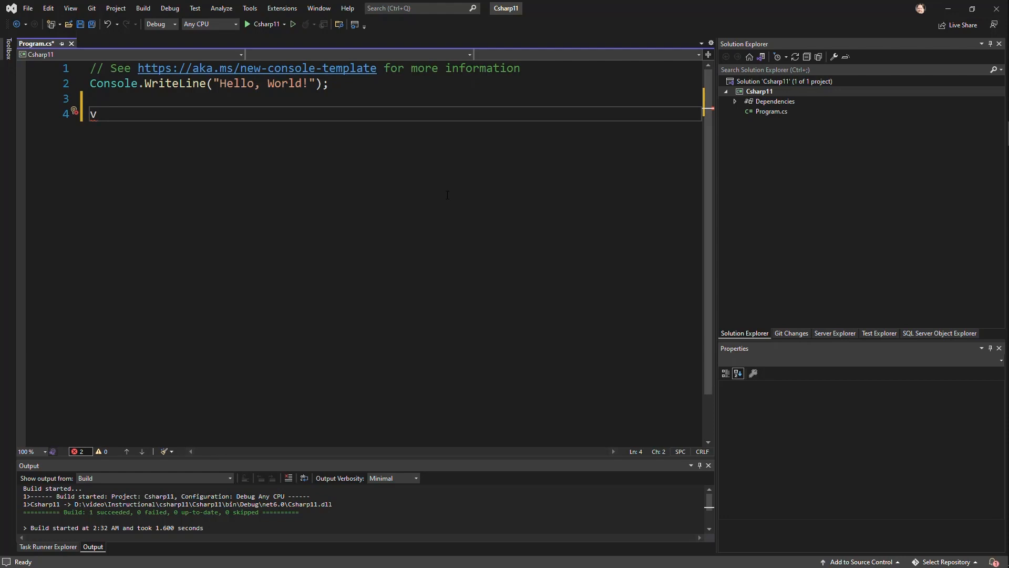
type("ar")
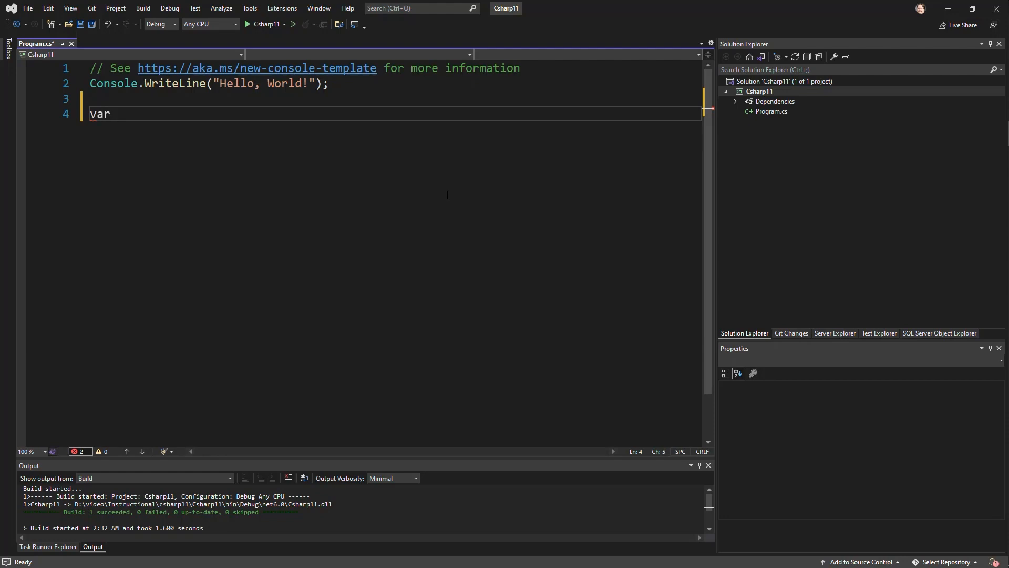
type("someString =")
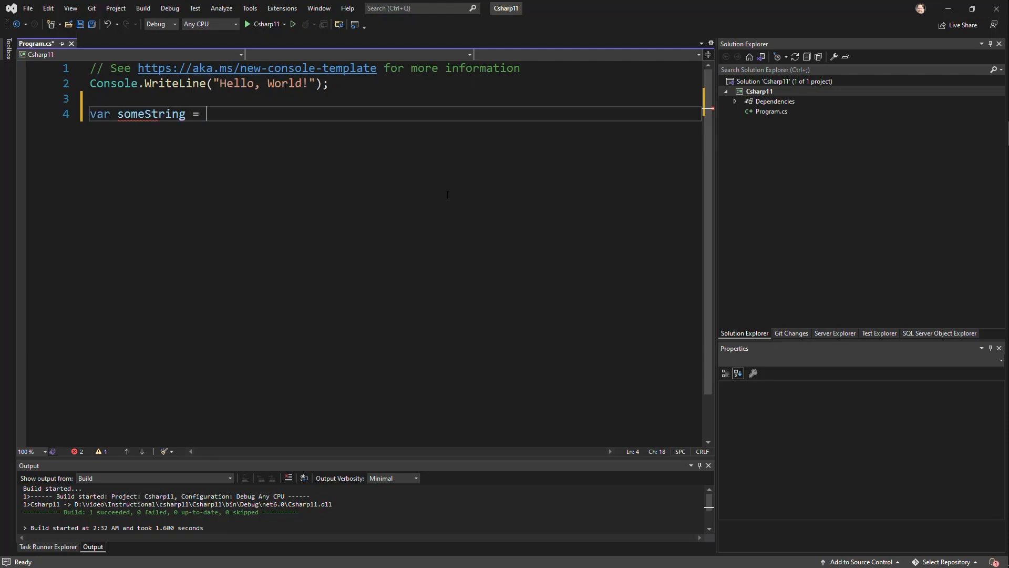
type("\"Hello World\";")
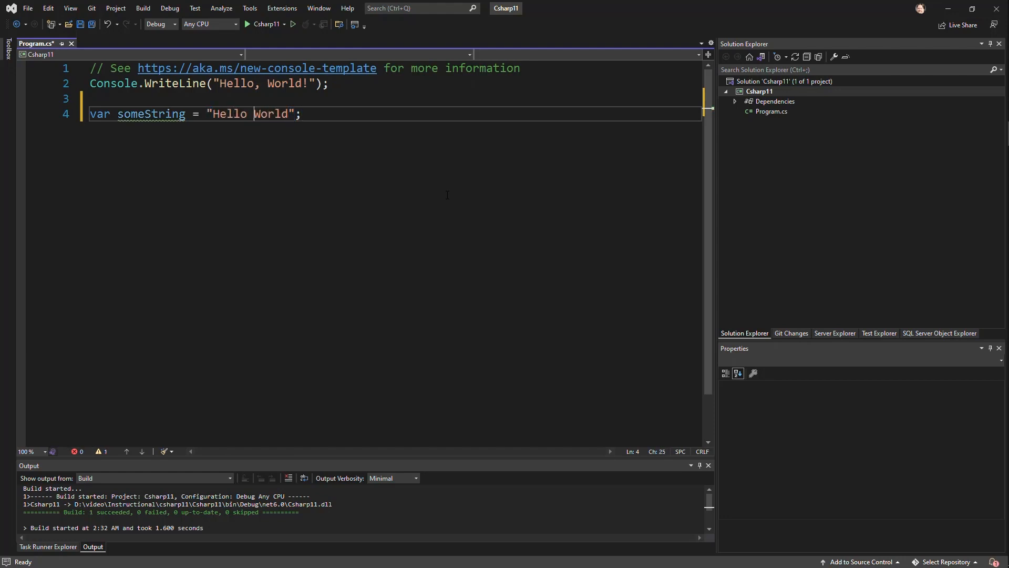
type("$")
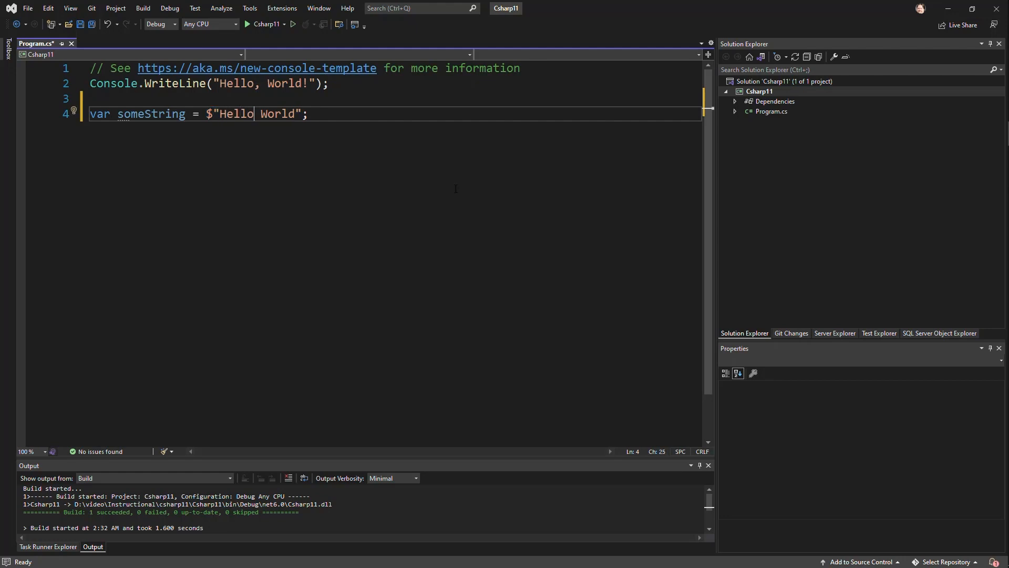
type("{}")
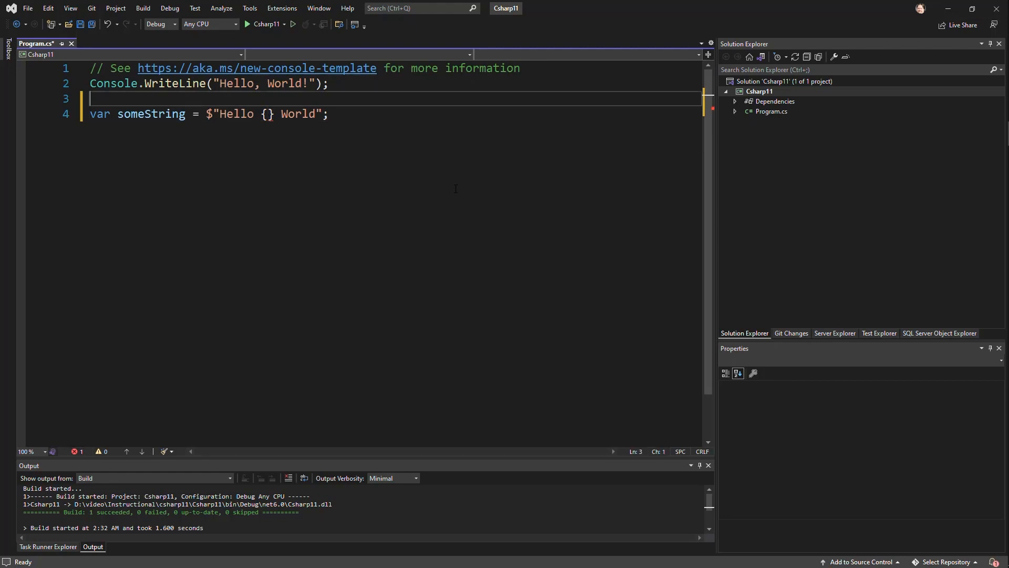
Declare var o = new Object() and put o.GetHashCode() in the hole, split across two lines.
type("var o")
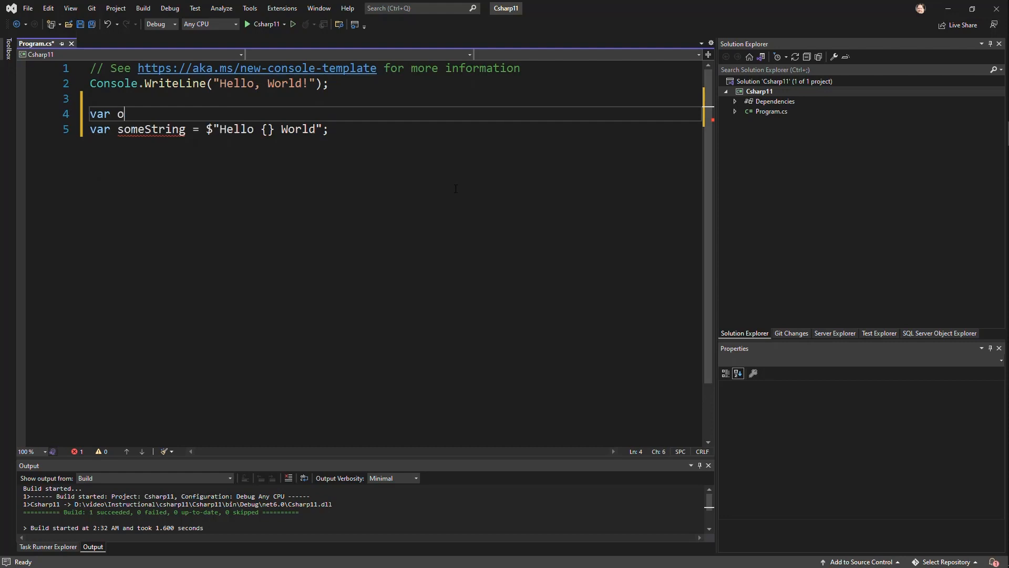
type("= new Object();")
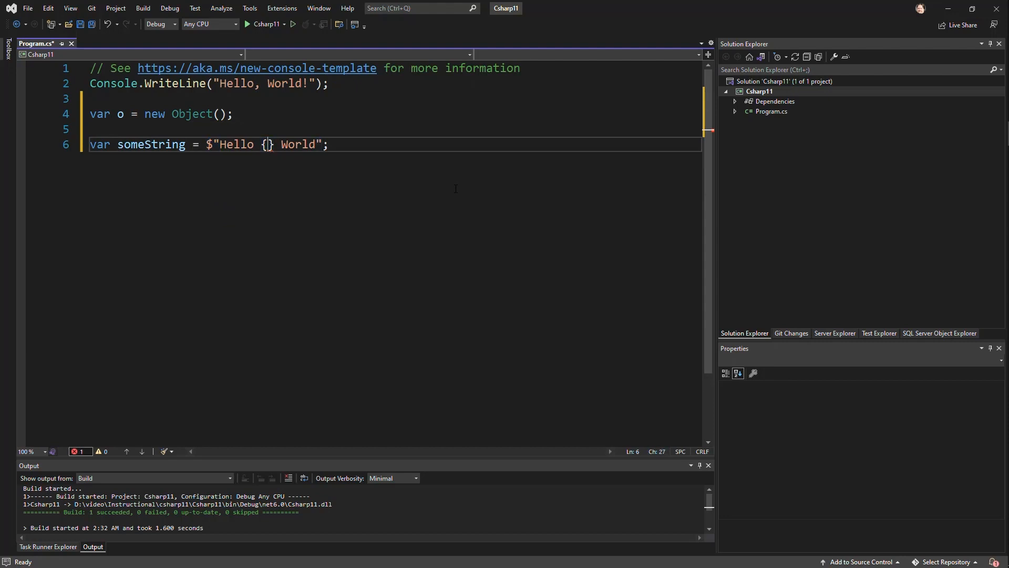
type("o.GetHashCode(")
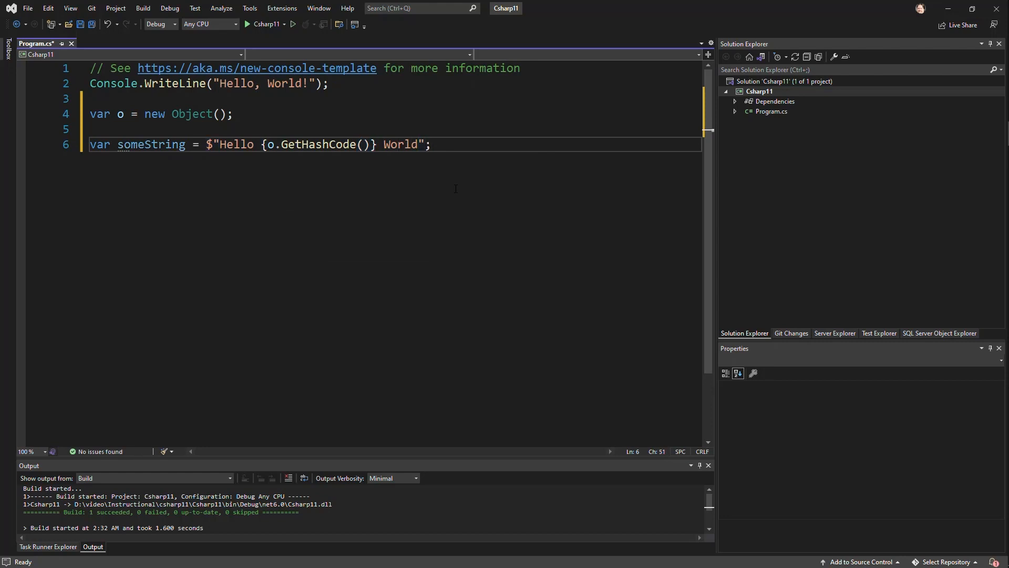
double_click(320, 144)
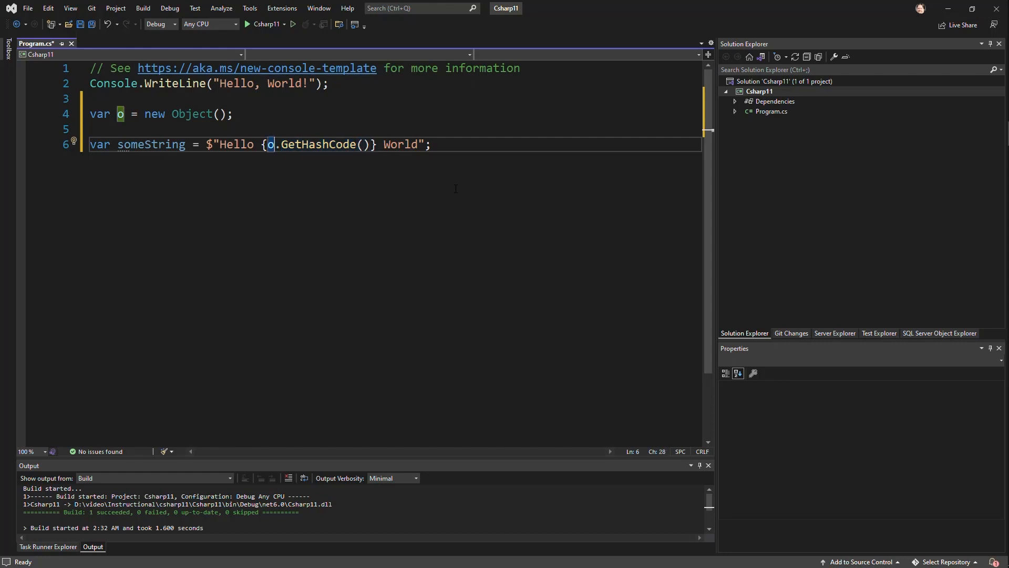
key("Enter")
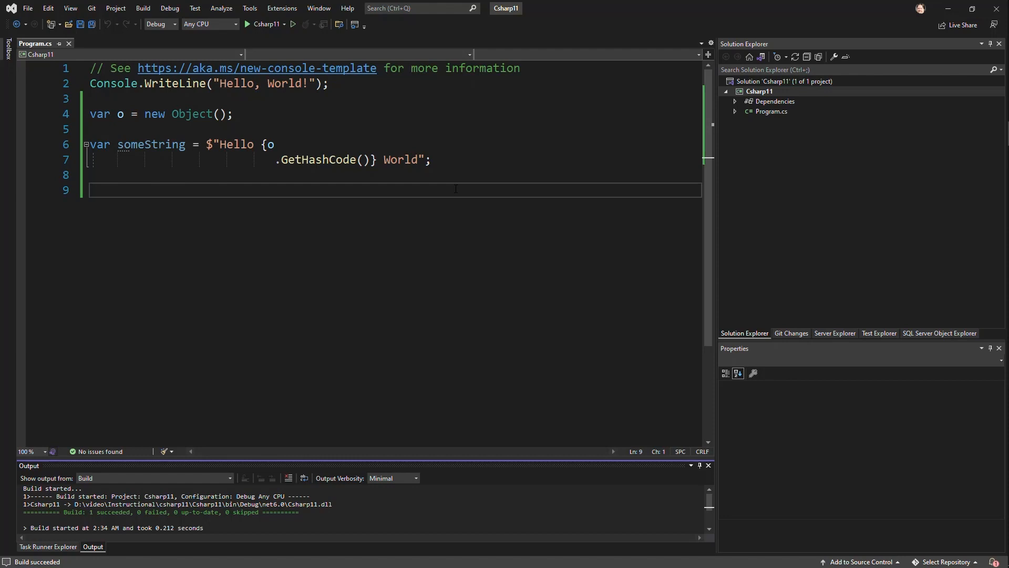
Add a // Generic Attributes comment and declare class MyAttribute : Attribute.
type("// New Lines in Interpolation")
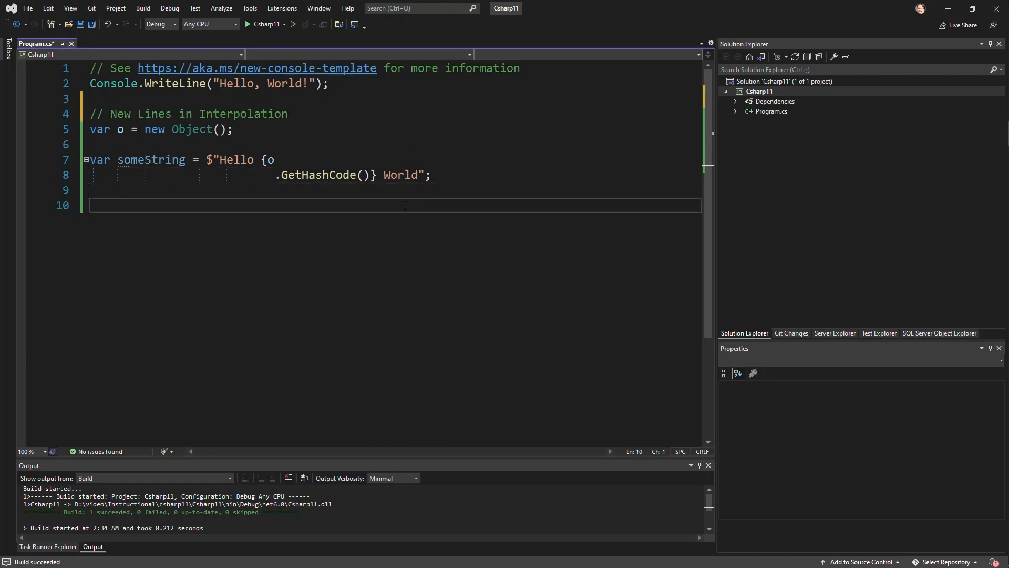
type("// Generic A")
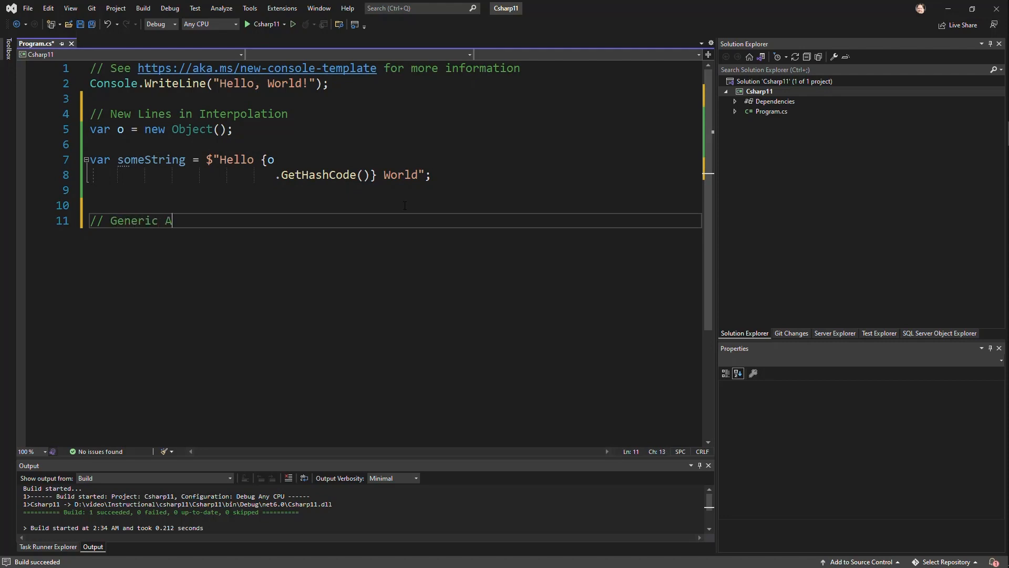
type("ttribut")
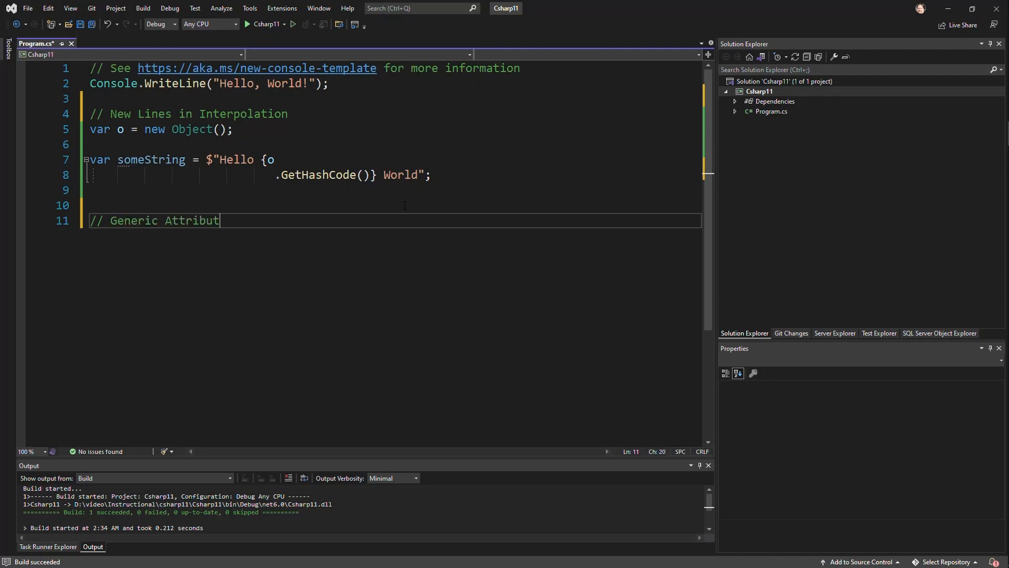
type("es")
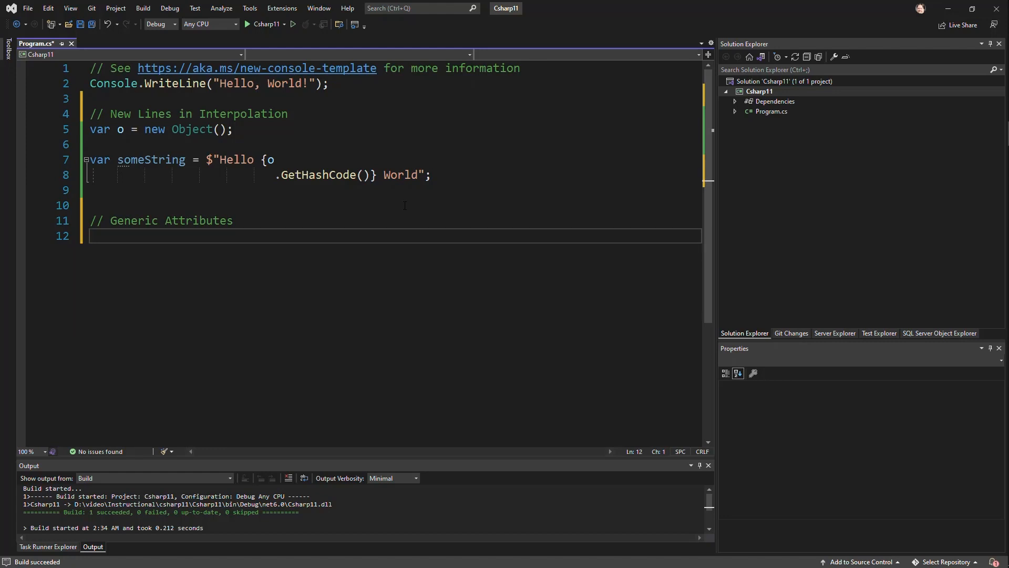
type("class")
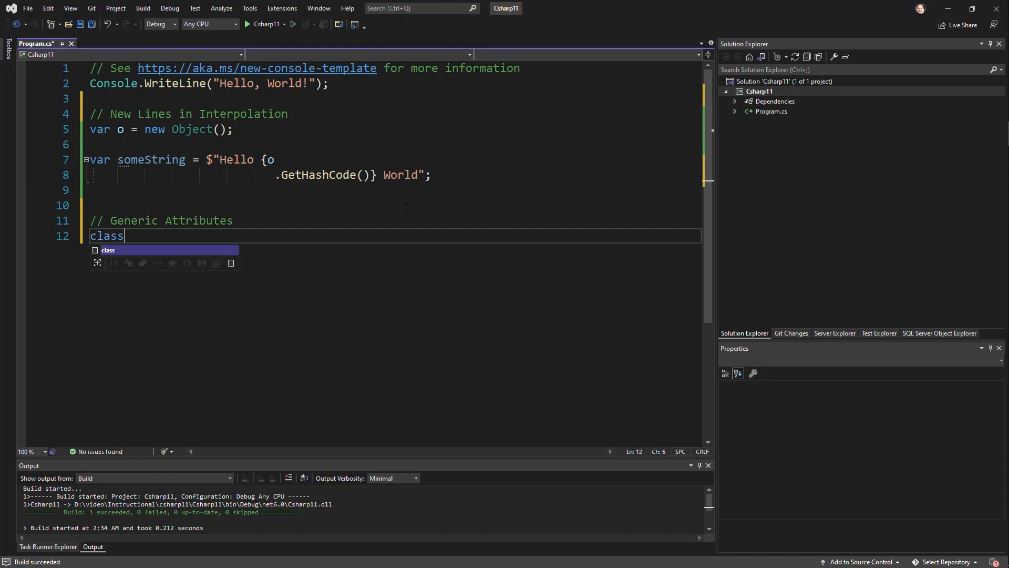
type("My")
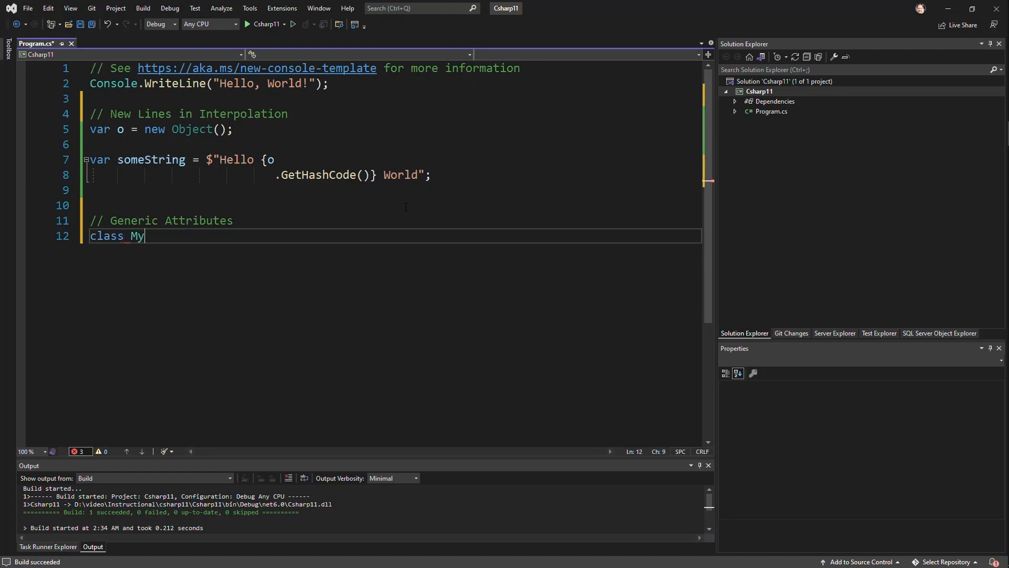
type("Attribute :")
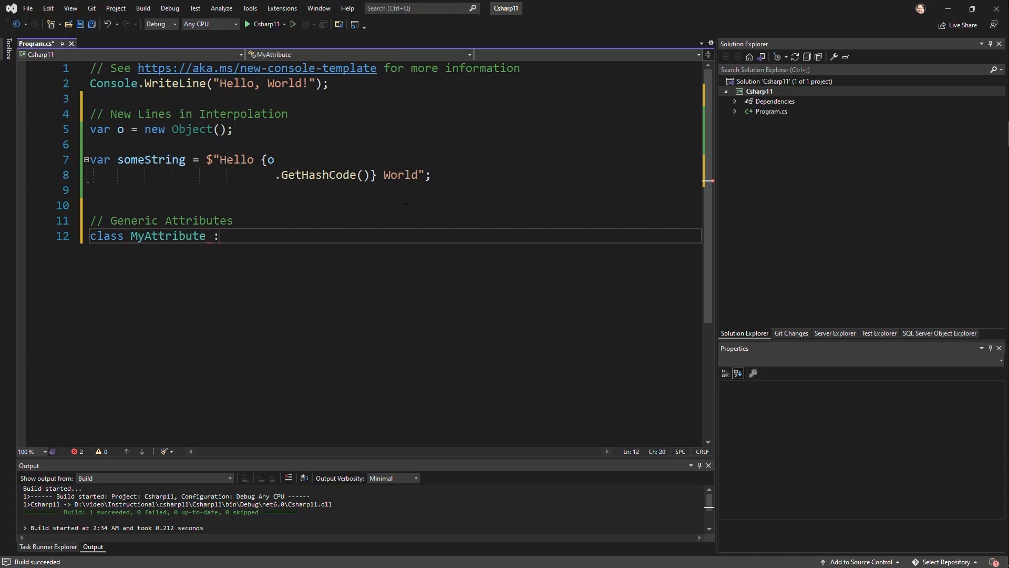
type("Attribute")
type("c")
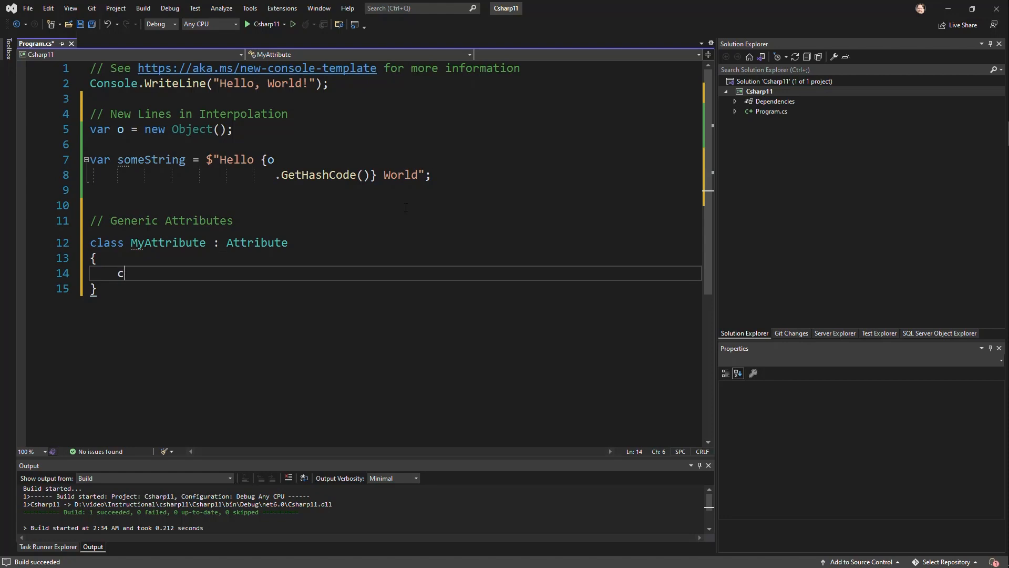
Give MyAttribute a constructor taking Type ourType that initializes an OurType property via a suggested fix.
type("public MyAttribute()")
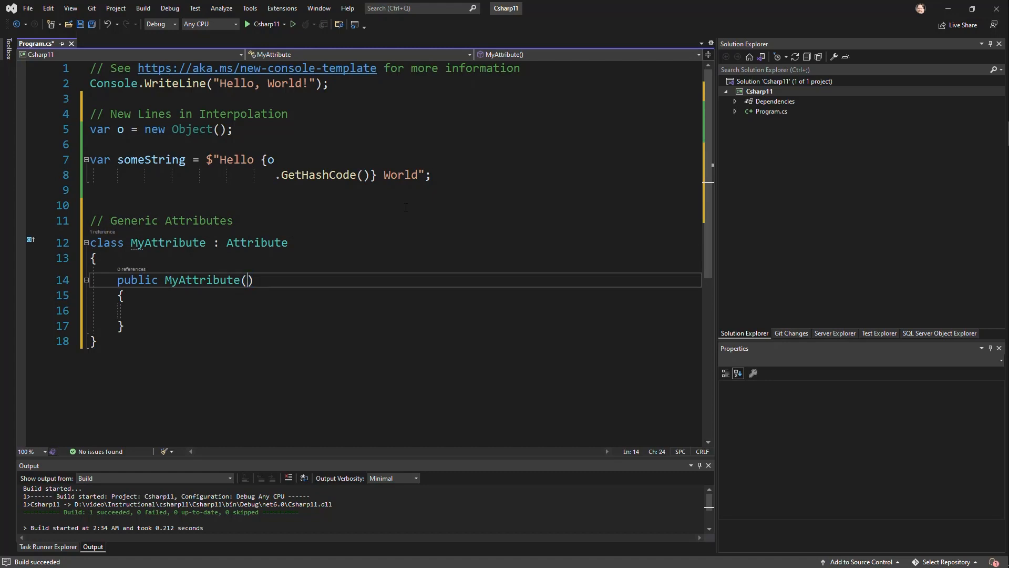
type("Type")
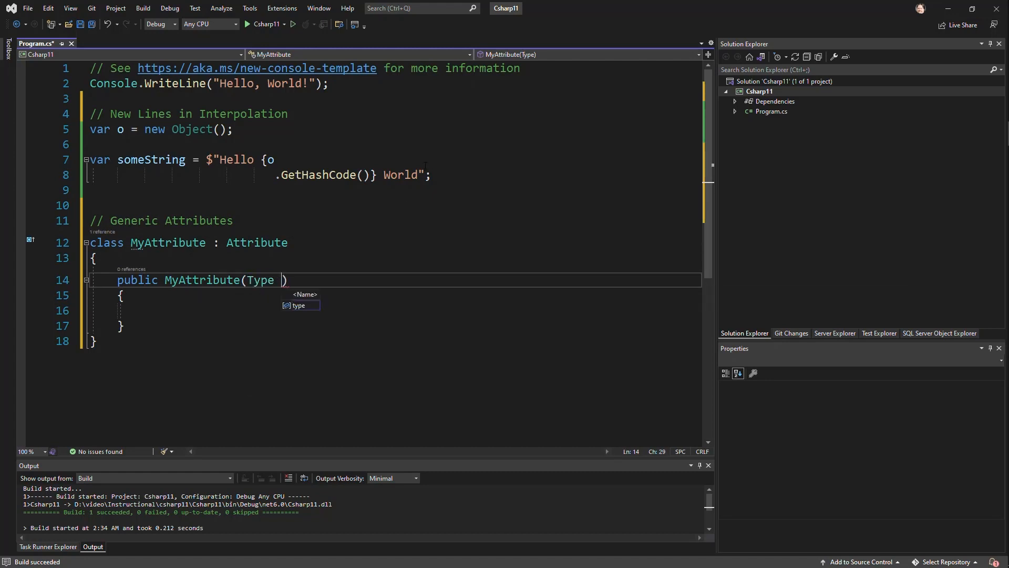
type("ourType")
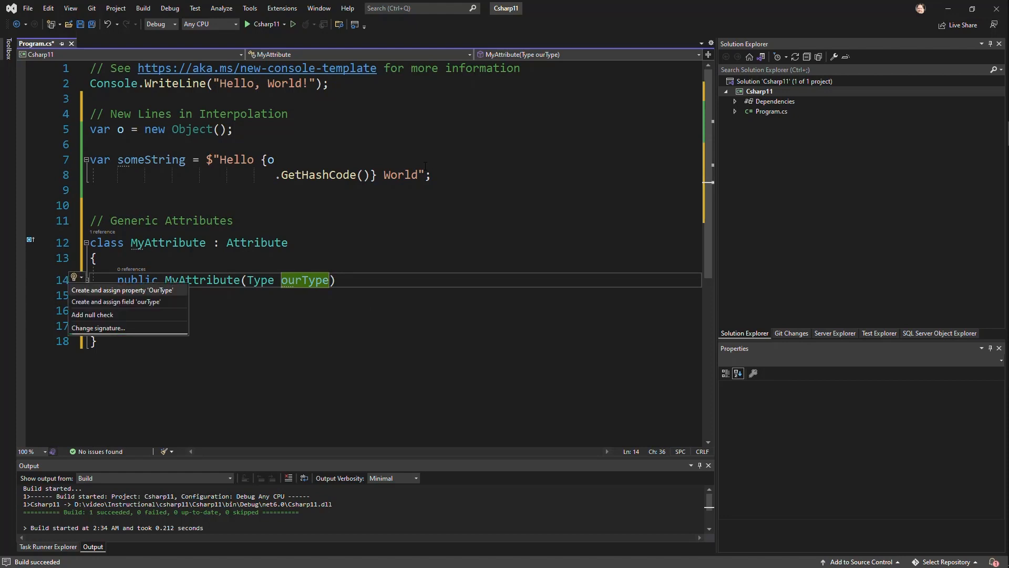
left_click(117, 302)
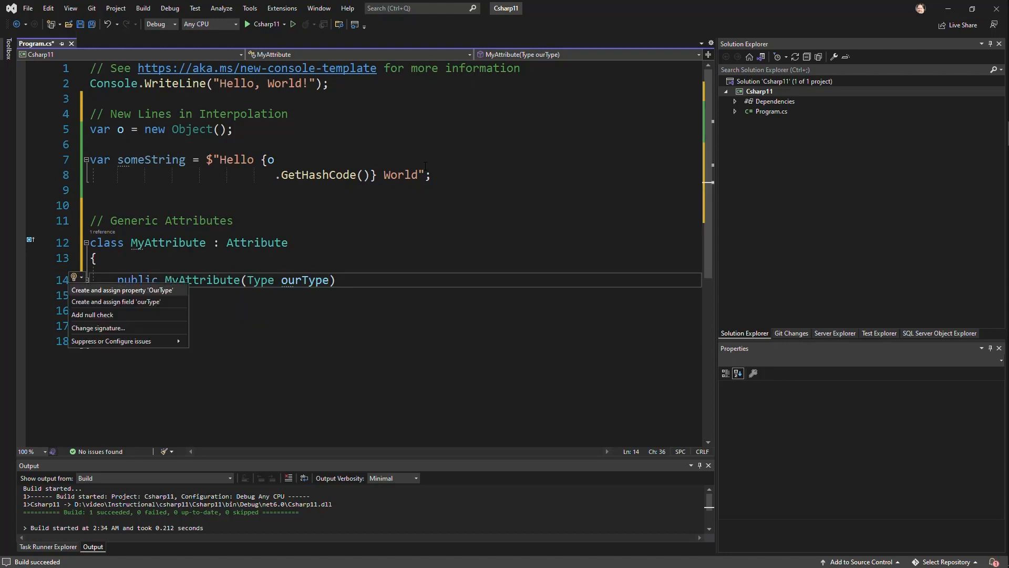
left_click(122, 290)
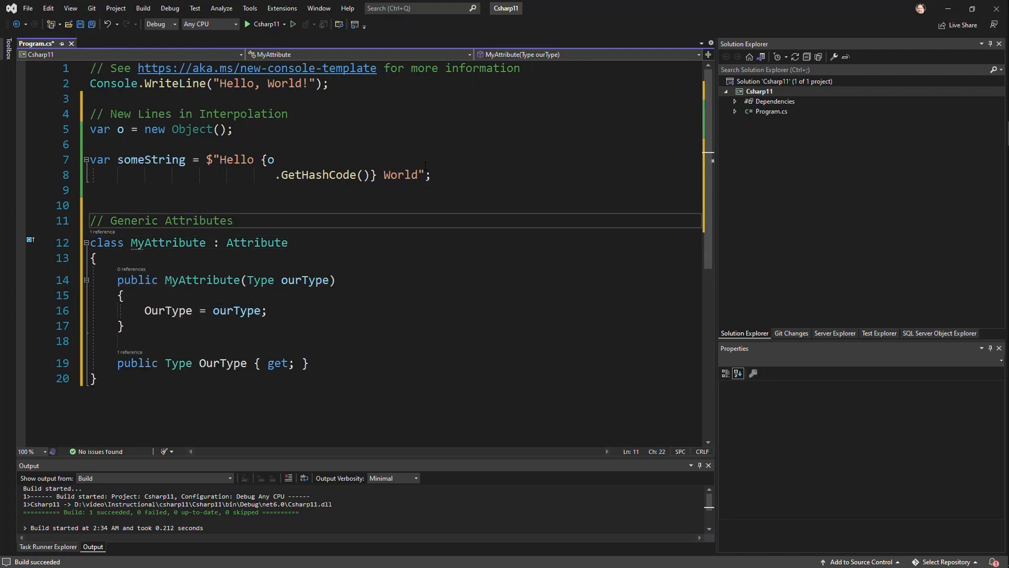
Write void TestMe(string x) printing x, decorated with [MyAttribute(typeof(string))].
key("Enter")
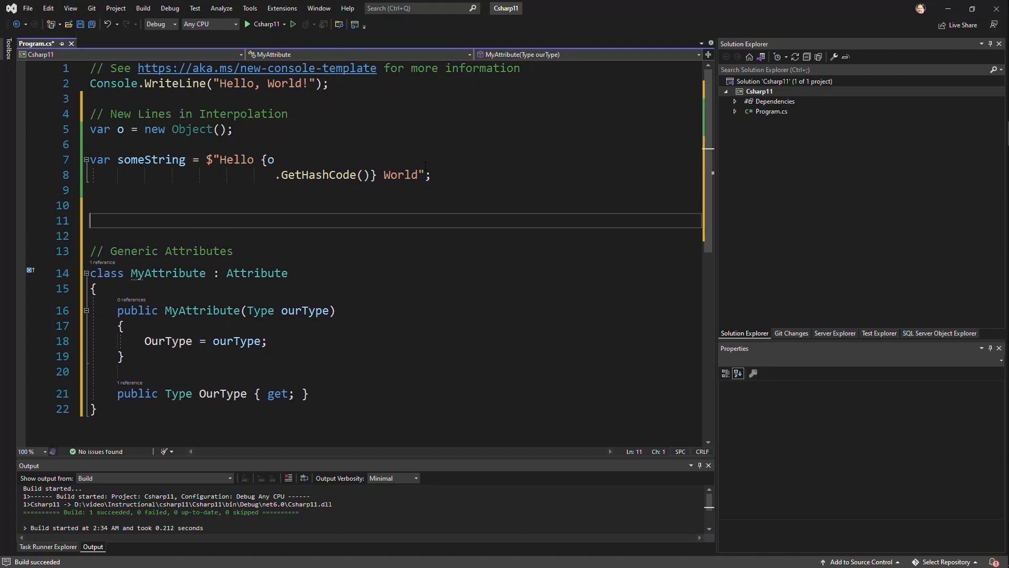
type("vo")
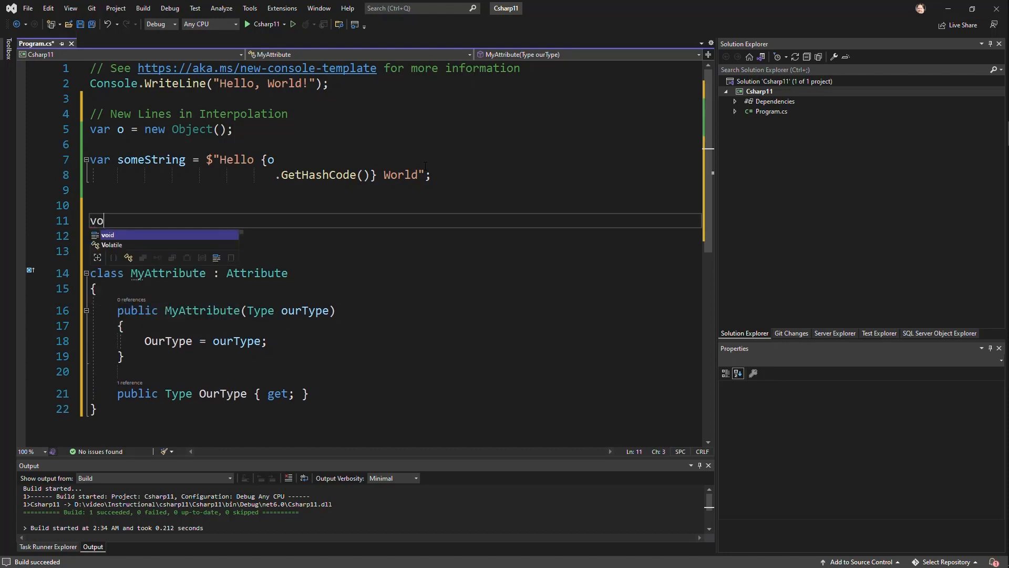
type("id TestMe(")
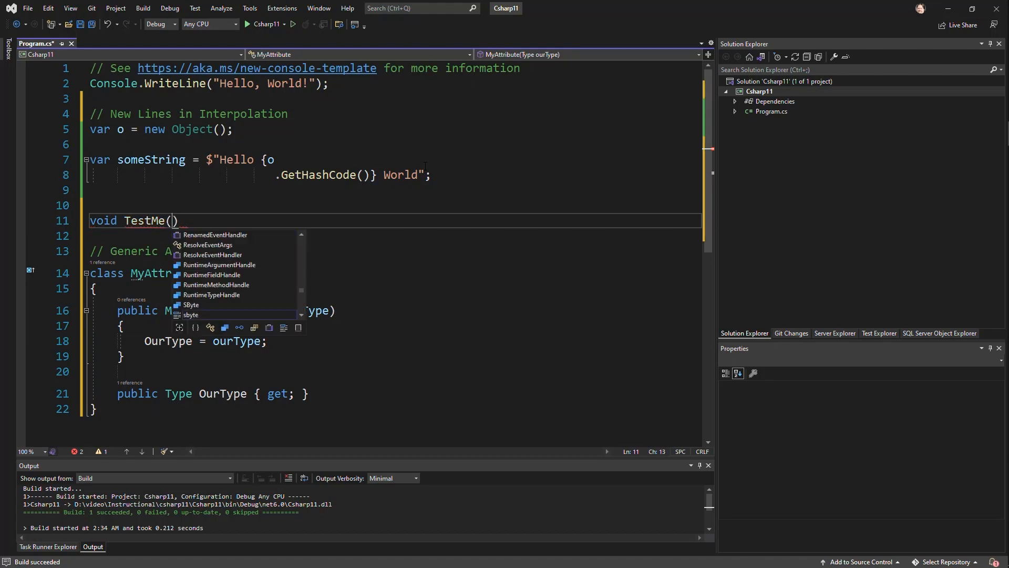
type("string x")
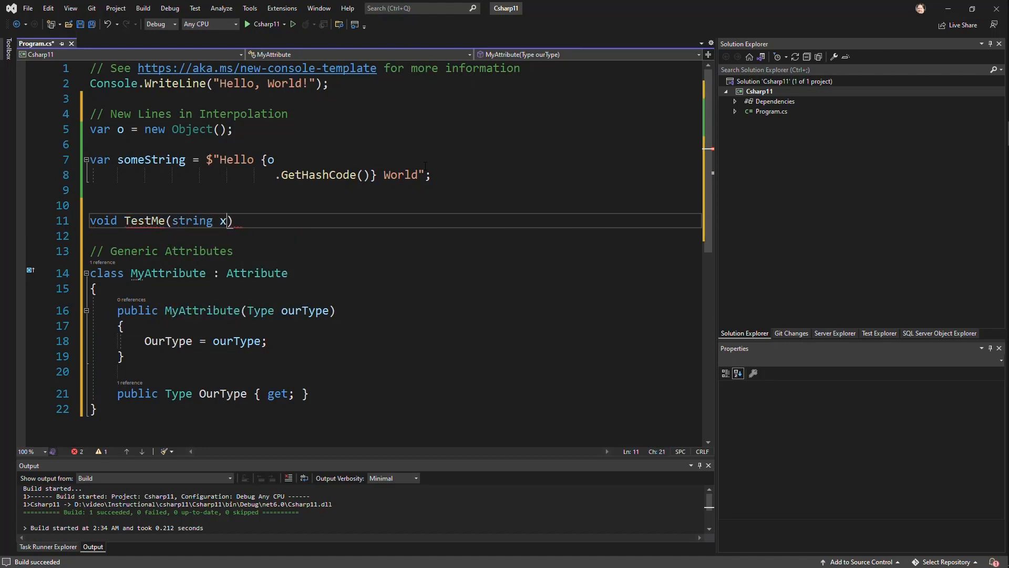
type("{")
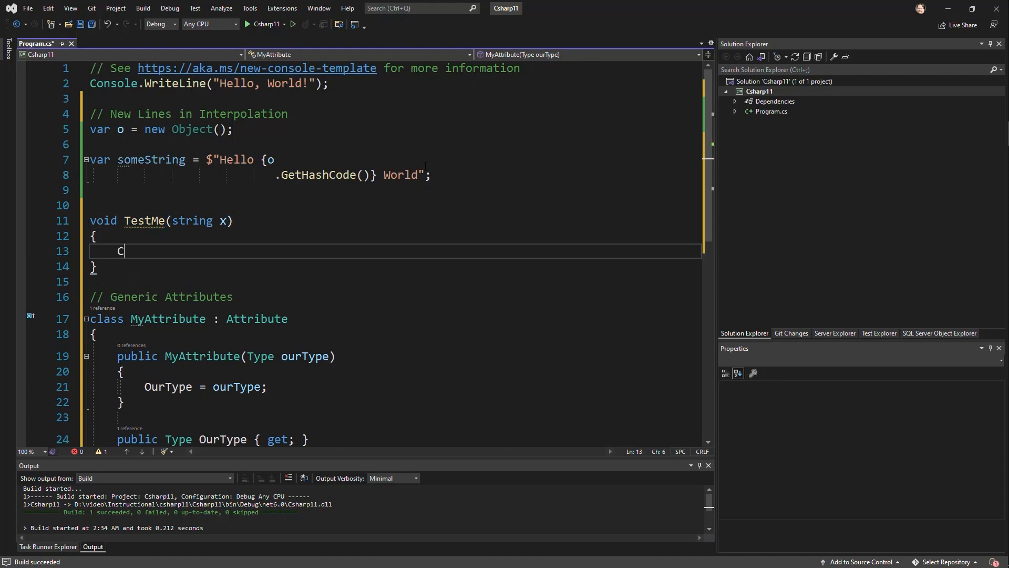
type("onsole.Write")
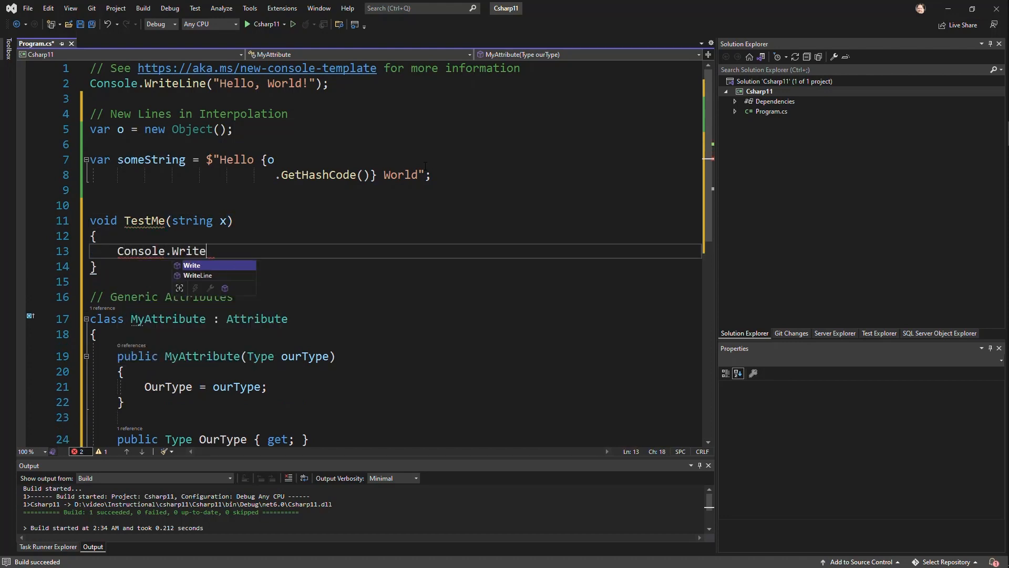
type("Line(x);")
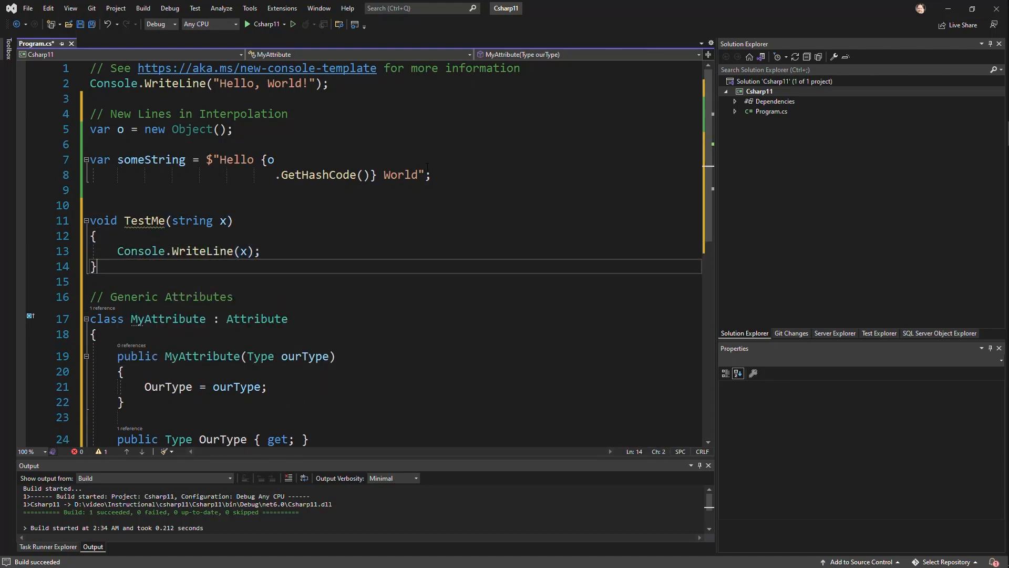
left_click(261, 251)
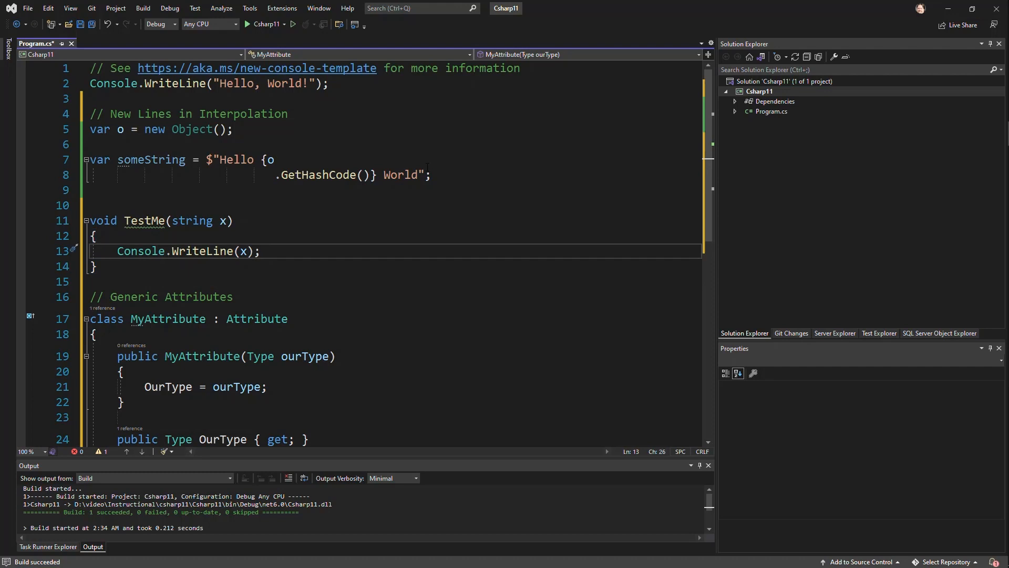
type("[MyAttribute(typeof(string")
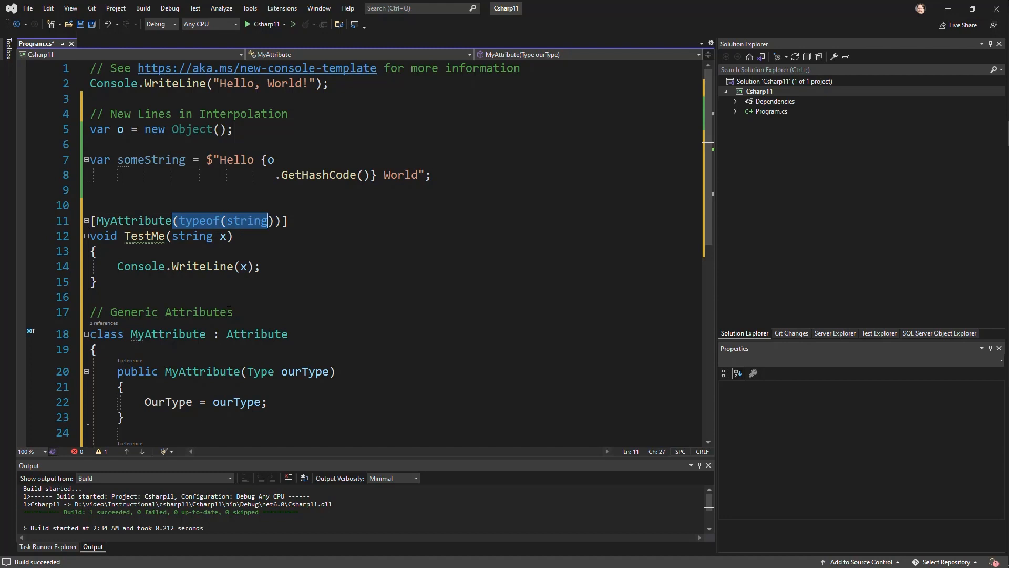
Use [MyAttribute<string>], make the class MyAttribute<T>, drop the Type parameter, and type OurType as T?
type("<str")
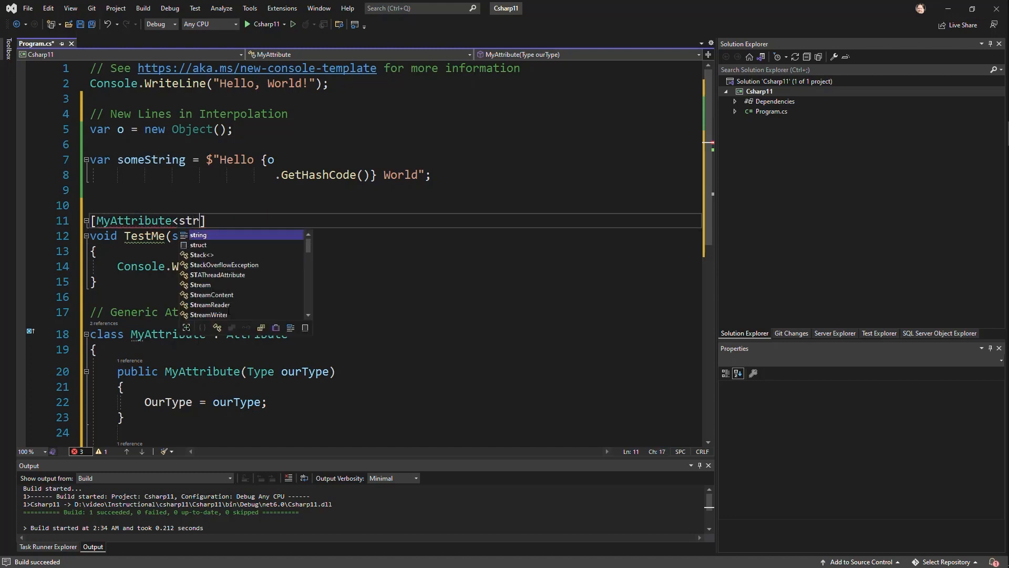
key("Tab")
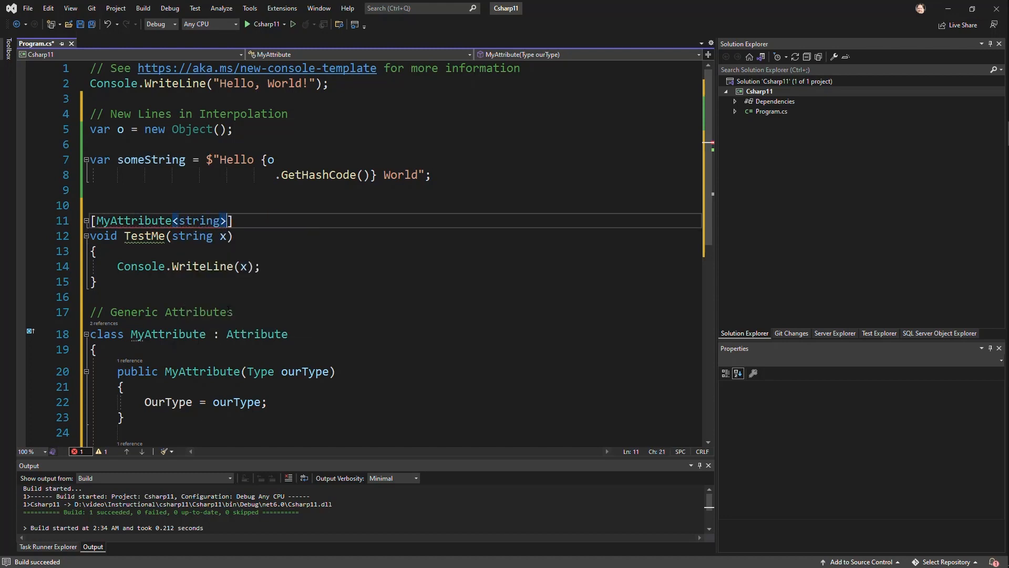
double_click(256, 333)
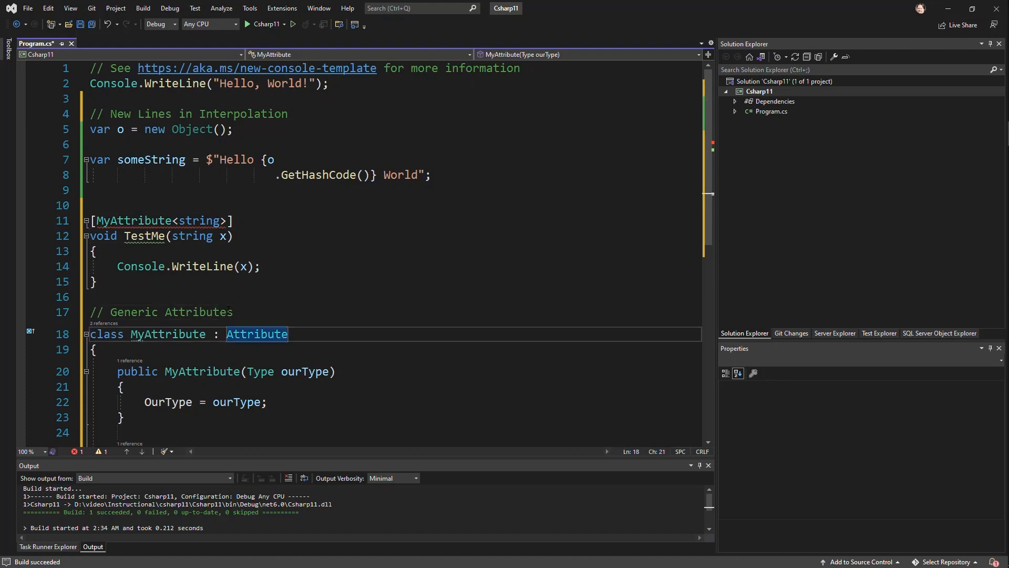
type("<T>")
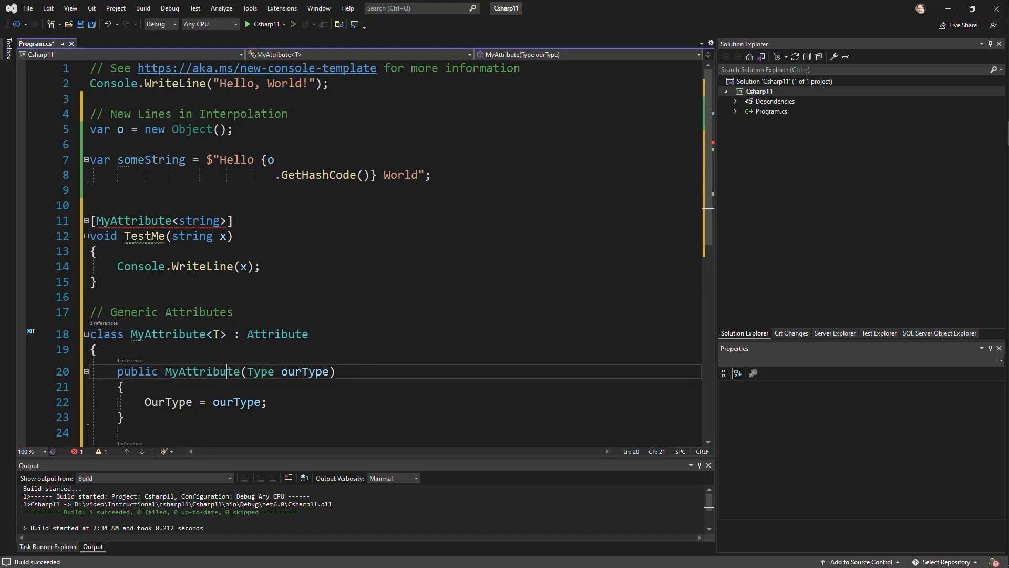
left_click_drag(246, 371, 331, 371)
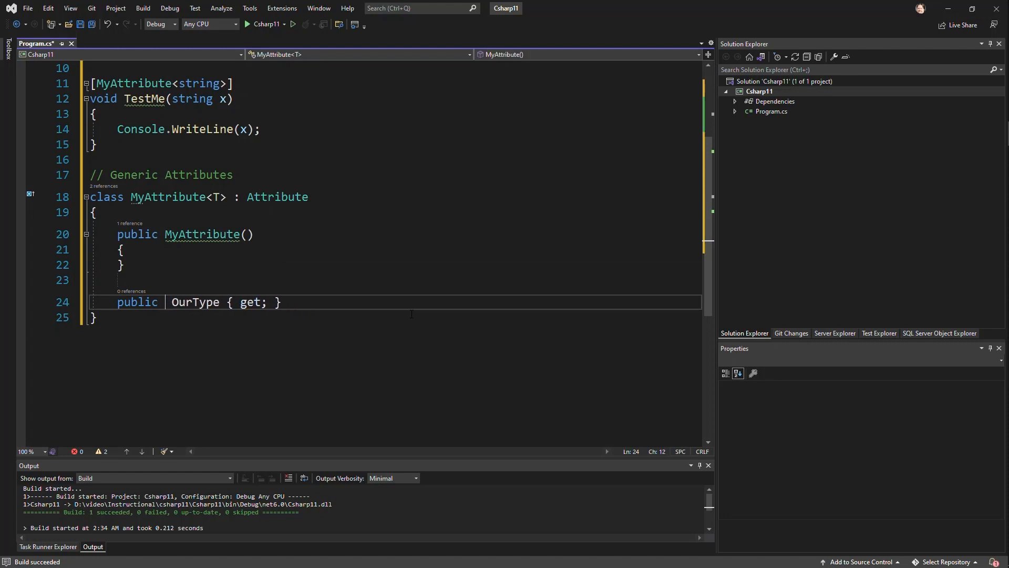
type("T?")
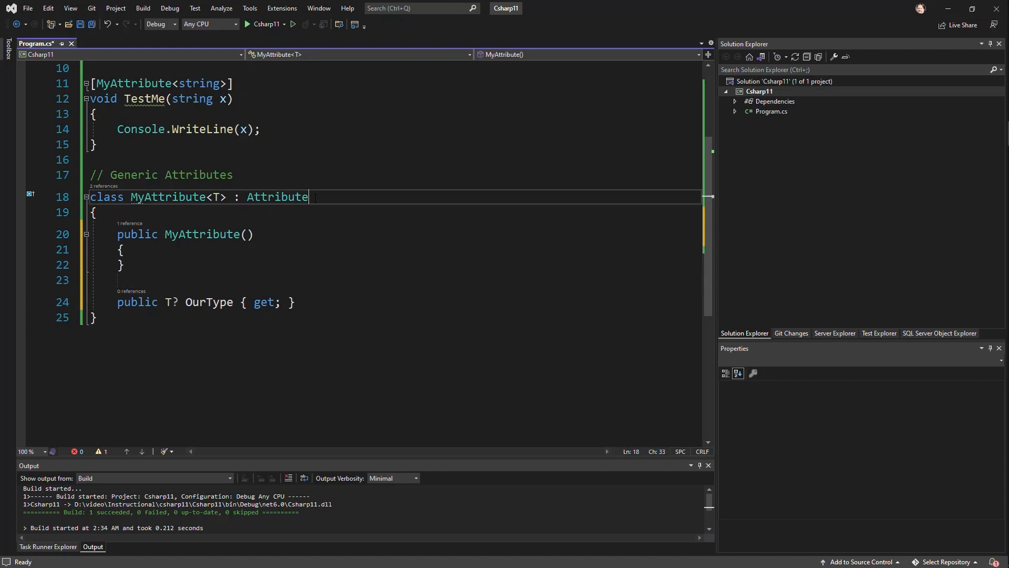
Constrain MyAttribute<T> with where T : new() and change the usage to MyAttribute<object>.
type("where : new()")
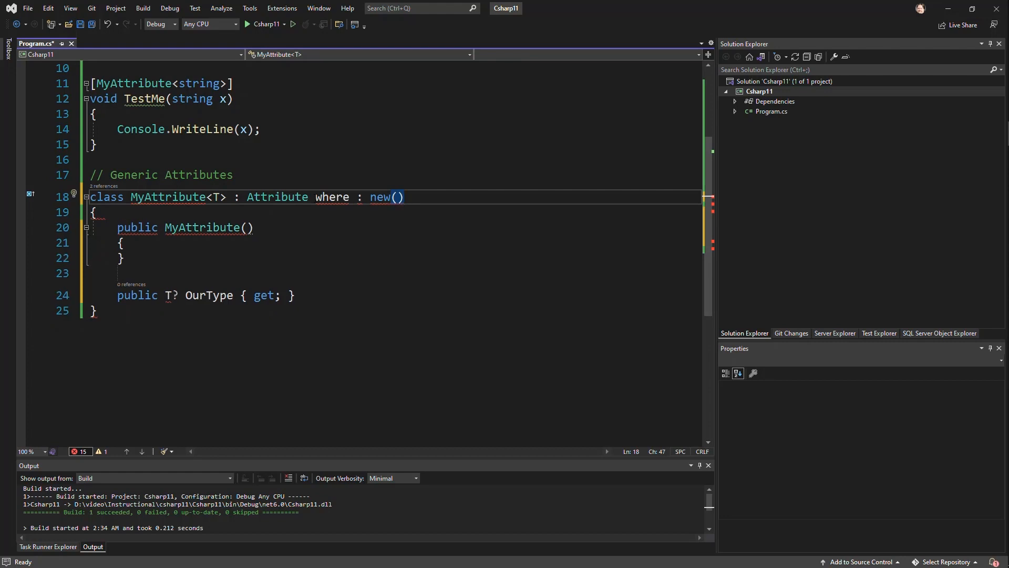
type("T")
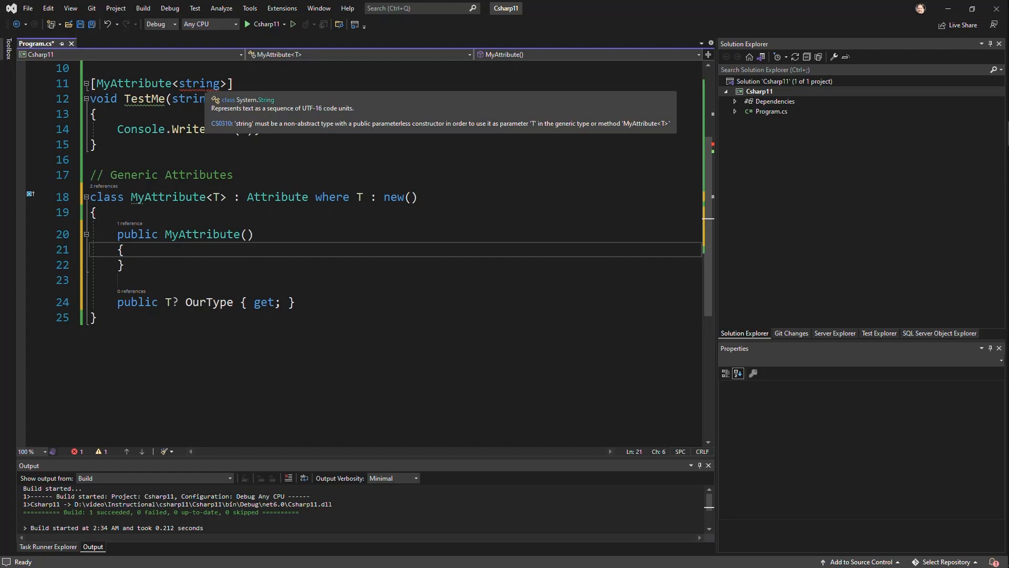
double_click(200, 83)
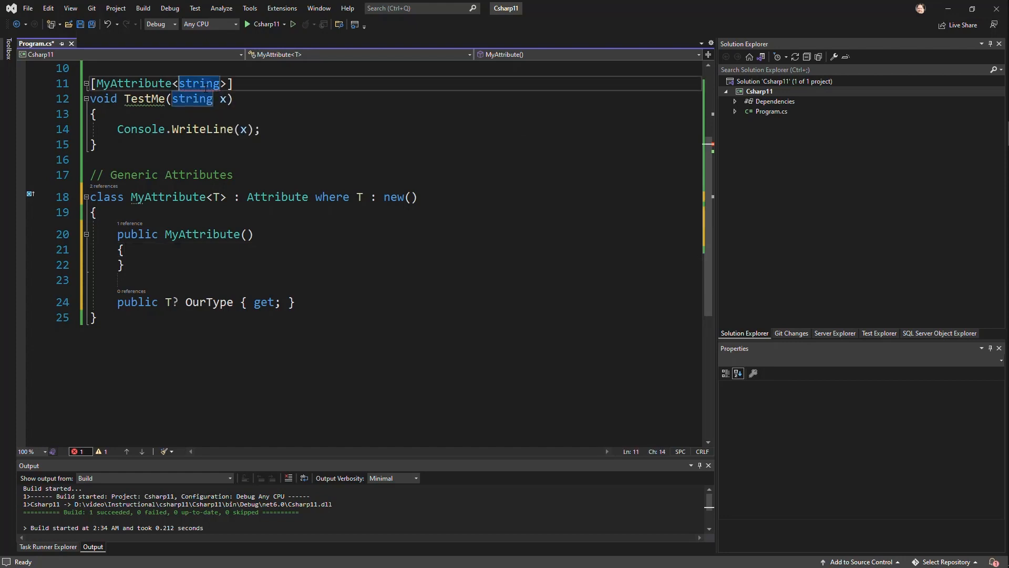
type("object")
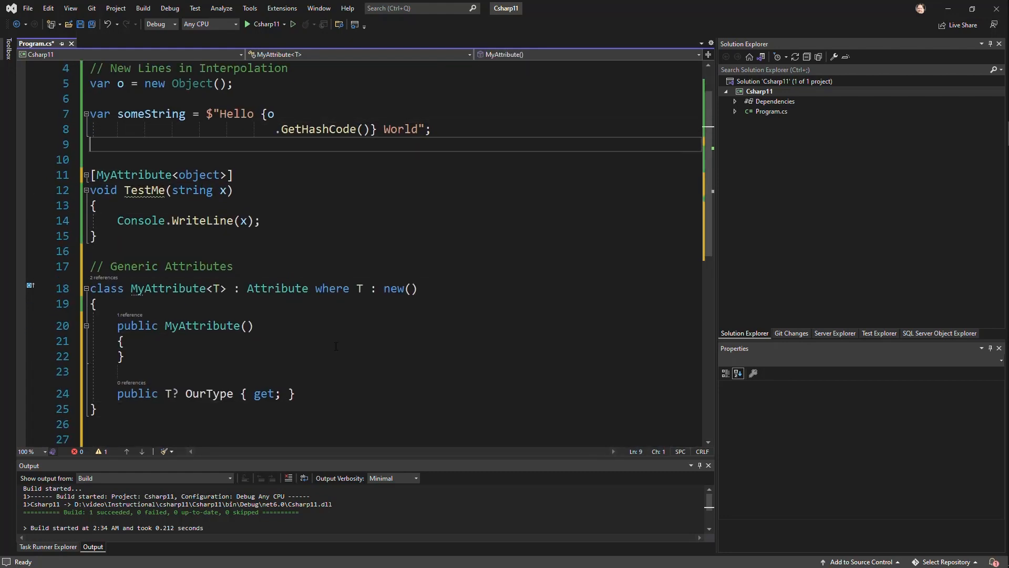
Label TestMe with // Parameter Null Checking, review Nullable and LangVersion in the project file, and return.
type("// Parameter Null Checking")
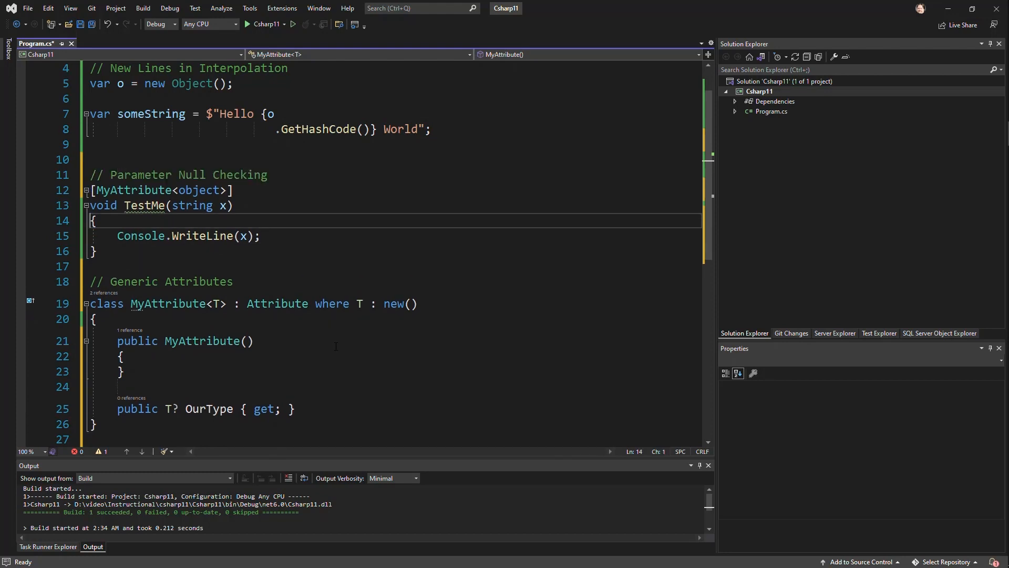
left_click(198, 206)
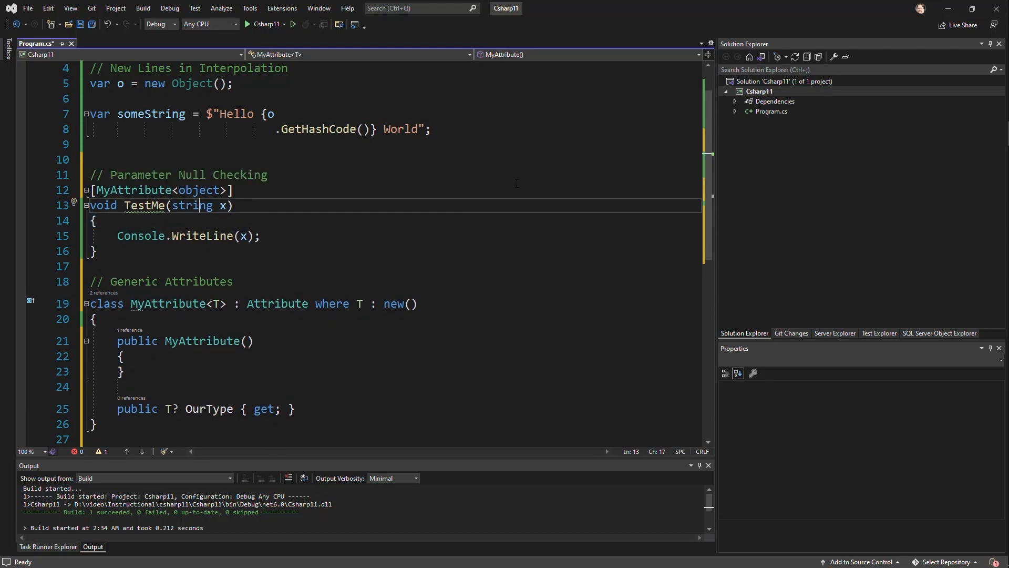
double_click(191, 205)
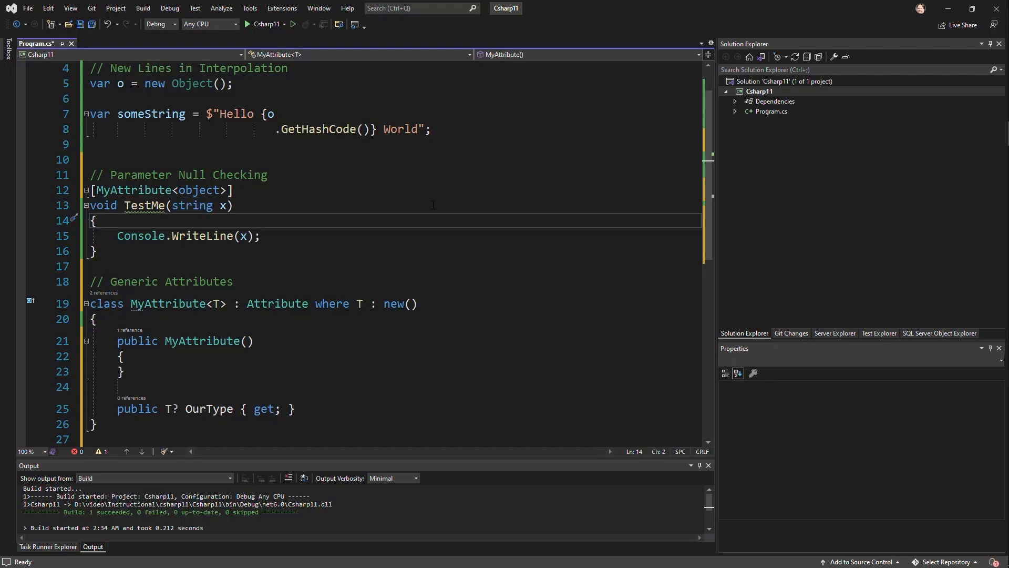
right_click(759, 90)
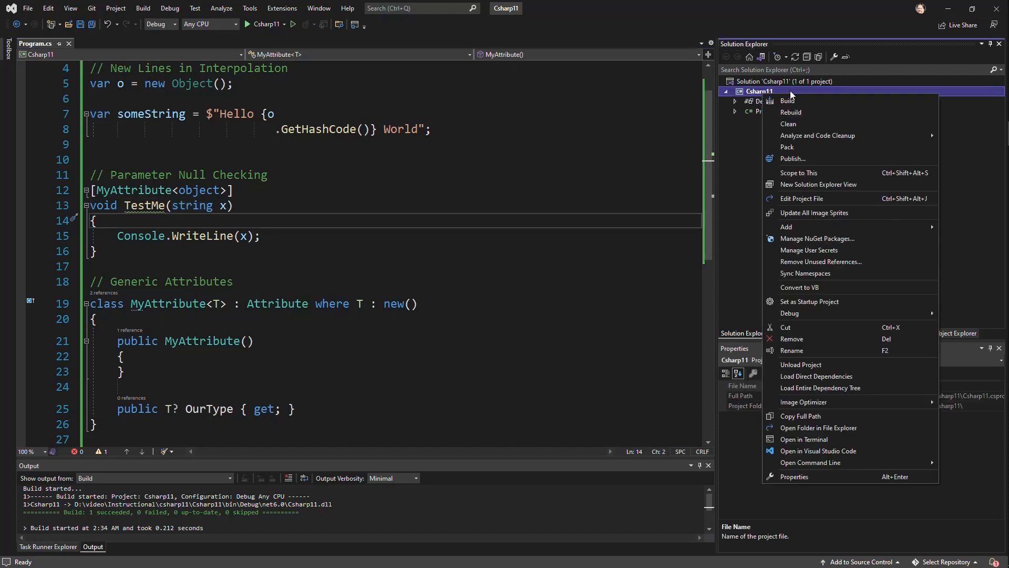
mouse_move(852, 195)
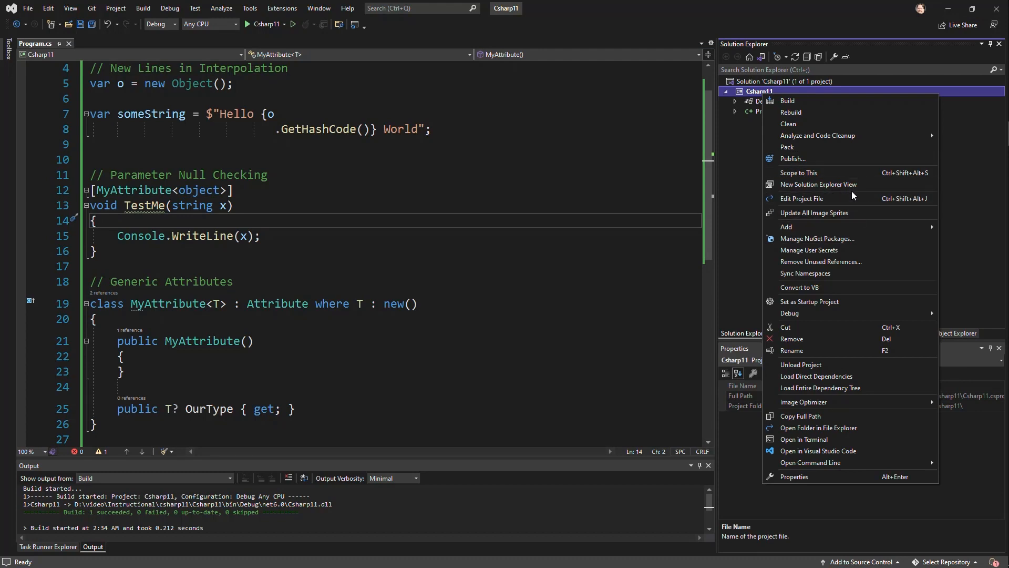
left_click(801, 199)
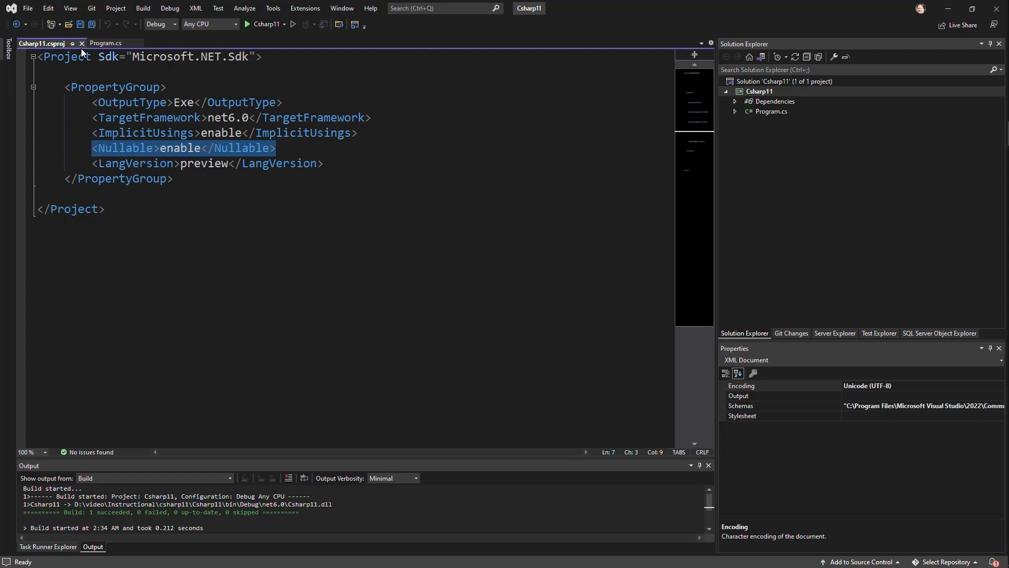
left_click(105, 43)
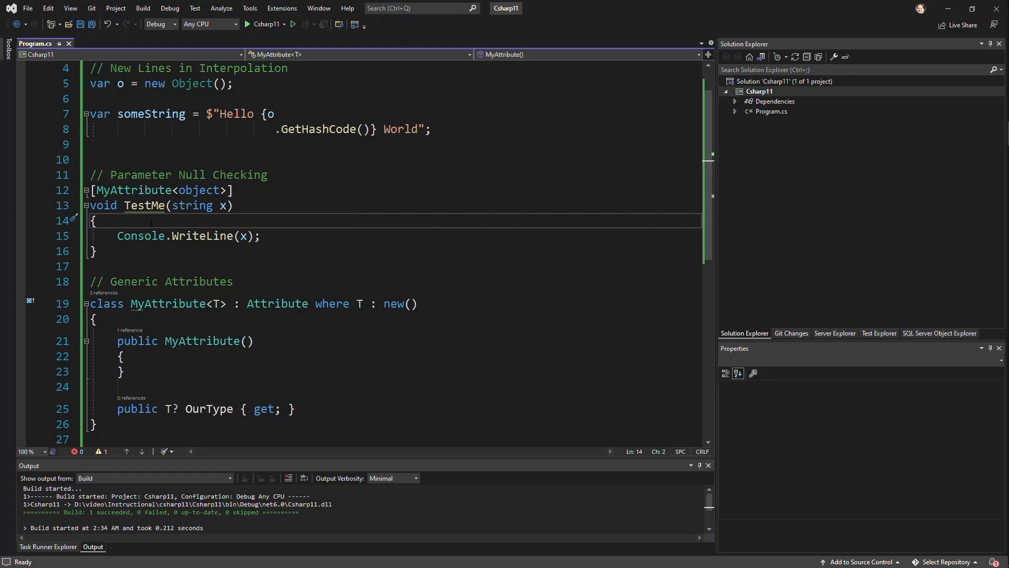
Add an if x is null throw new Exception() guard, make x a string?, and comment the guard out.
type("if (x is null")
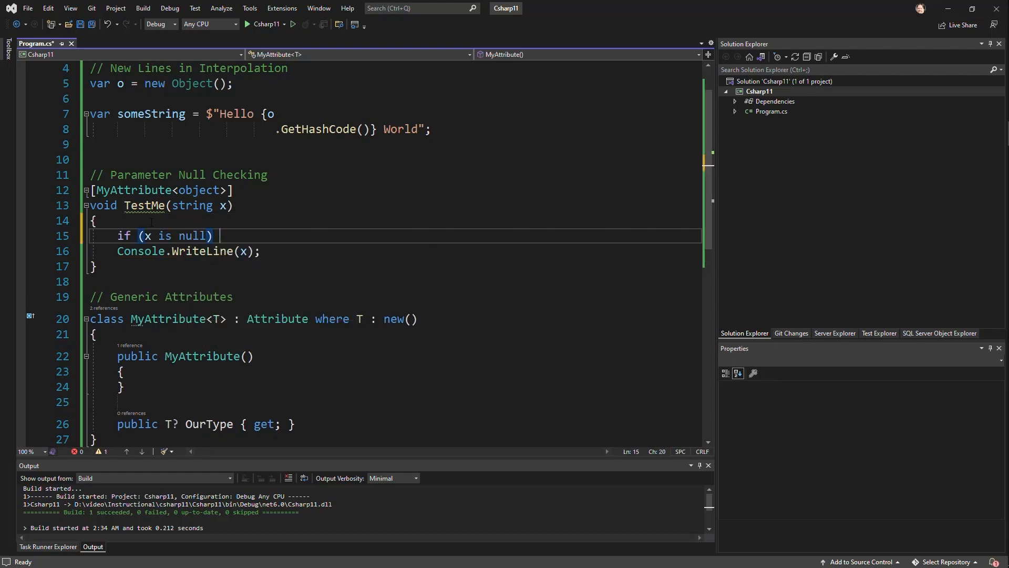
type("throw ne")
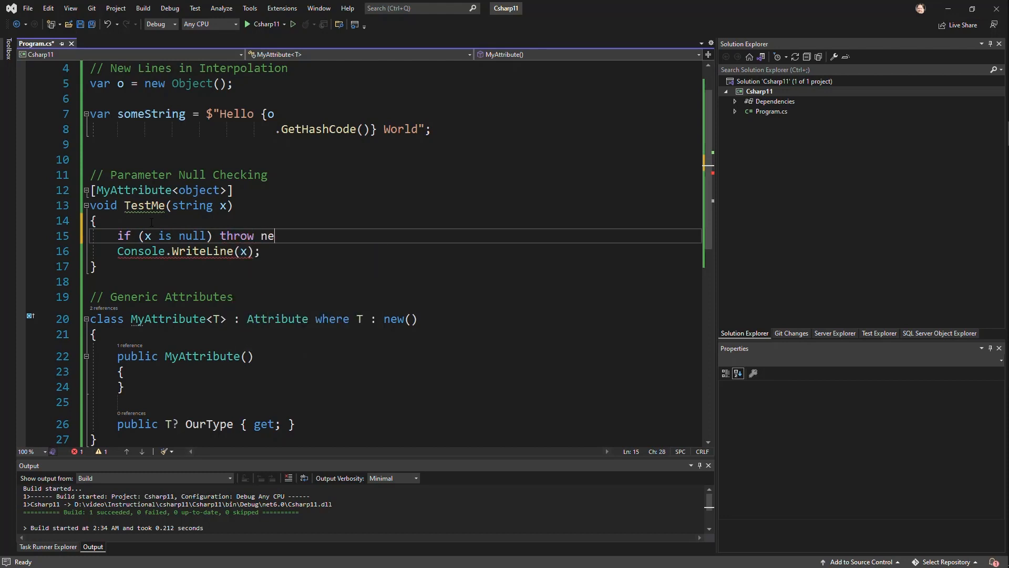
type("w Exception();")
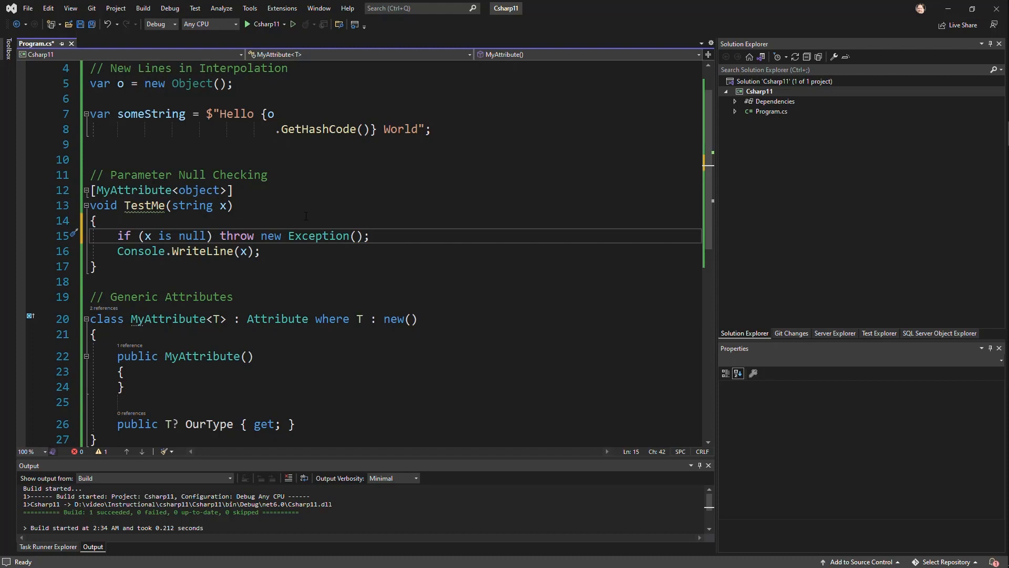
double_click(191, 205)
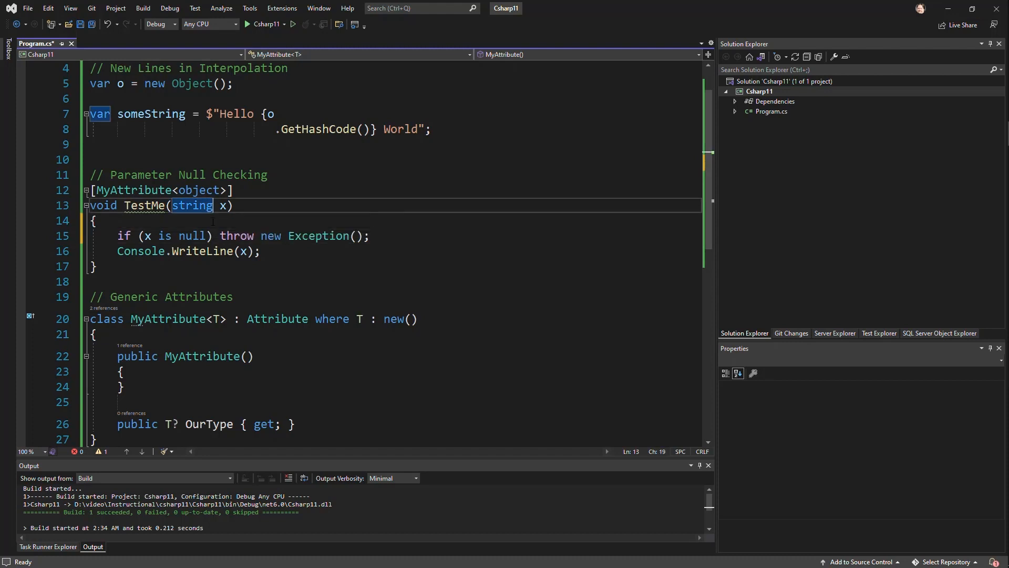
type("?")
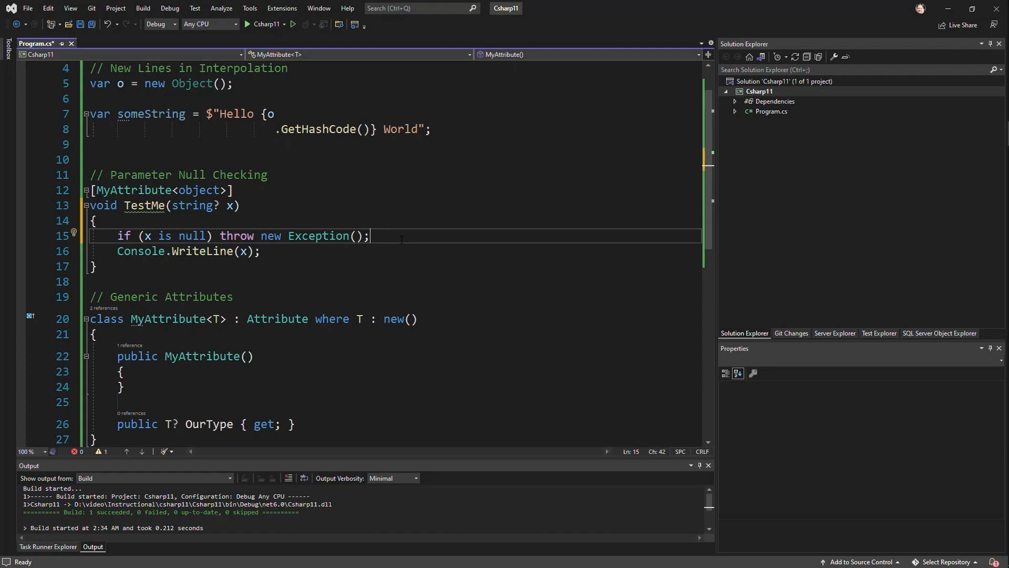
double_click(124, 236)
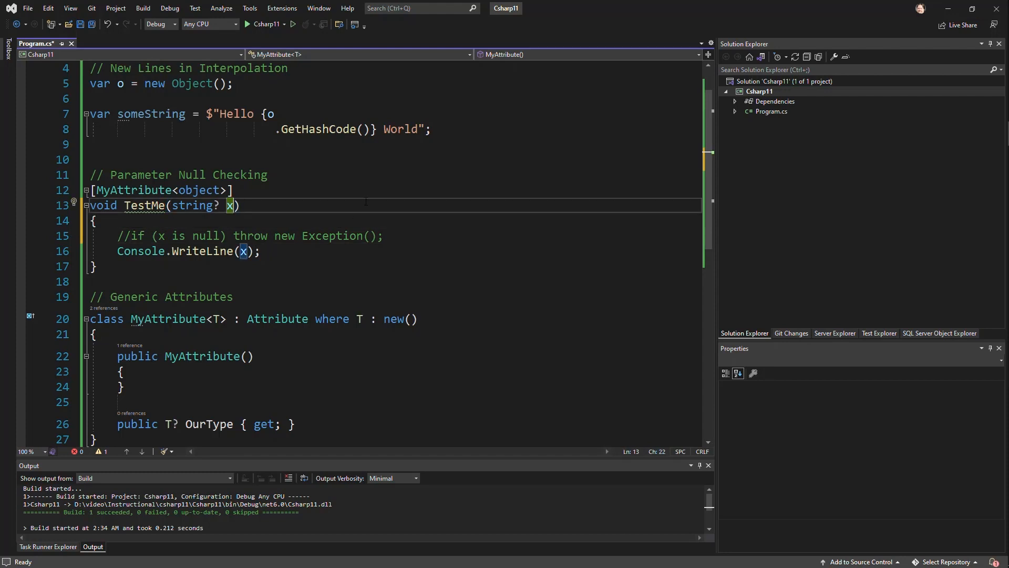
Write the parameter as string? x!! and build, hitting the NETSDK1045 unsupported SDK error.
type("!!")
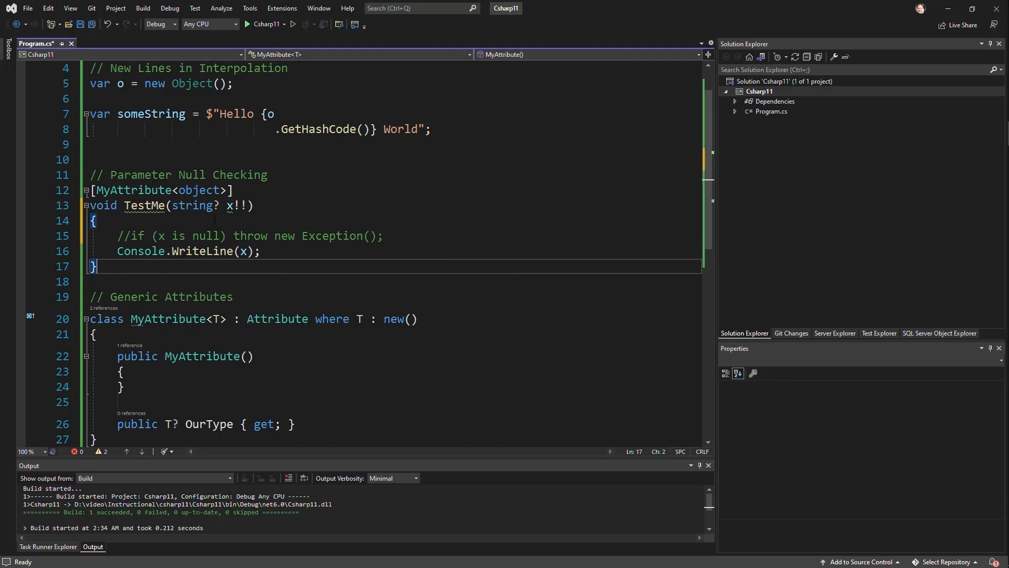
mouse_move(241, 205)
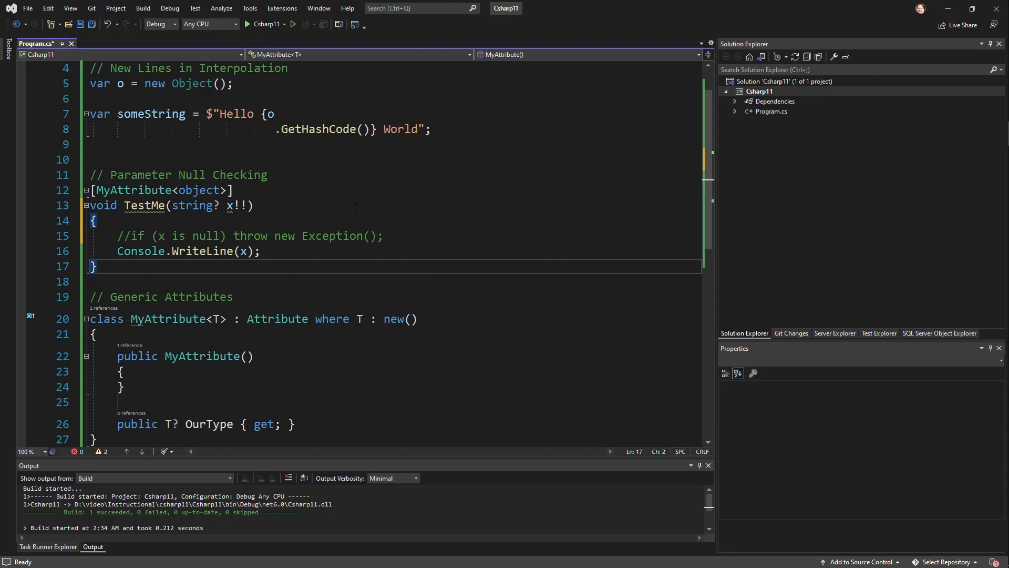
mouse_move(353, 209)
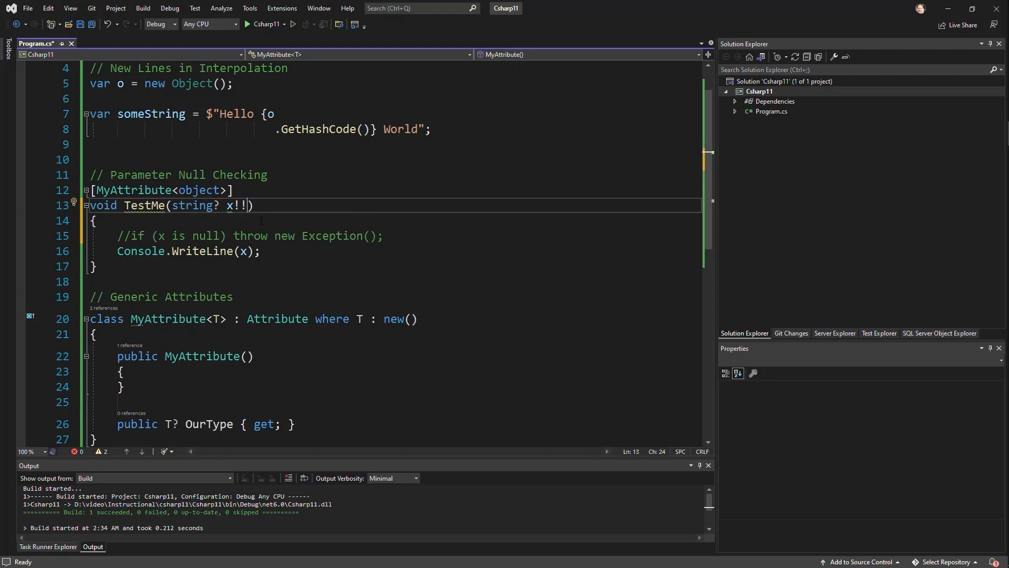
double_click(140, 251)
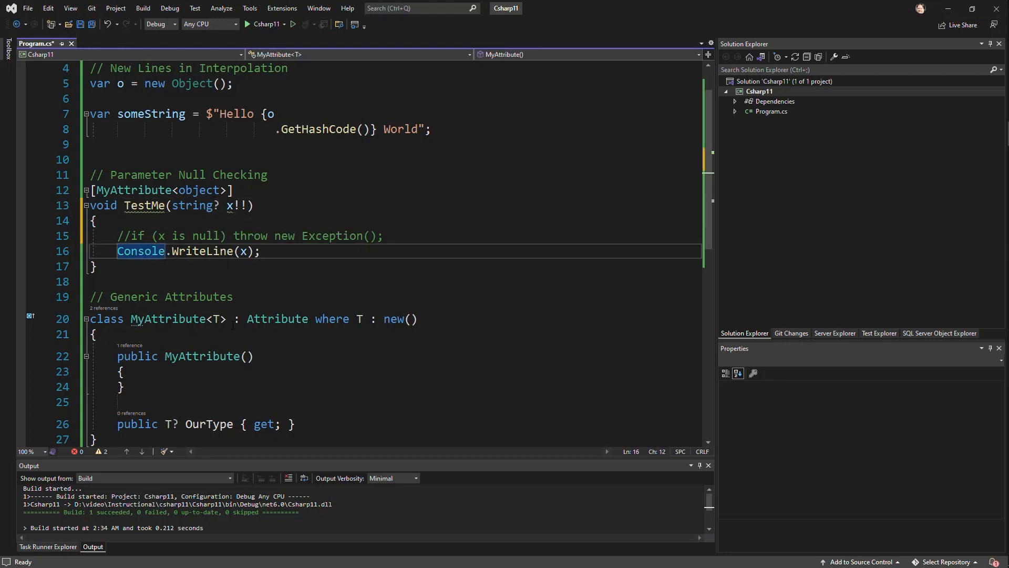
type("?")
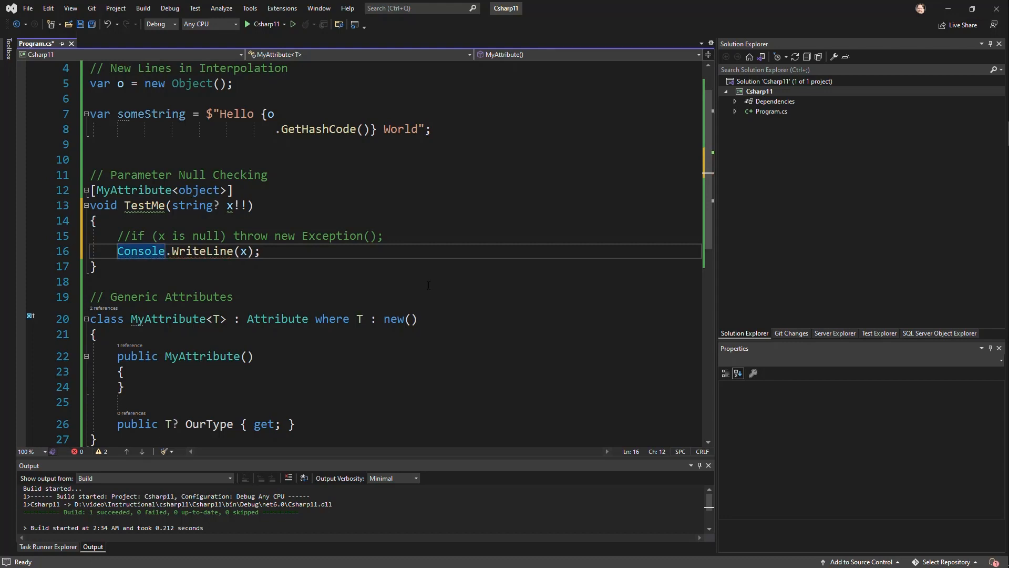
left_click(252, 205)
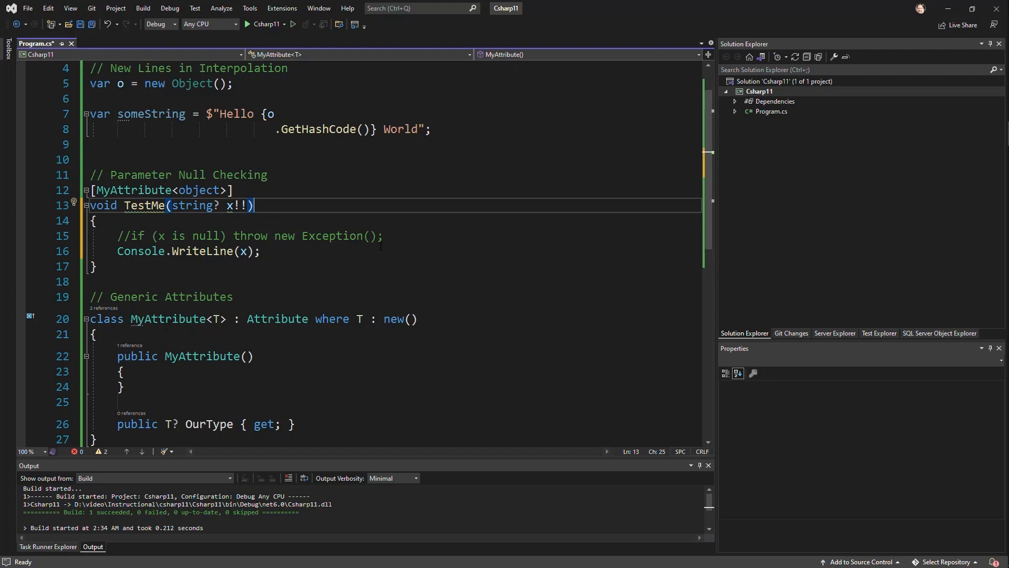
mouse_move(193, 205)
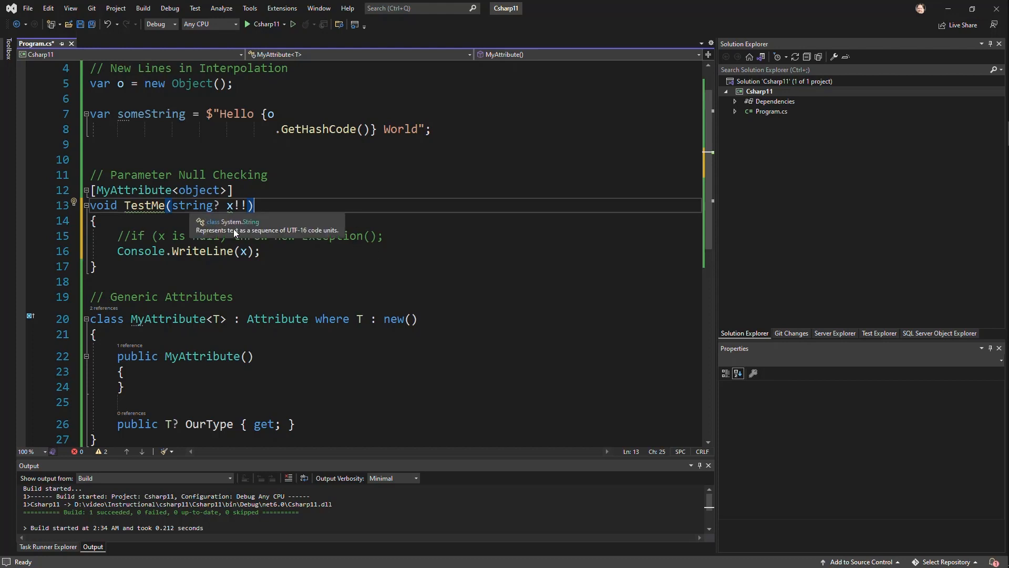
mouse_move(477, 270)
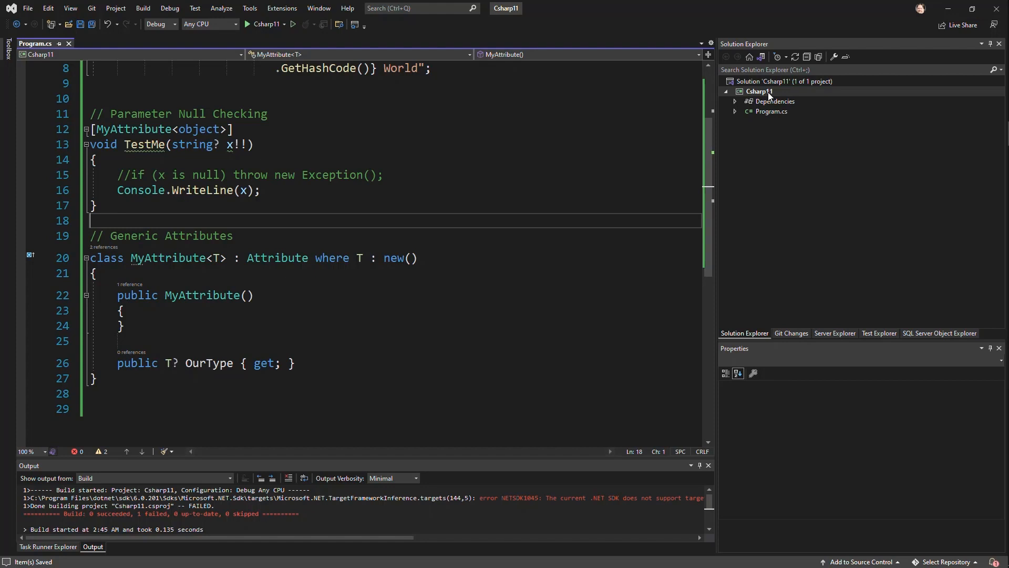
Open the Csharp11 project's folder in Visual Studio Code from Solution Explorer.
right_click(759, 91)
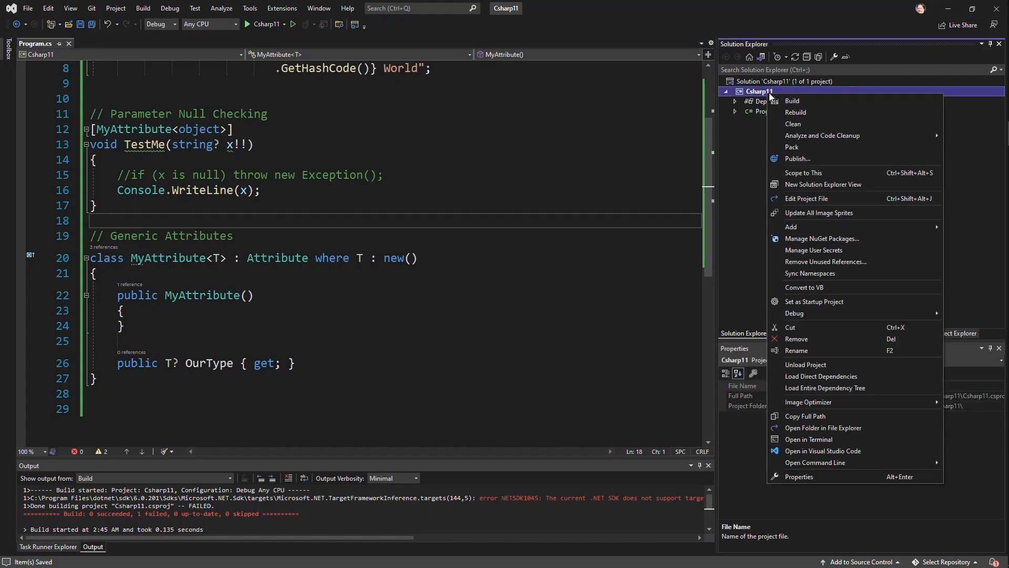
mouse_move(841, 457)
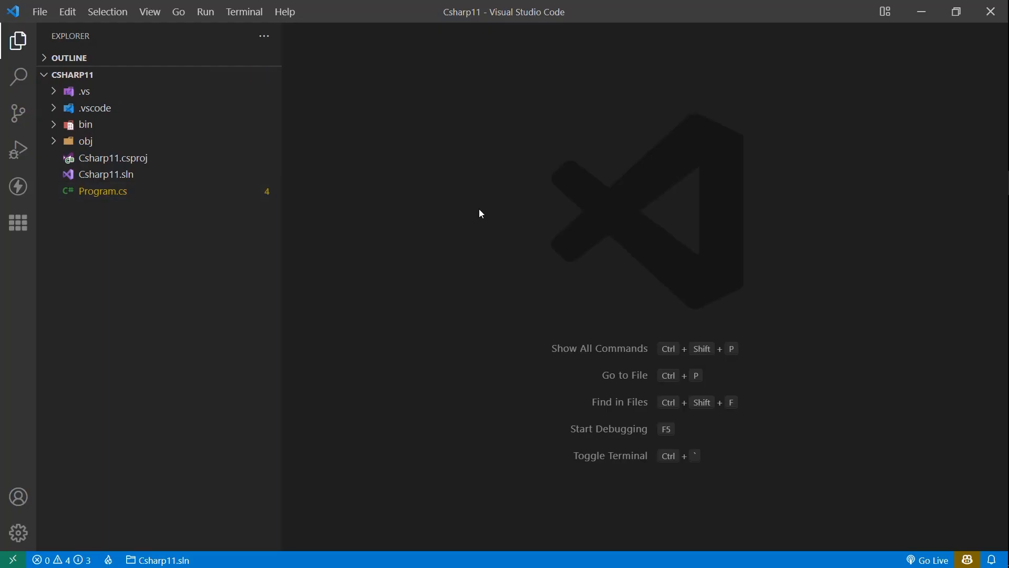
Begin a new // comment line in Program.cs above Parameter Null Checking.
double_click(102, 191)
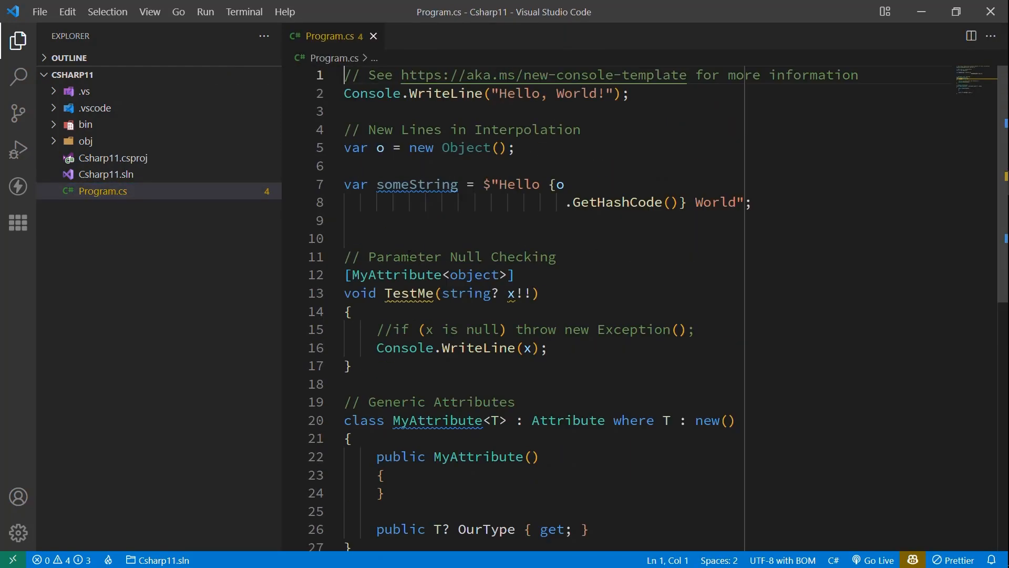
type("//")
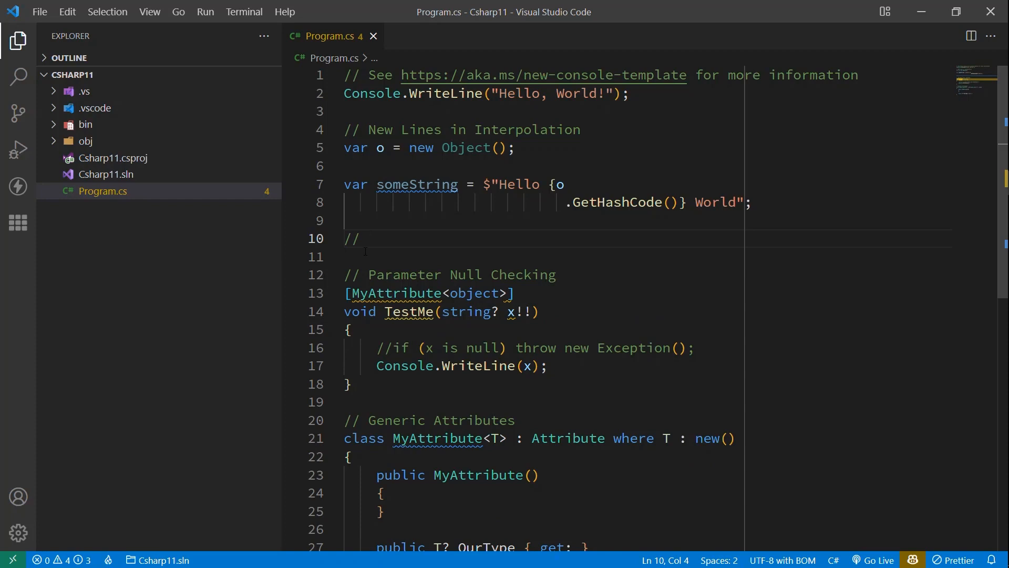
mouse_move(329, 264)
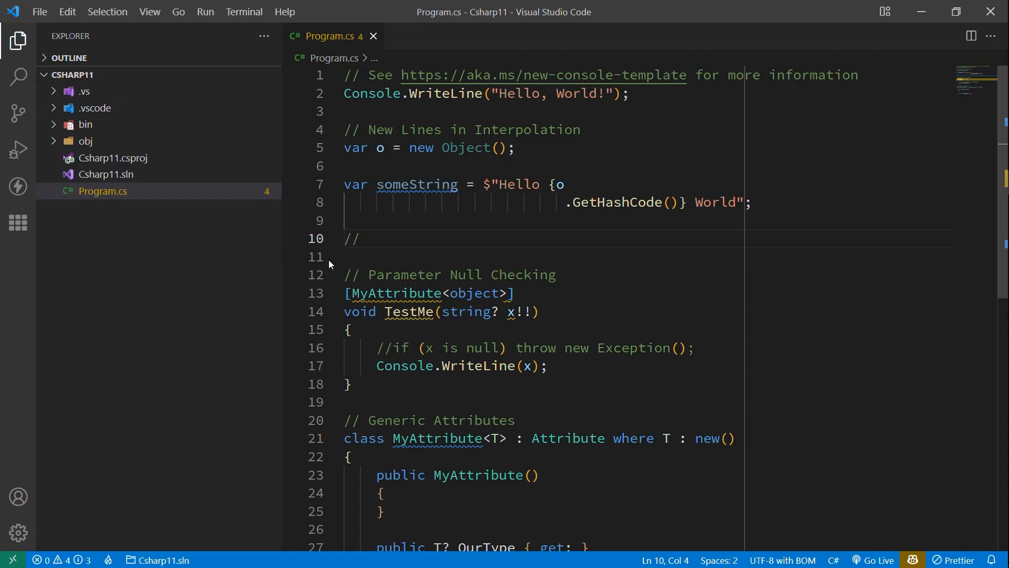
Set TargetFramework to net7.0 in Csharp11.csproj and return to Program.cs.
left_click(112, 158)
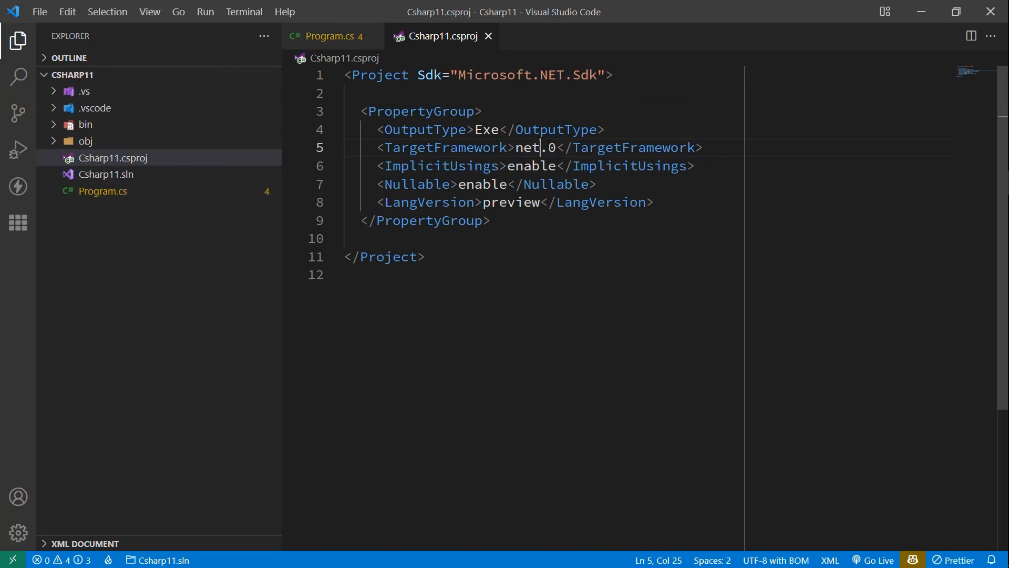
type("7")
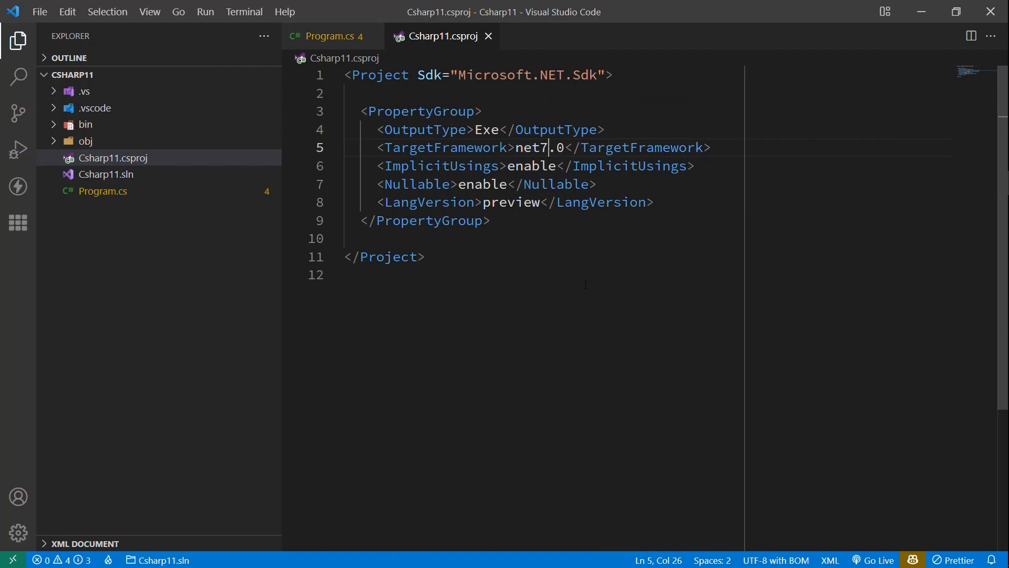
left_click(328, 36)
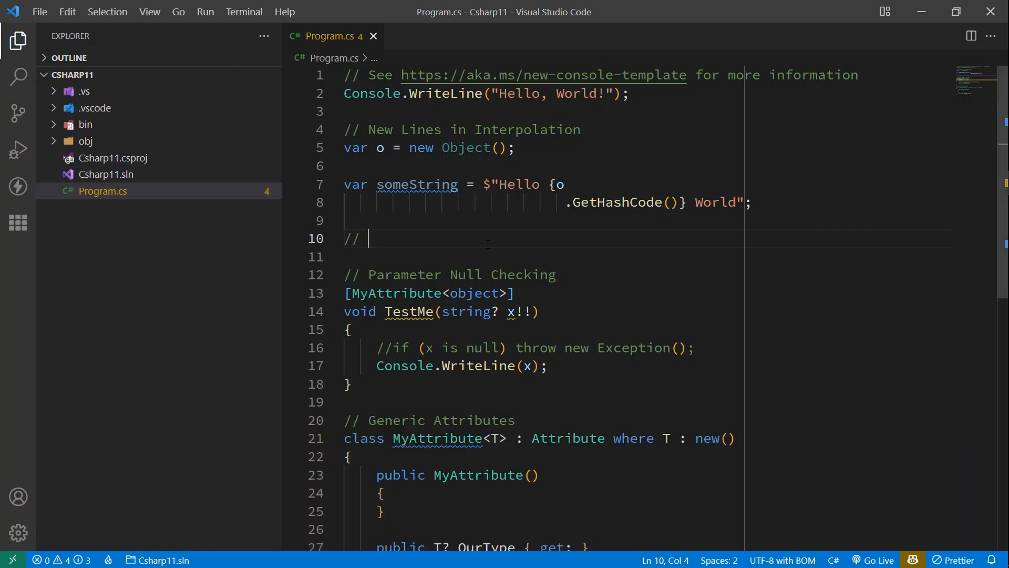
Add a // Raw String Literals comment and var json = @"{ ""name"": ""Shawn"" }".
type("Raw String")
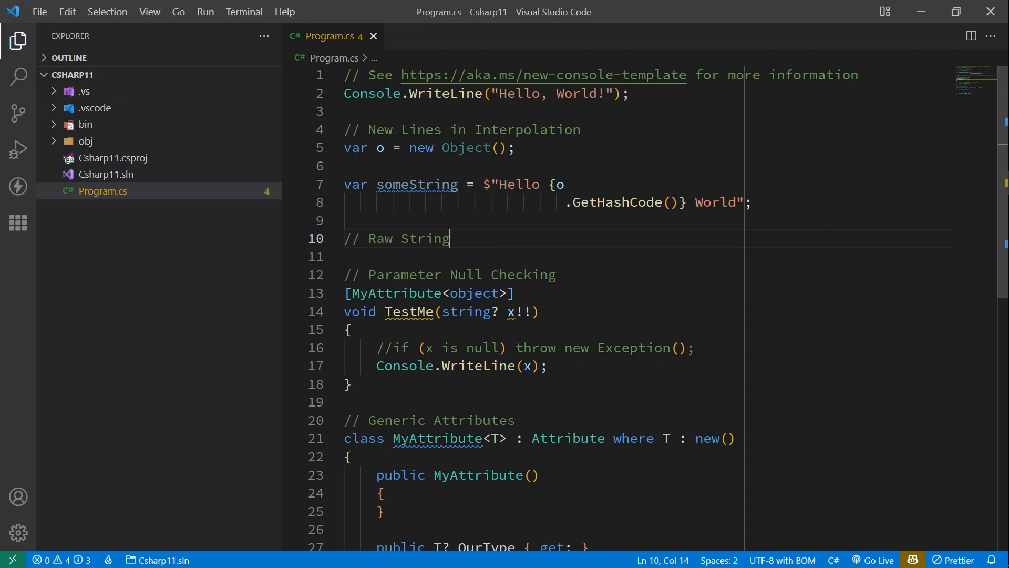
type("Literals")
type("var")
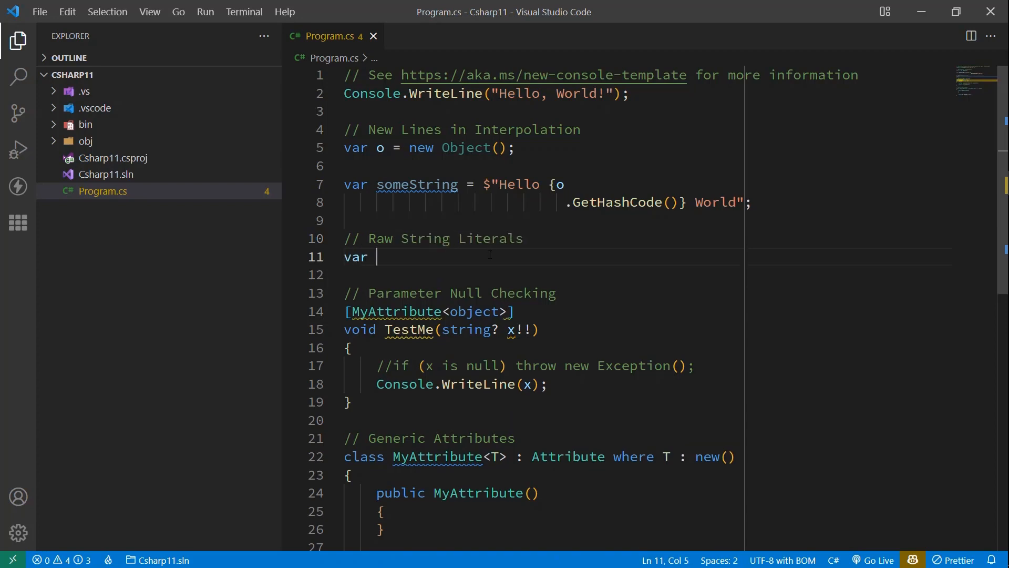
type("json =")
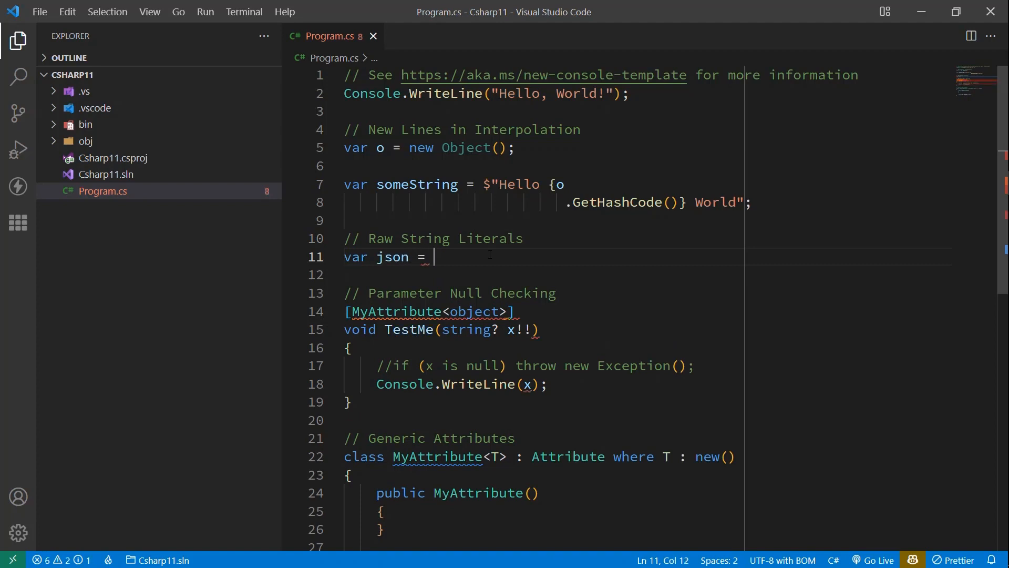
type("\"\"")
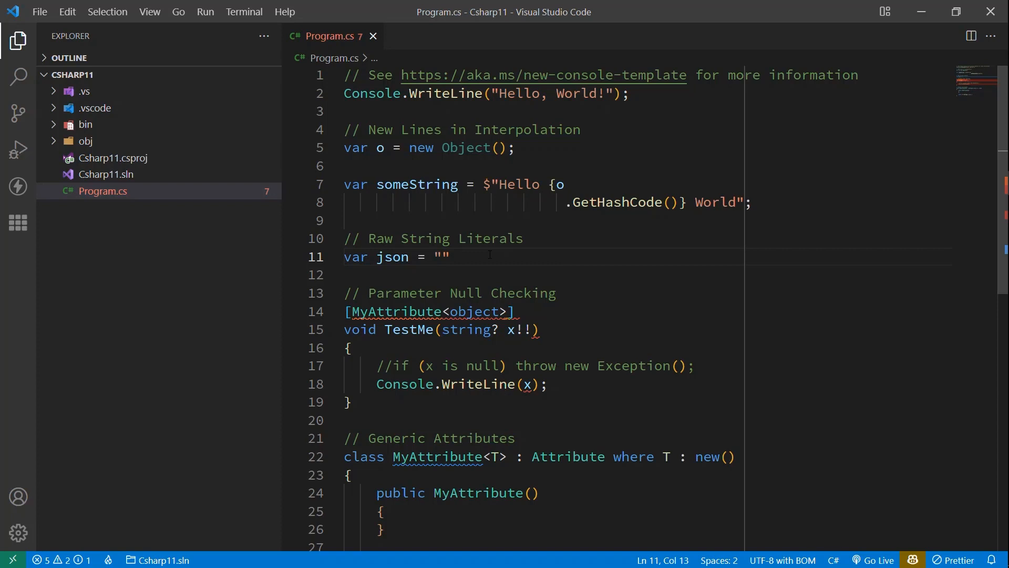
type("{")
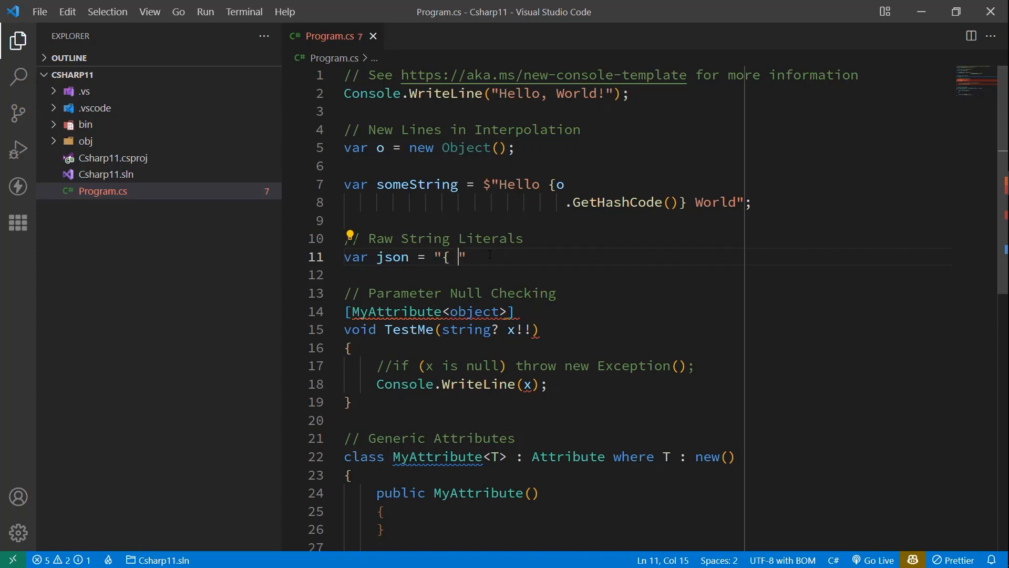
type("name\"\"")
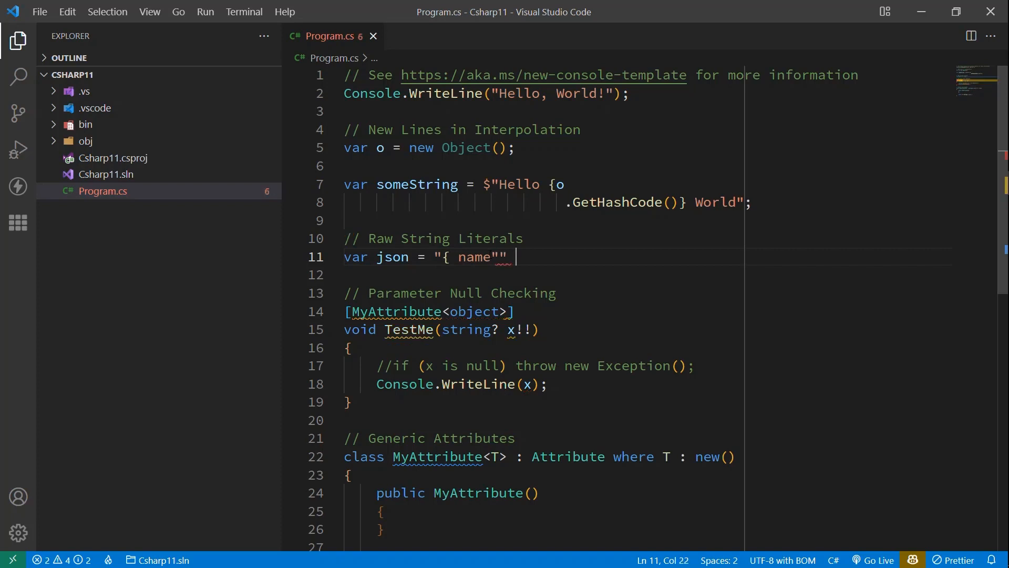
key("Backspace")
type("\"\"")
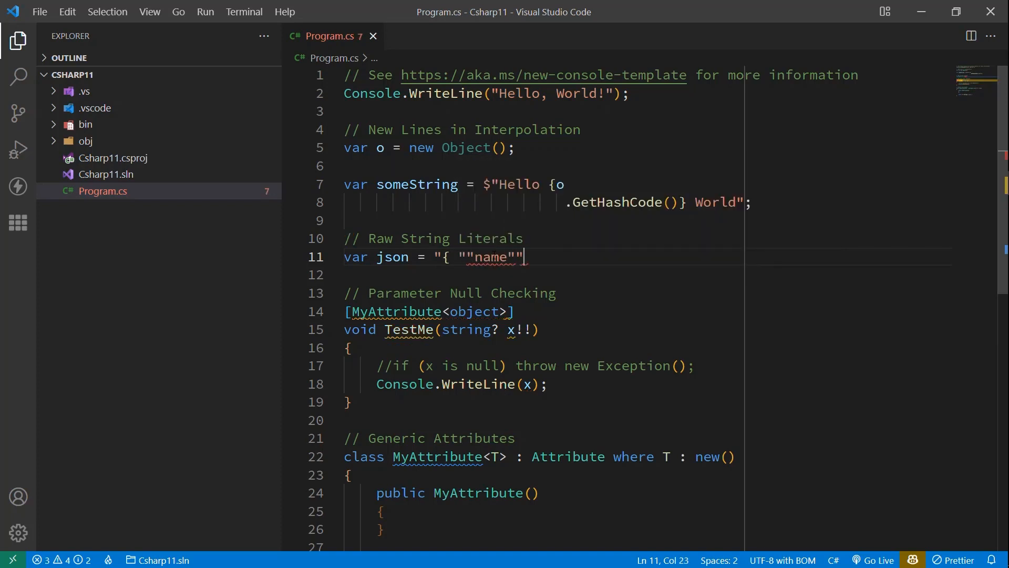
type(": \"\"Shawn\"\" }\";")
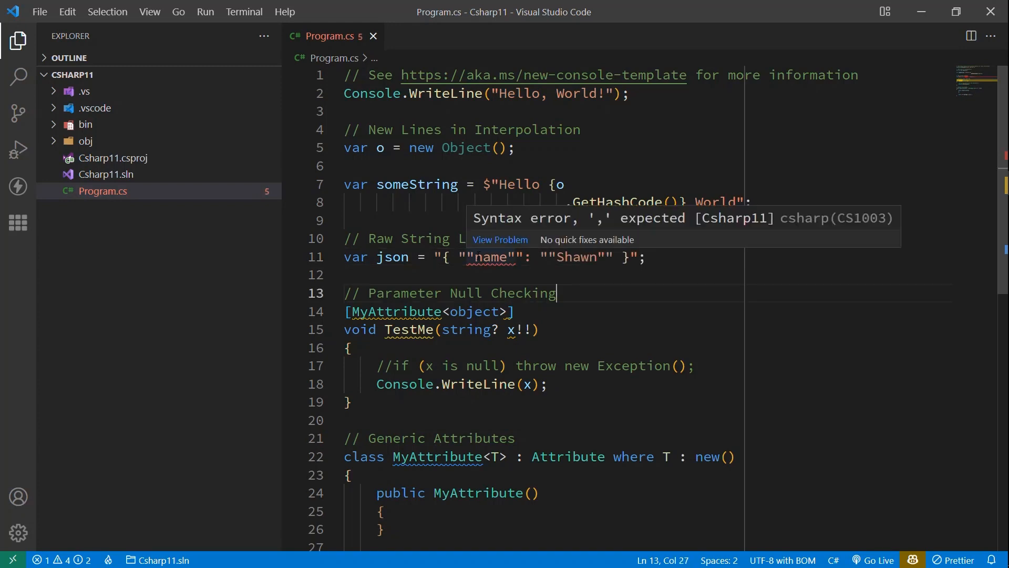
mouse_move(558, 293)
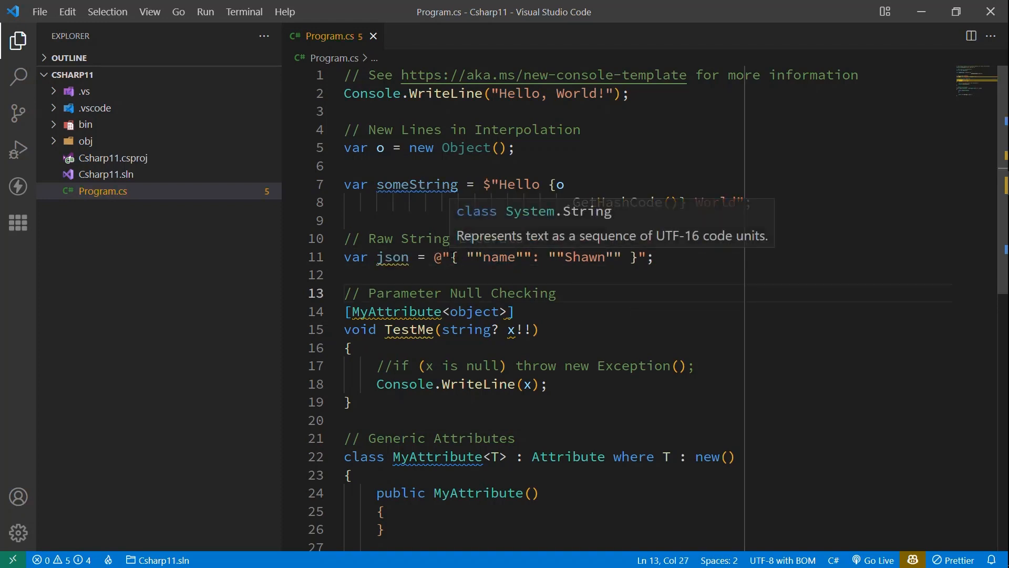
Spread the JSON string's contents across several lines.
left_click_drag(451, 256, 634, 256)
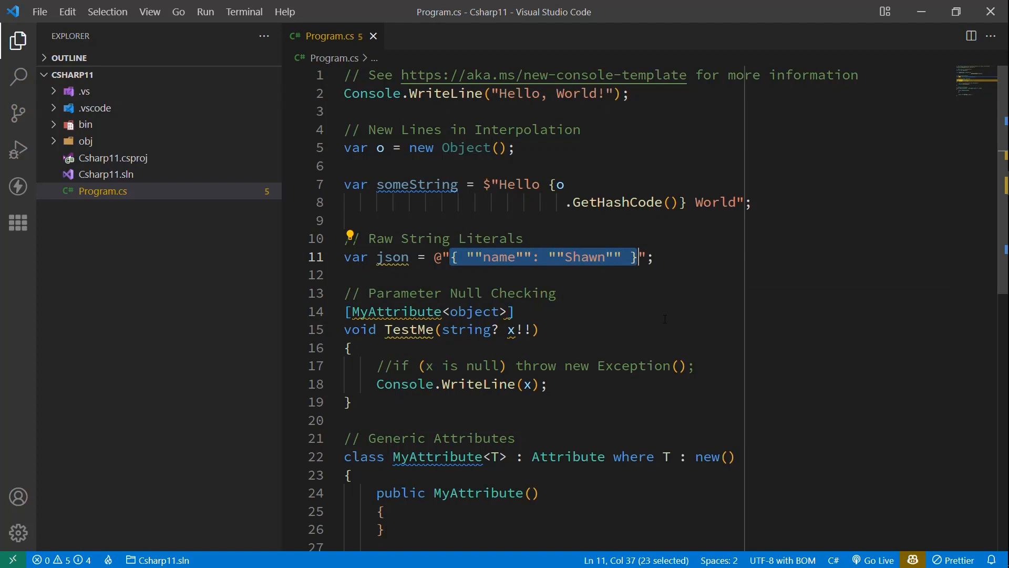
key("Enter")
type("\"\"name\"\": \"\"Shawn\"\"")
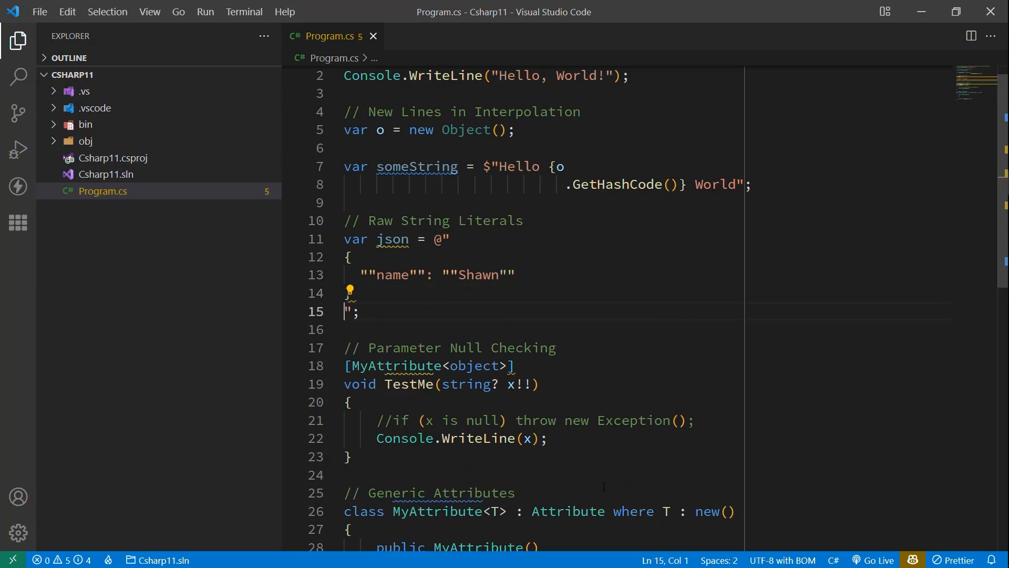
left_click(358, 311)
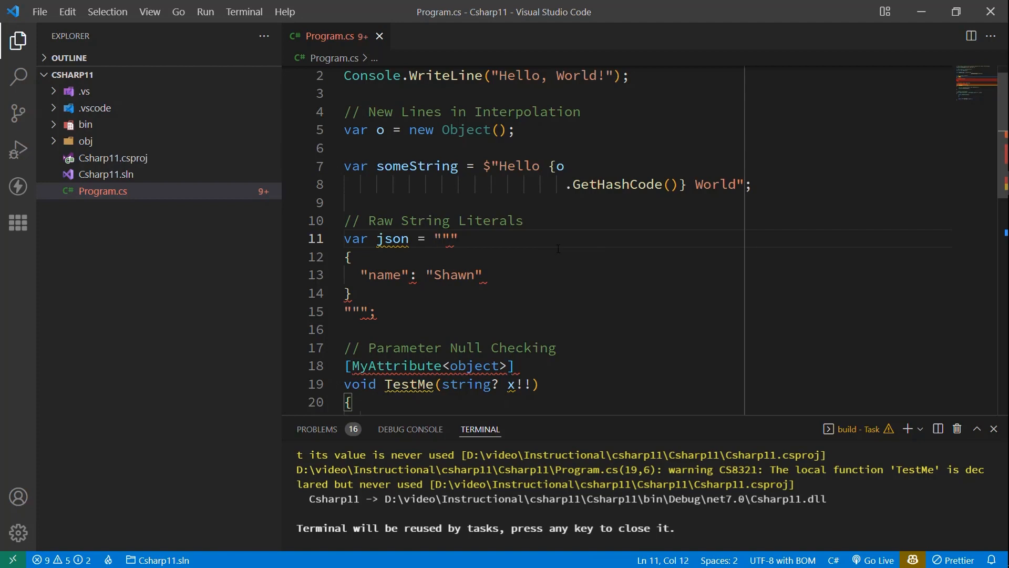
Prefix the raw JSON string with $ for interpolation and position inside it.
type("$")
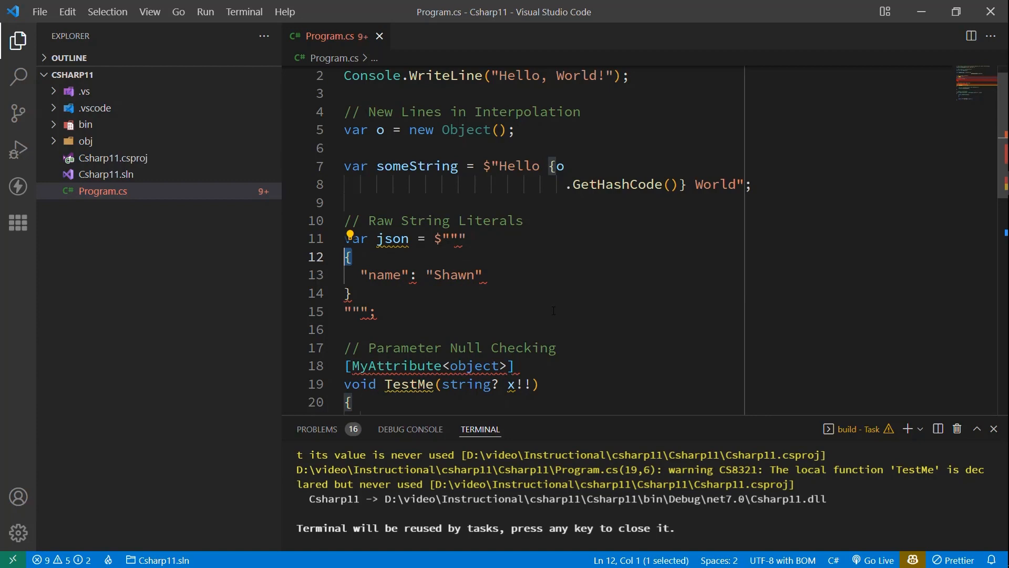
left_click(434, 239)
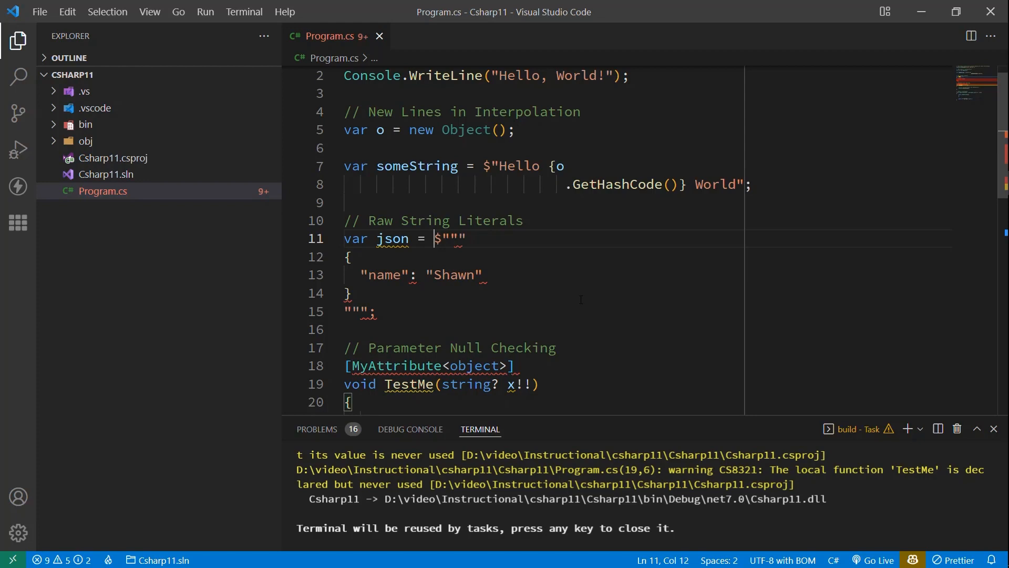
double_click(436, 239)
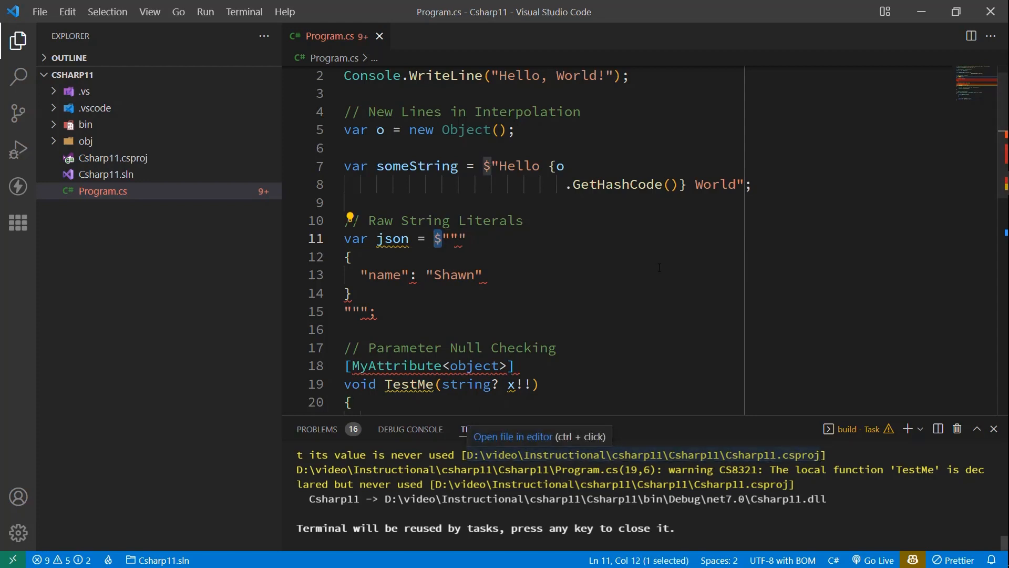
left_click(351, 257)
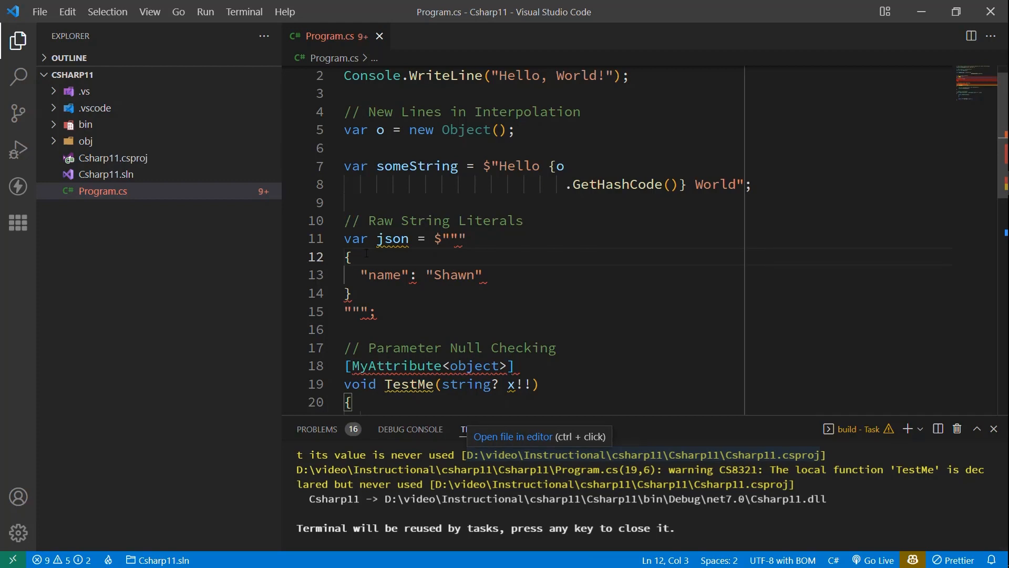
Replace Shawn with {{ someString }} and add a second $ prefix.
double_click(453, 274)
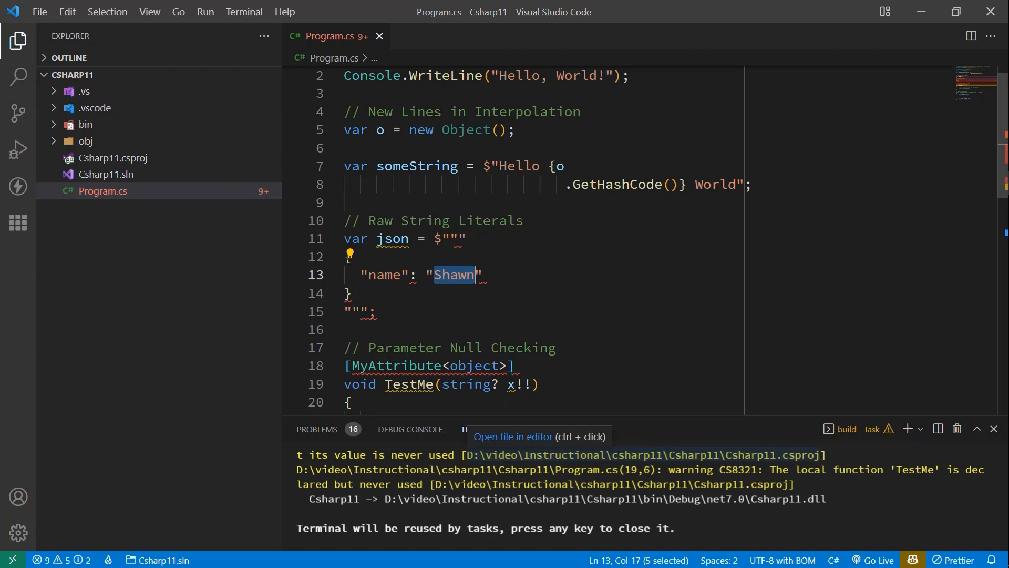
type("{ Help")
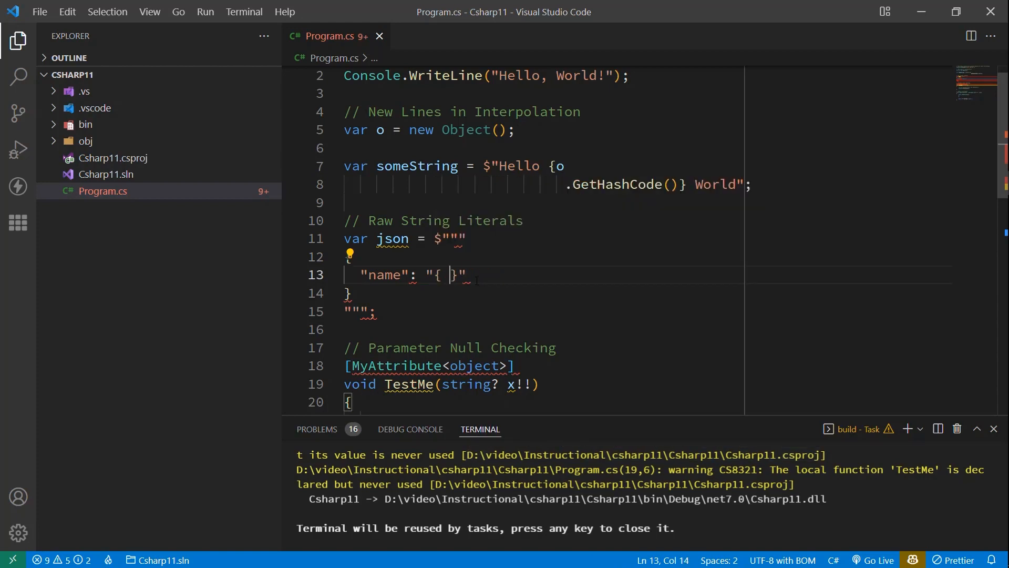
type("someString")
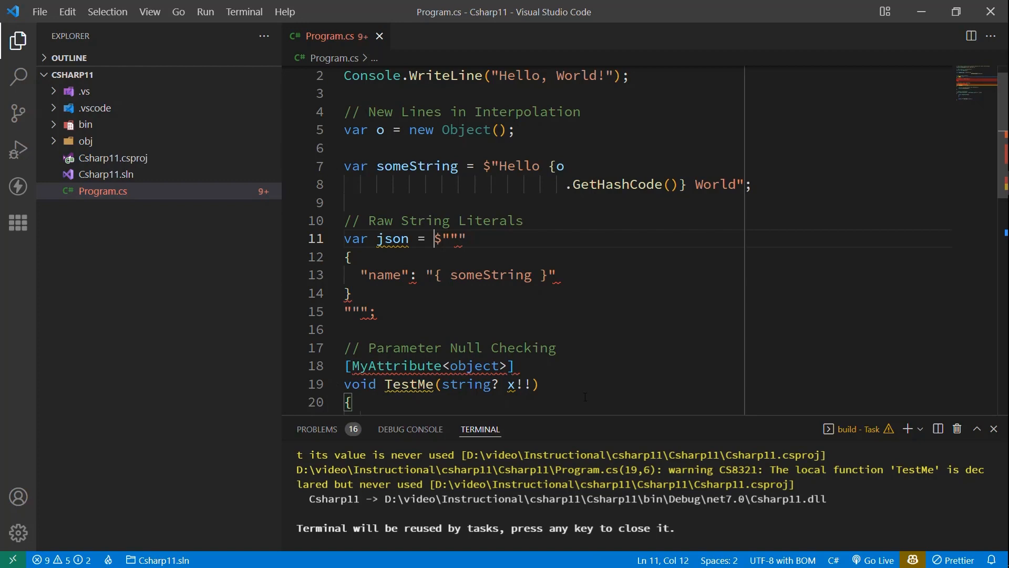
type("$")
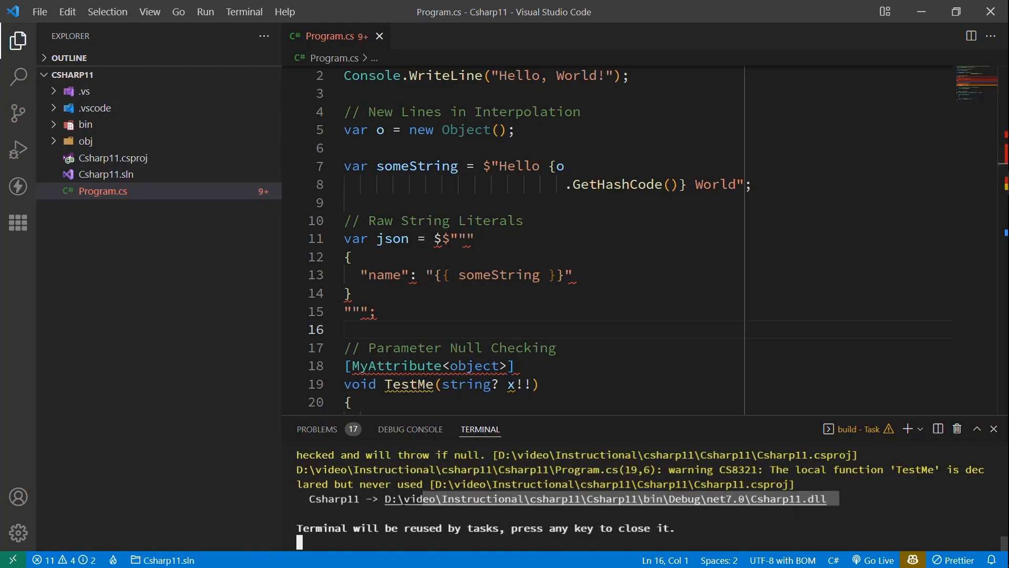
left_click(572, 274)
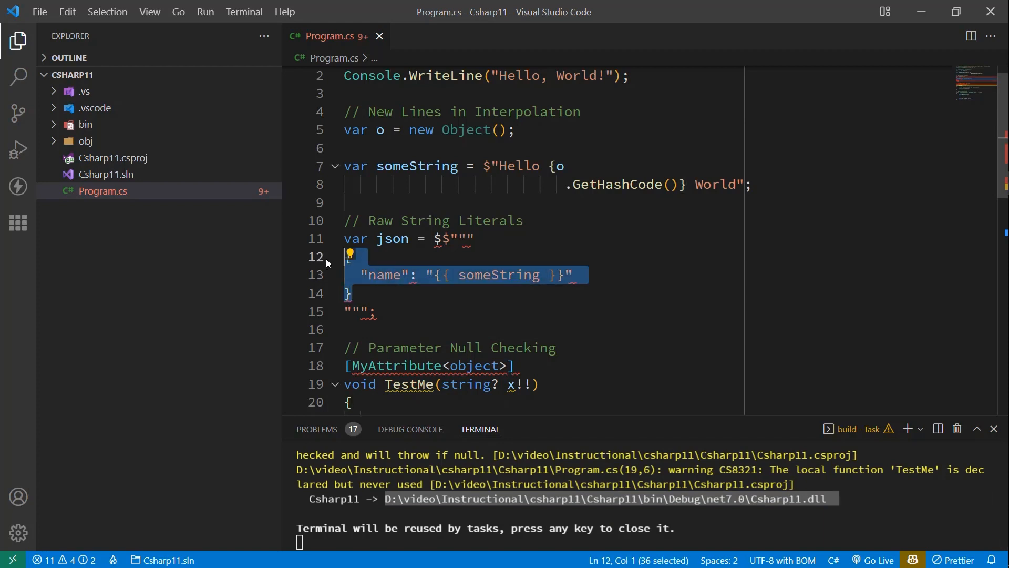
mouse_move(650, 311)
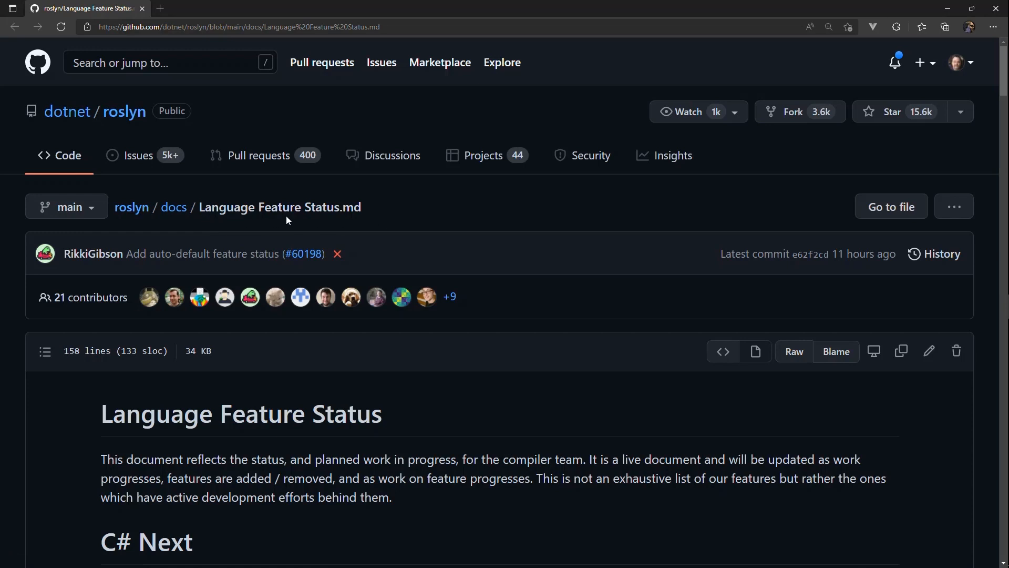
mouse_move(479, 223)
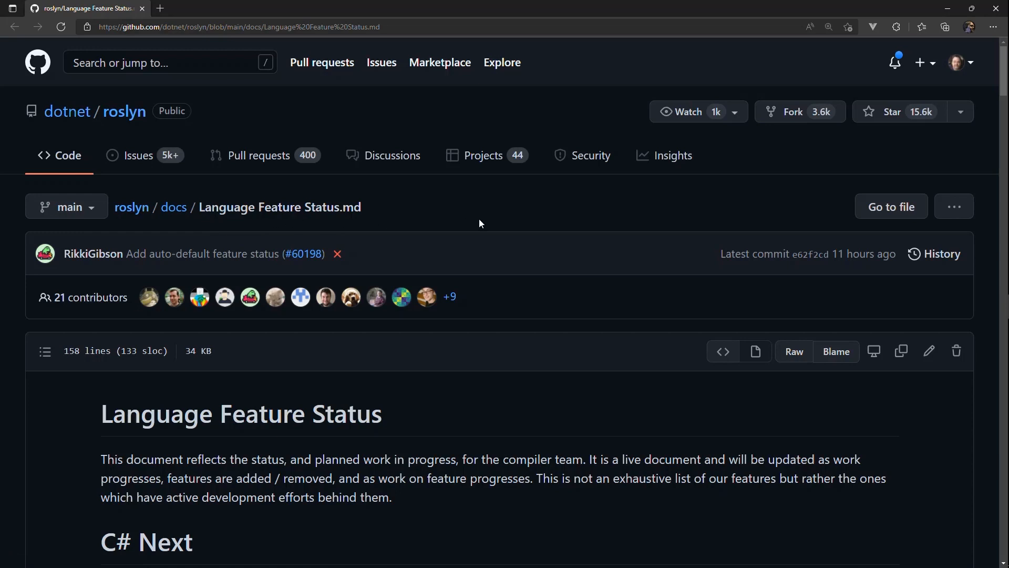
mouse_move(517, 299)
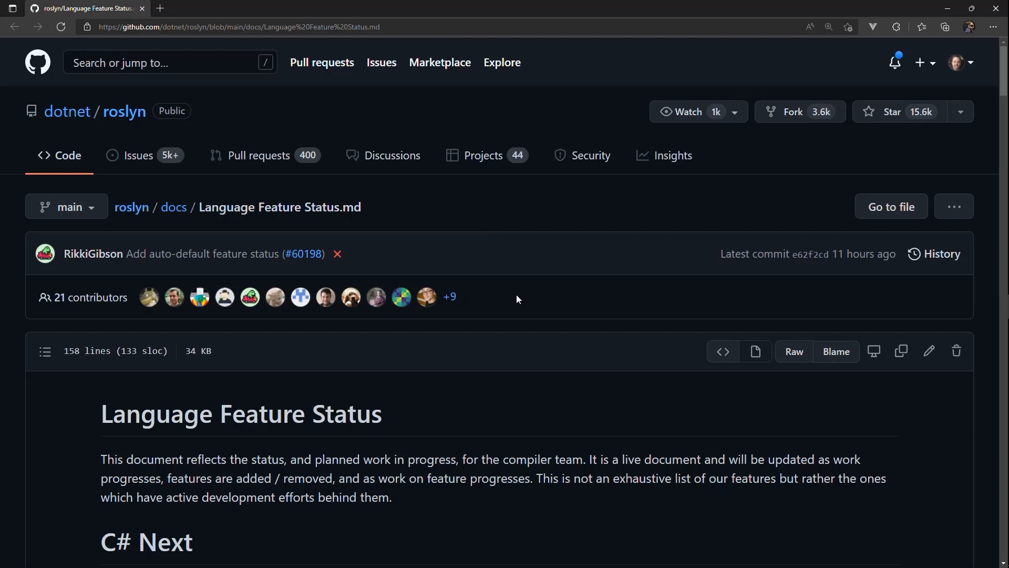
mouse_move(508, 300)
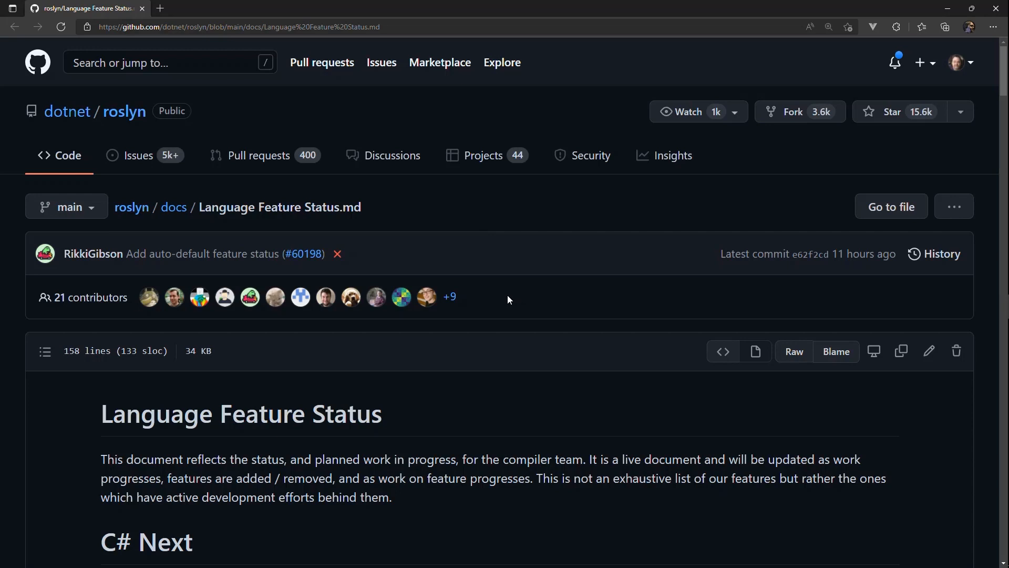
Scroll the roslyn Language Feature Status page down to the C# Next feature table.
scroll("down", 3)
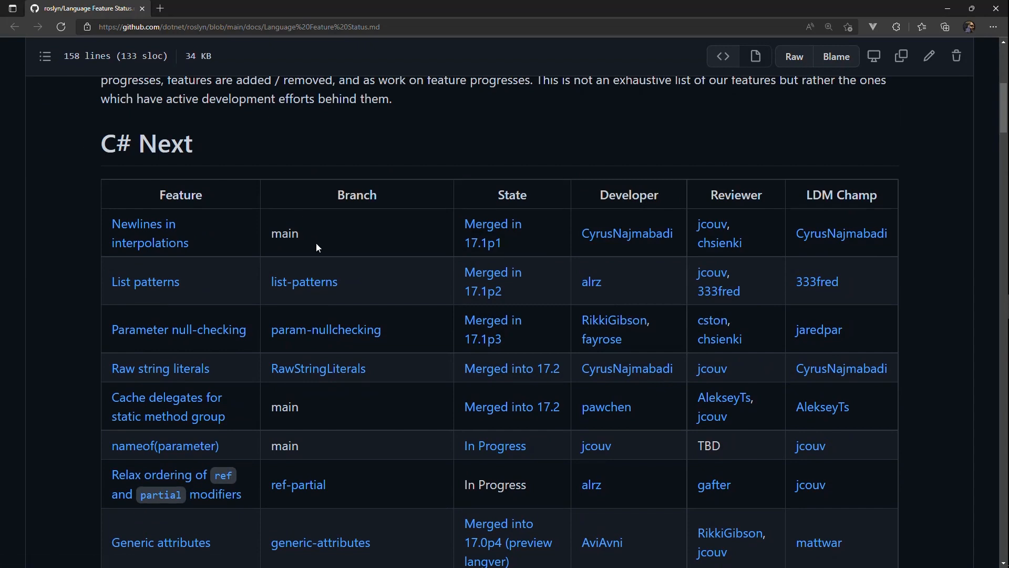
scroll("down", 3)
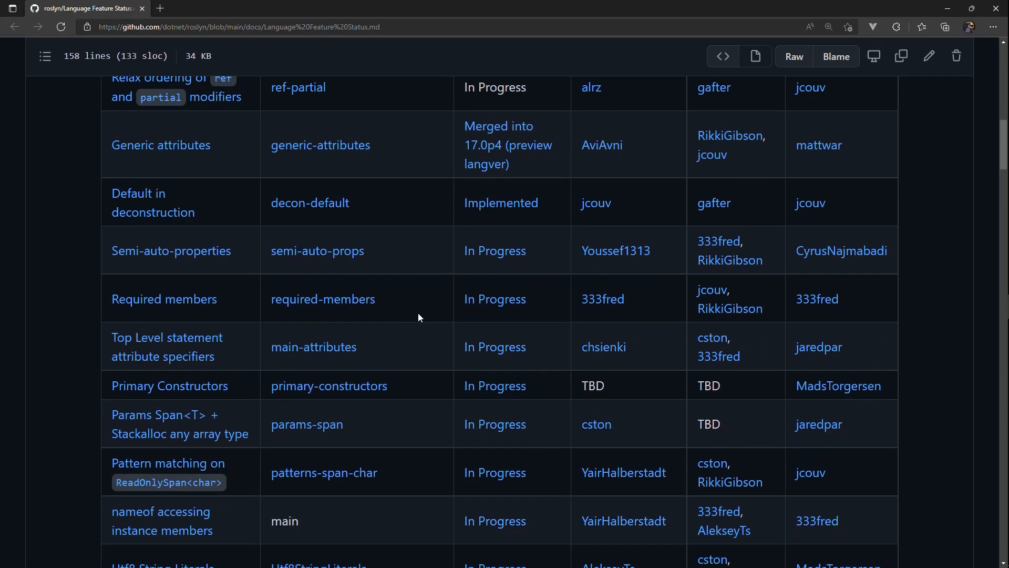
scroll("up", 3)
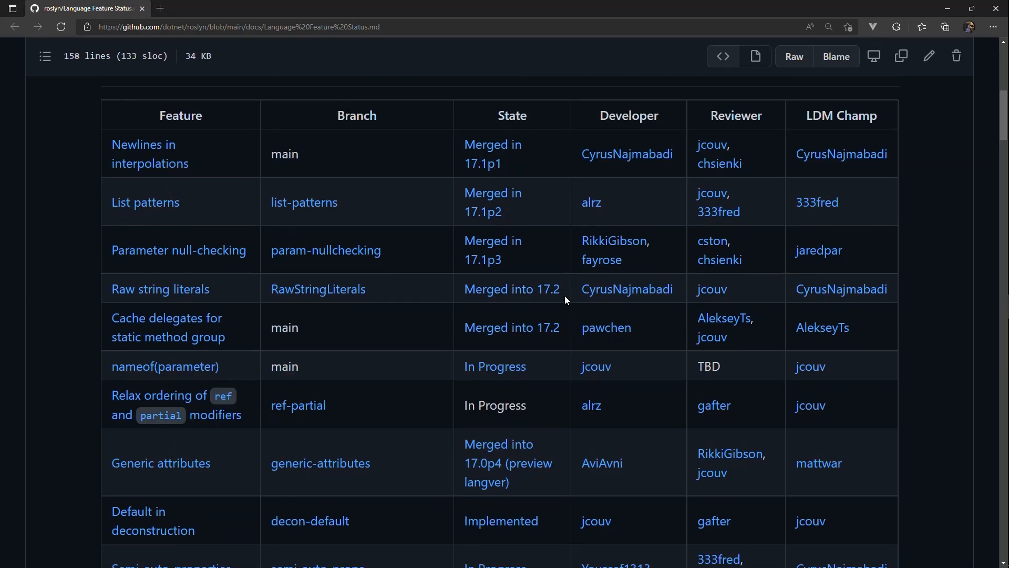
mouse_move(506, 263)
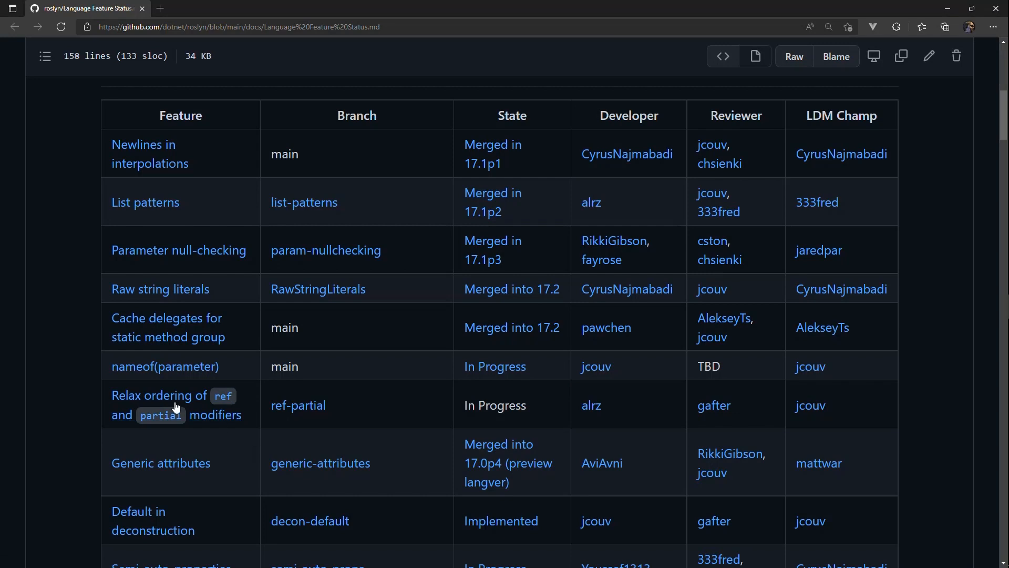
mouse_move(303, 373)
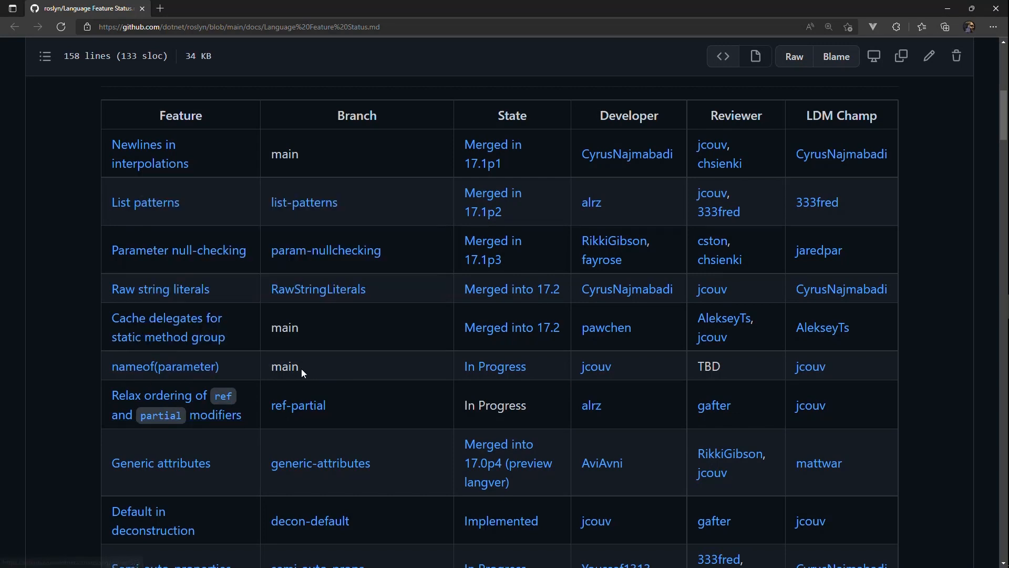
mouse_move(496, 365)
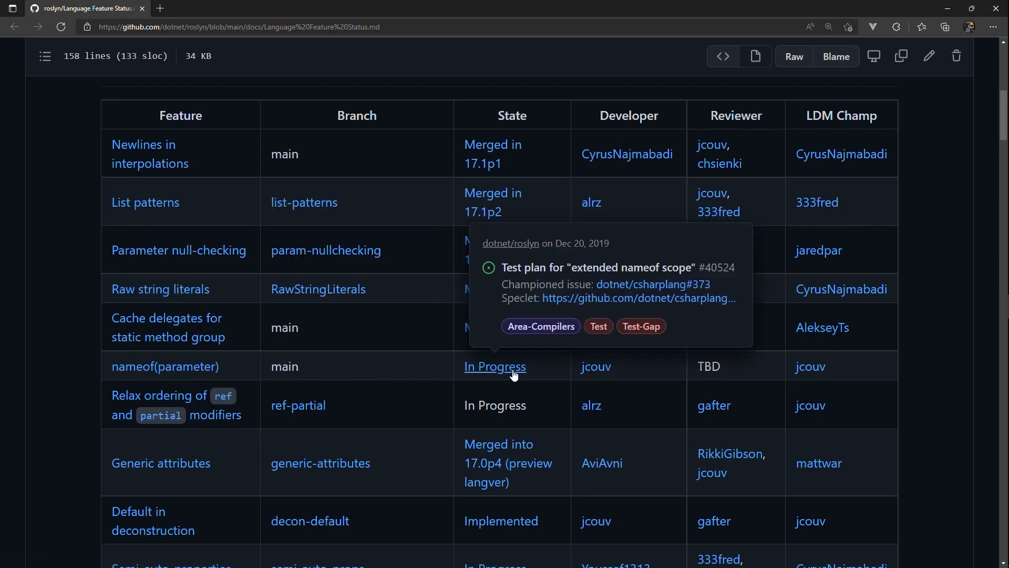
mouse_move(411, 376)
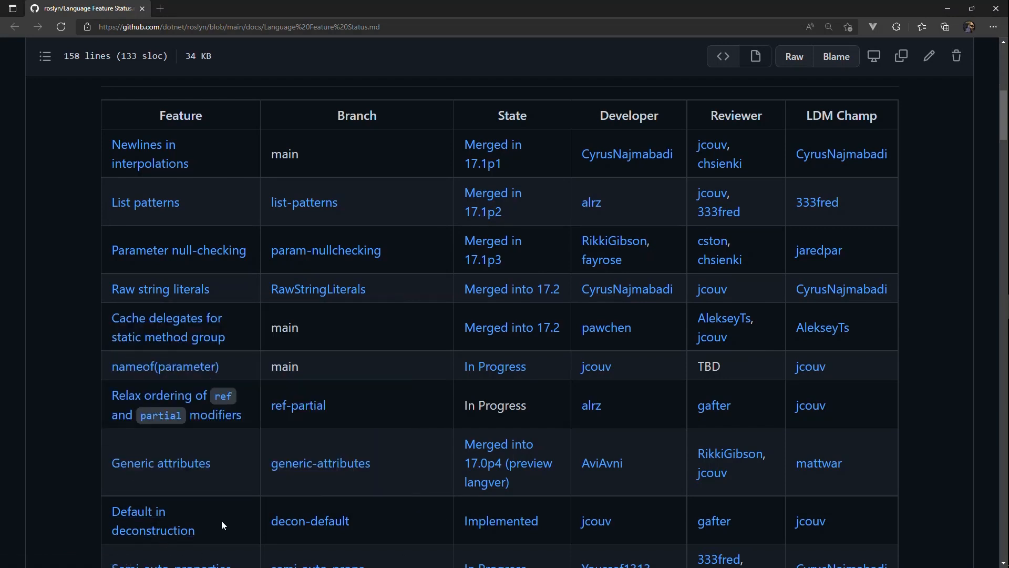
mouse_move(502, 520)
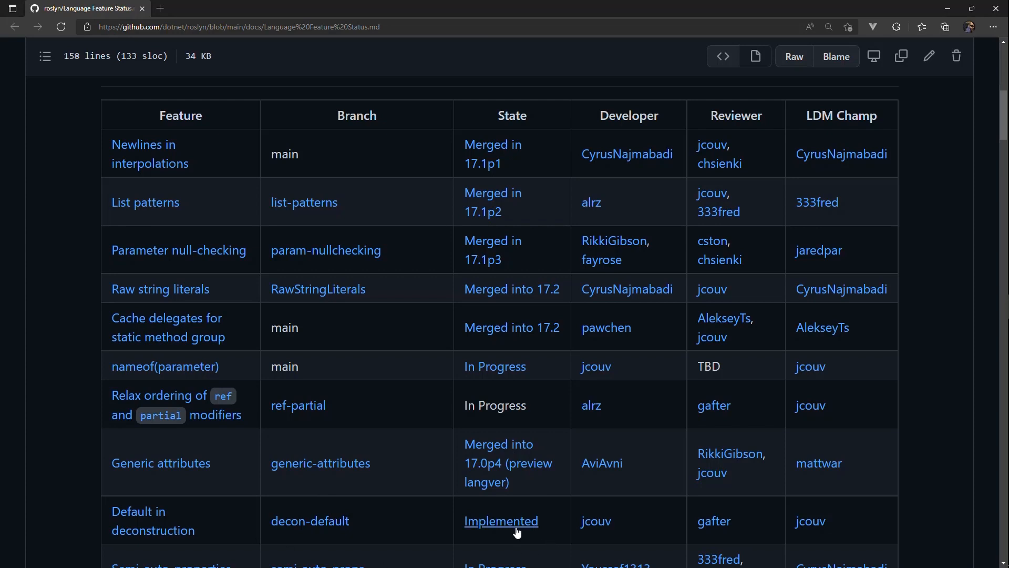
mouse_move(429, 533)
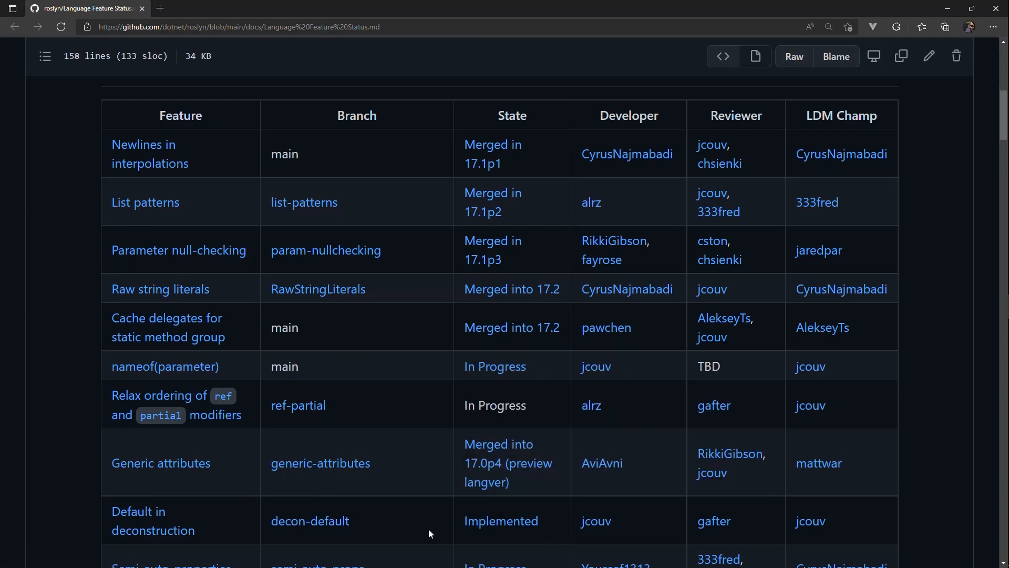
scroll("down", 3)
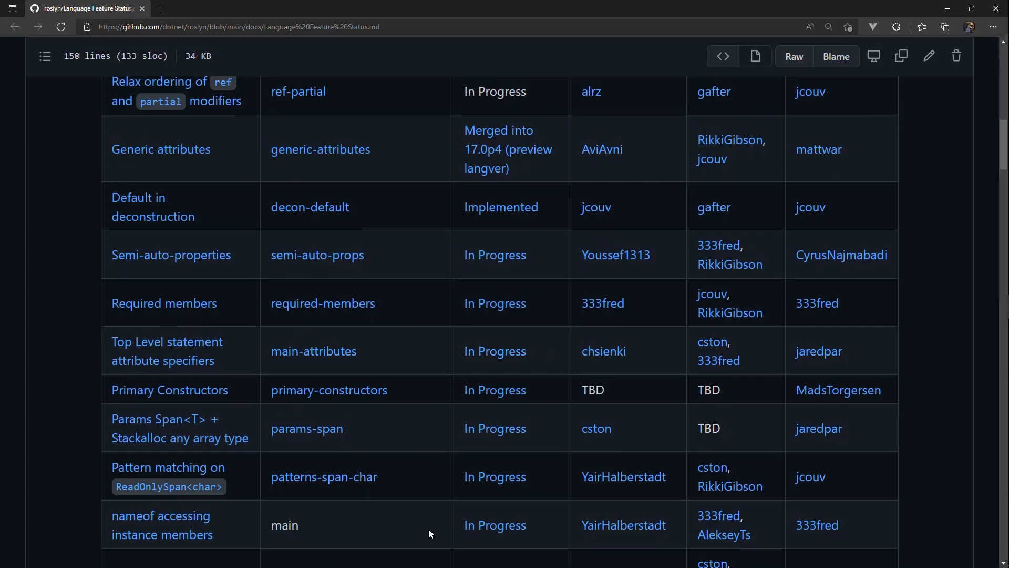
scroll("down", 3)
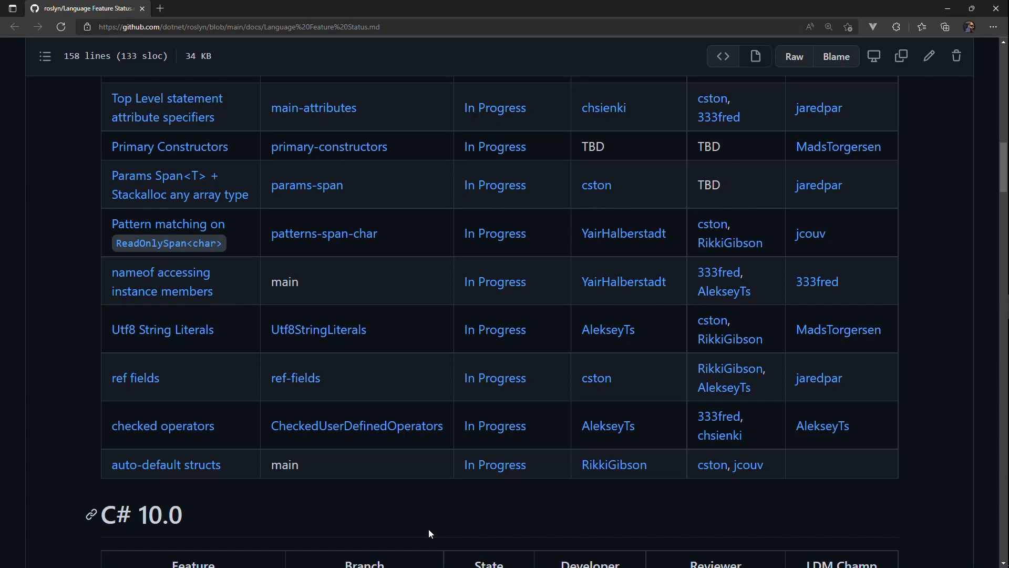
mouse_move(366, 485)
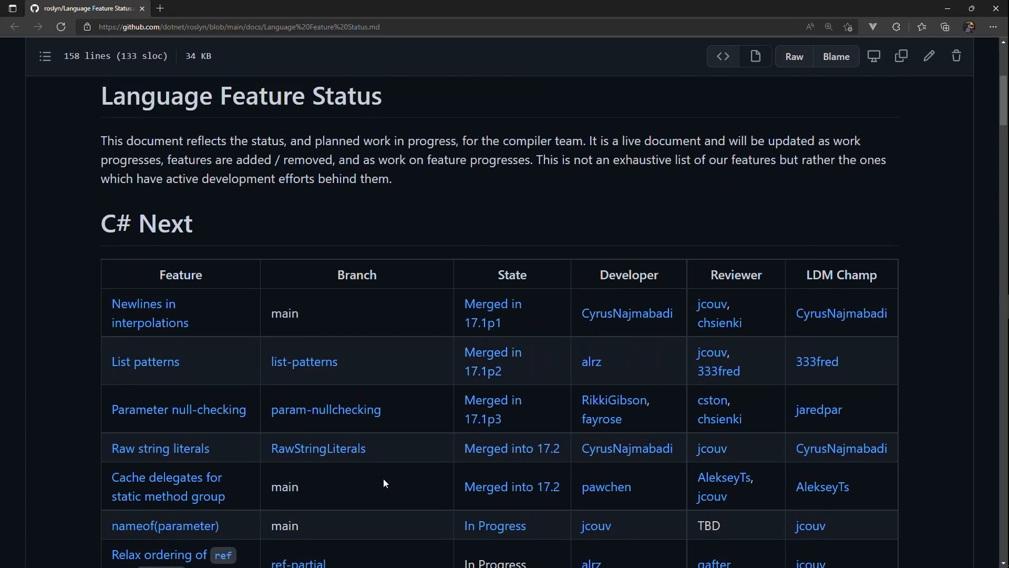
scroll("down", 3)
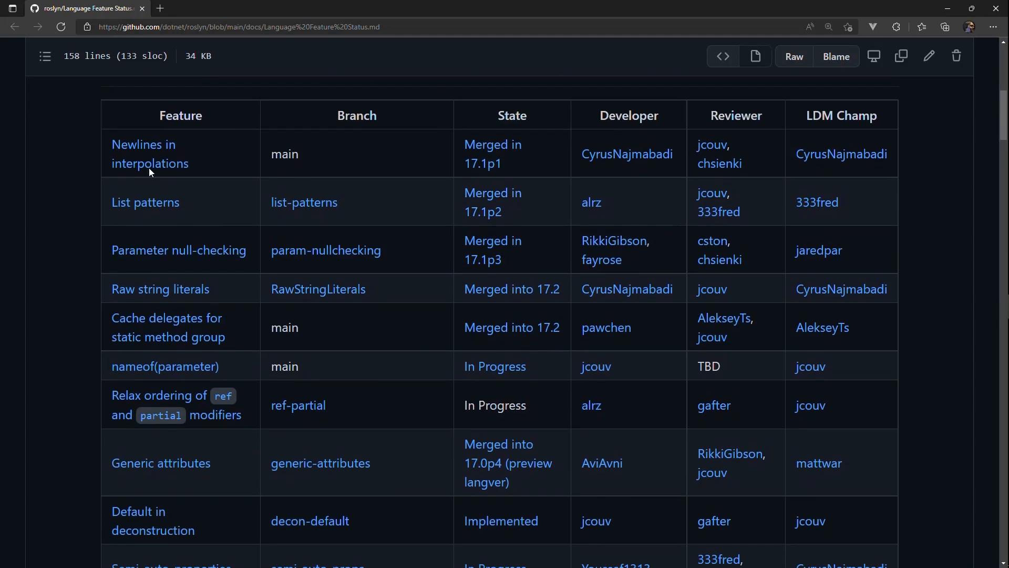
mouse_move(170, 178)
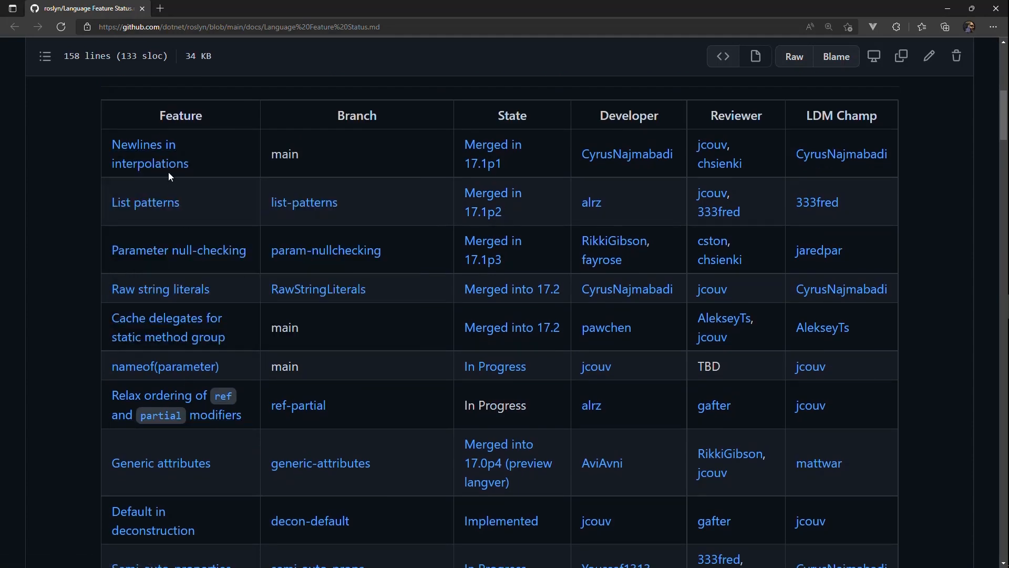
left_click(159, 289)
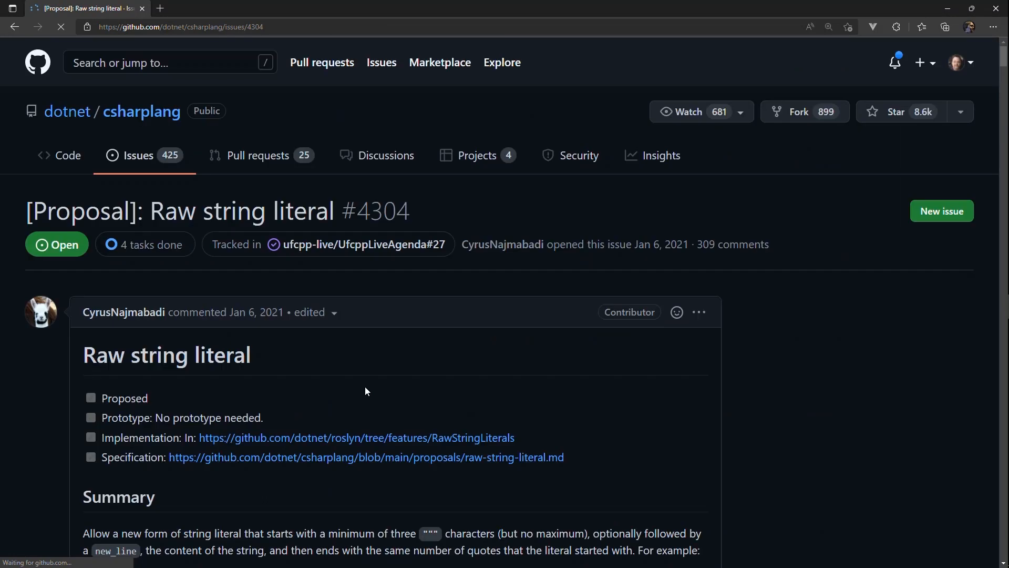
scroll("down", 3)
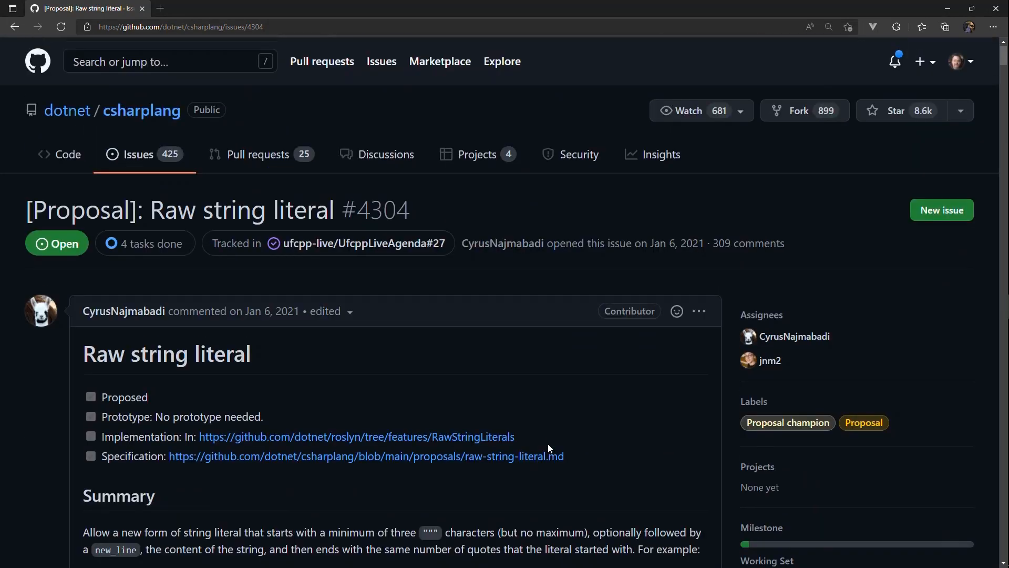
scroll("down", 3)
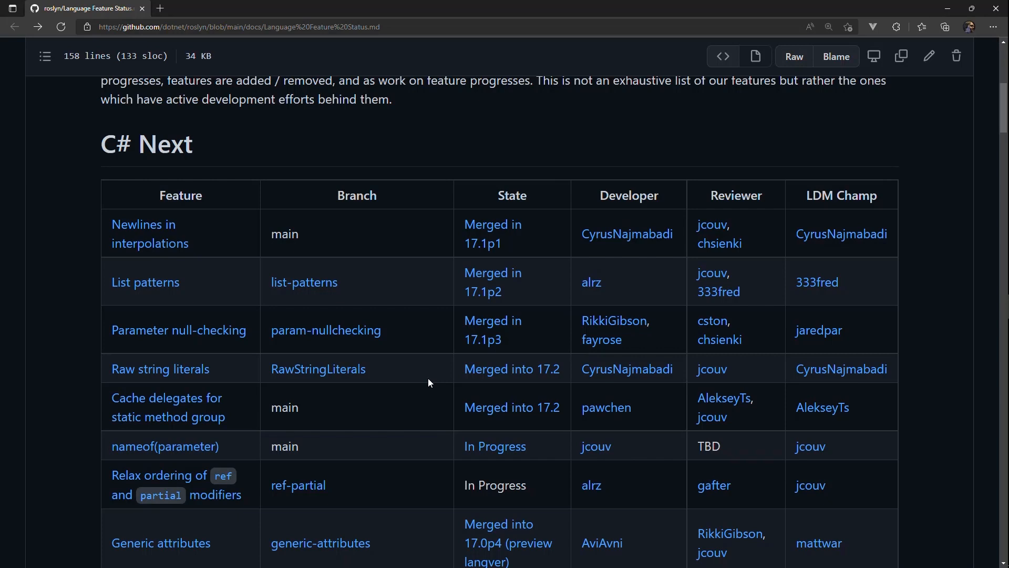
scroll("down", 3)
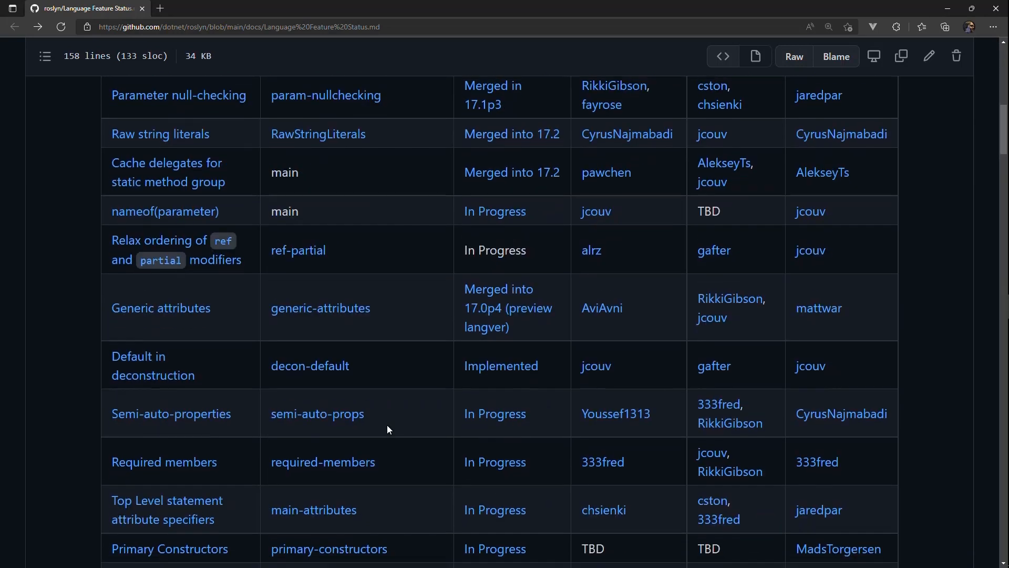
scroll("down", 3)
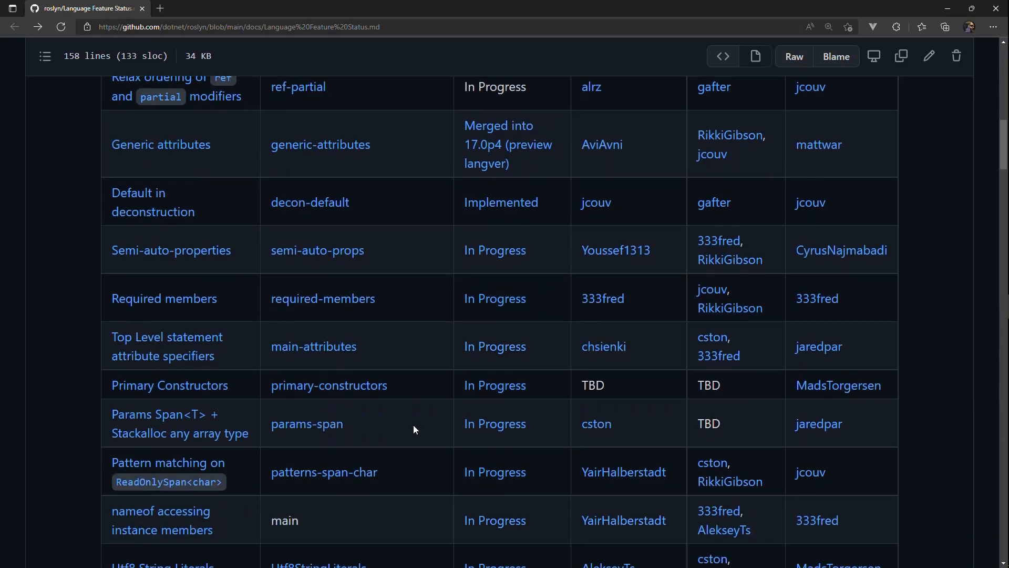
scroll("down", 3)
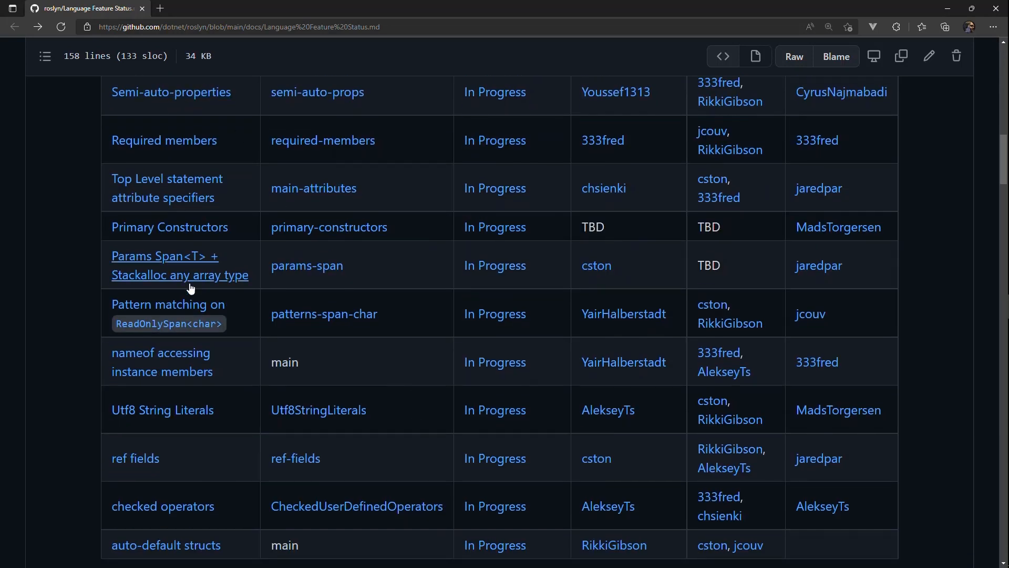